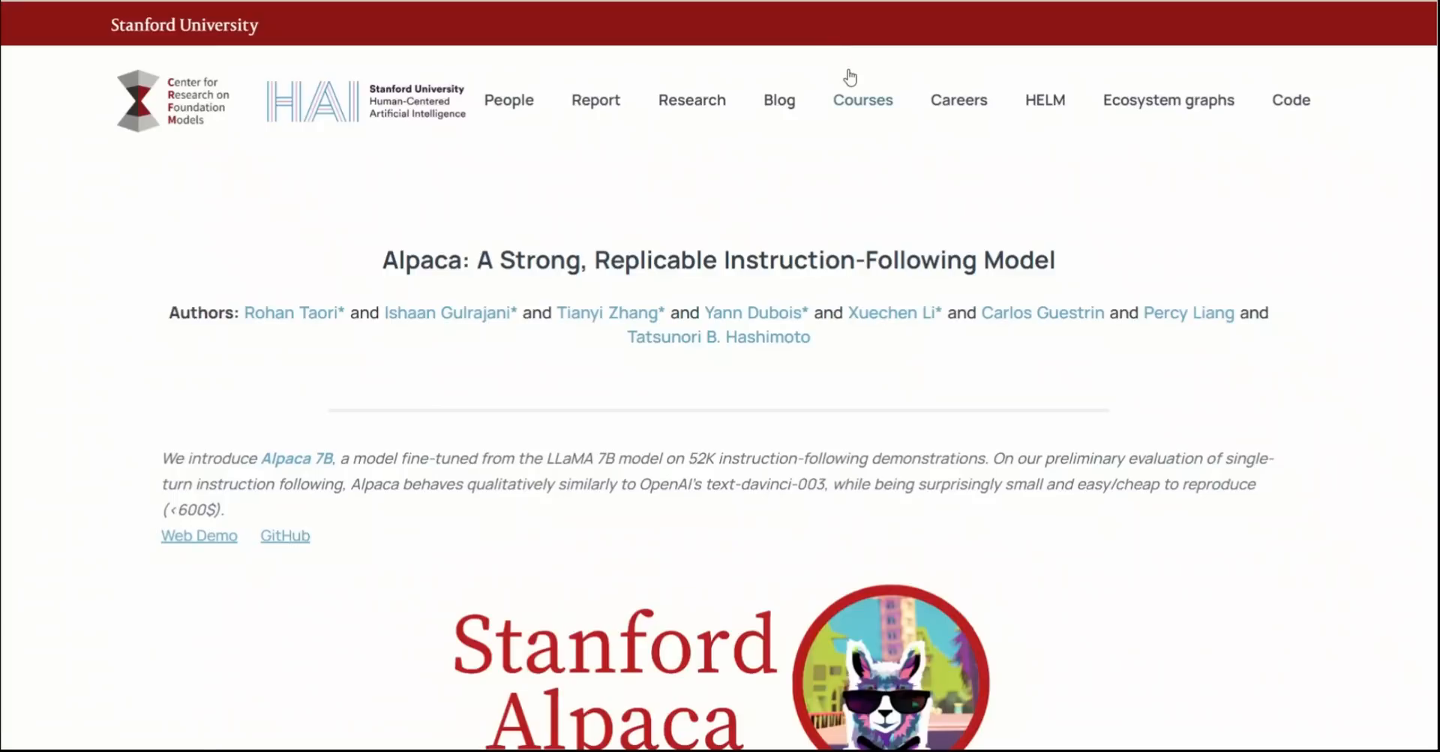
mouse_move(890, 49)
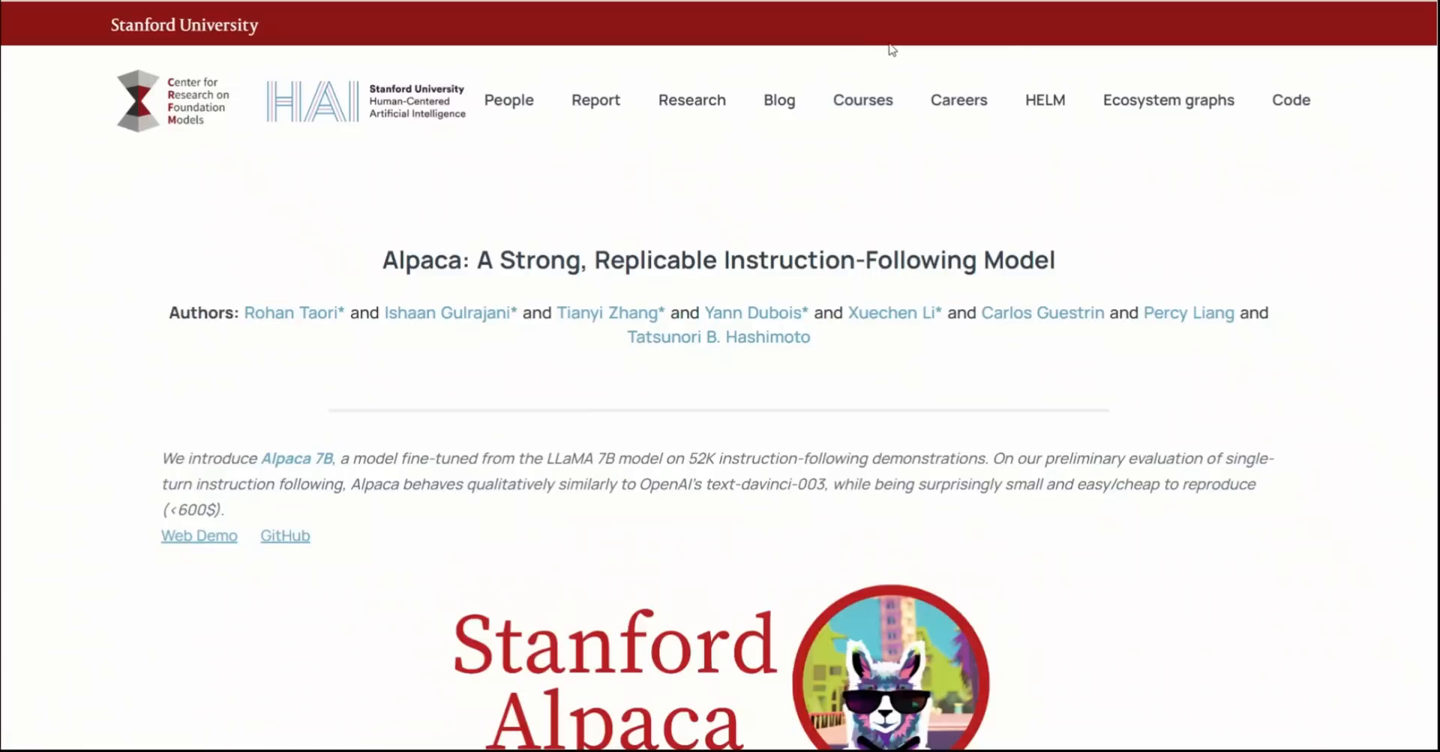
mouse_move(914, 39)
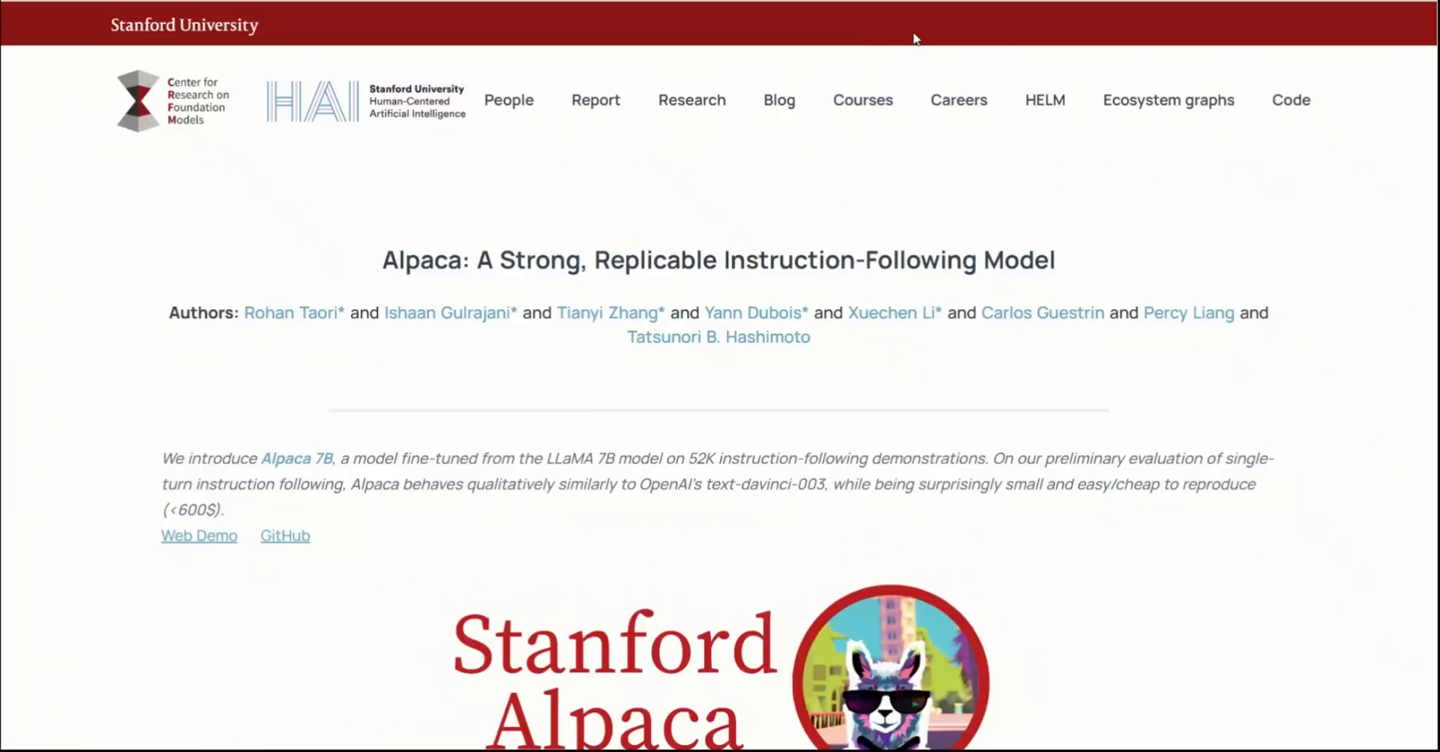
mouse_move(1118, 177)
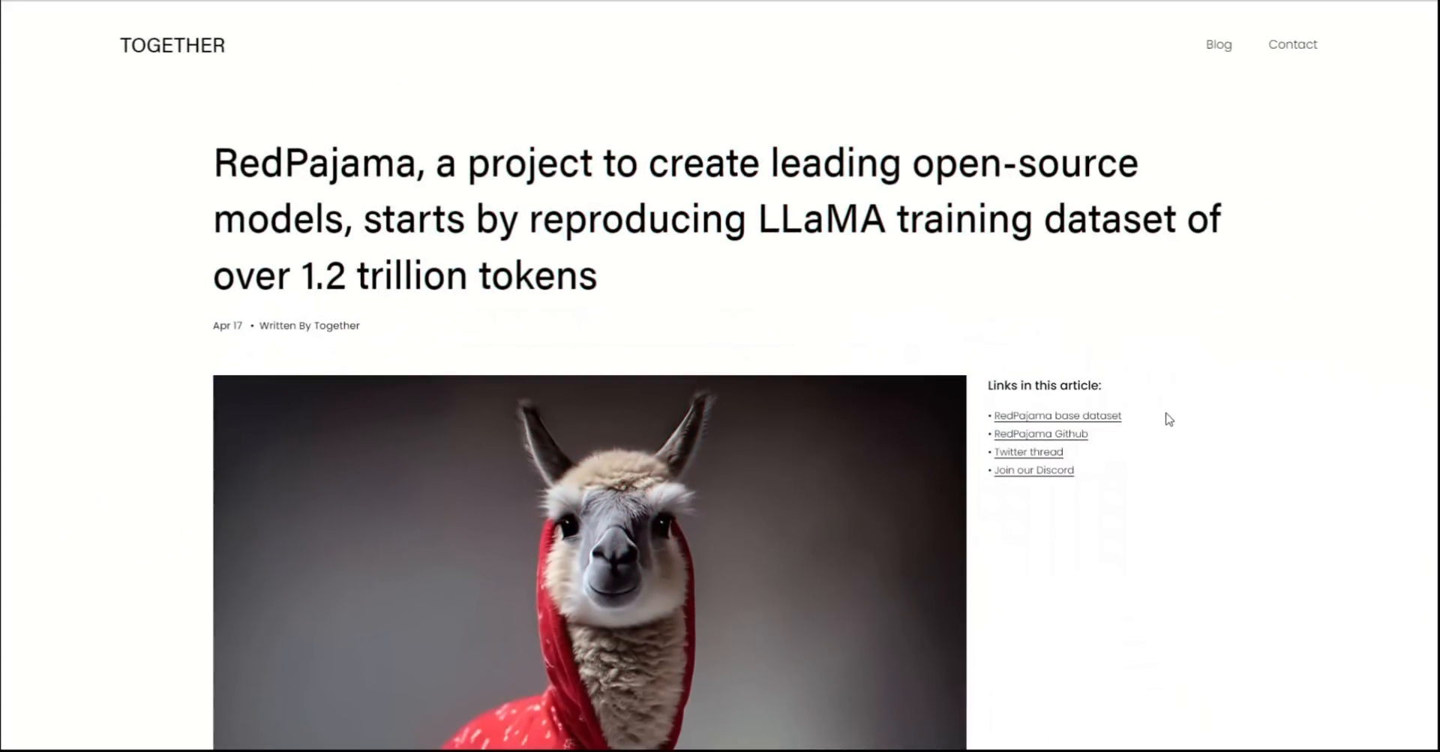
Scroll into the Evaluation section and highlight the sentence about the 7B preview release.
scroll(down, 3)
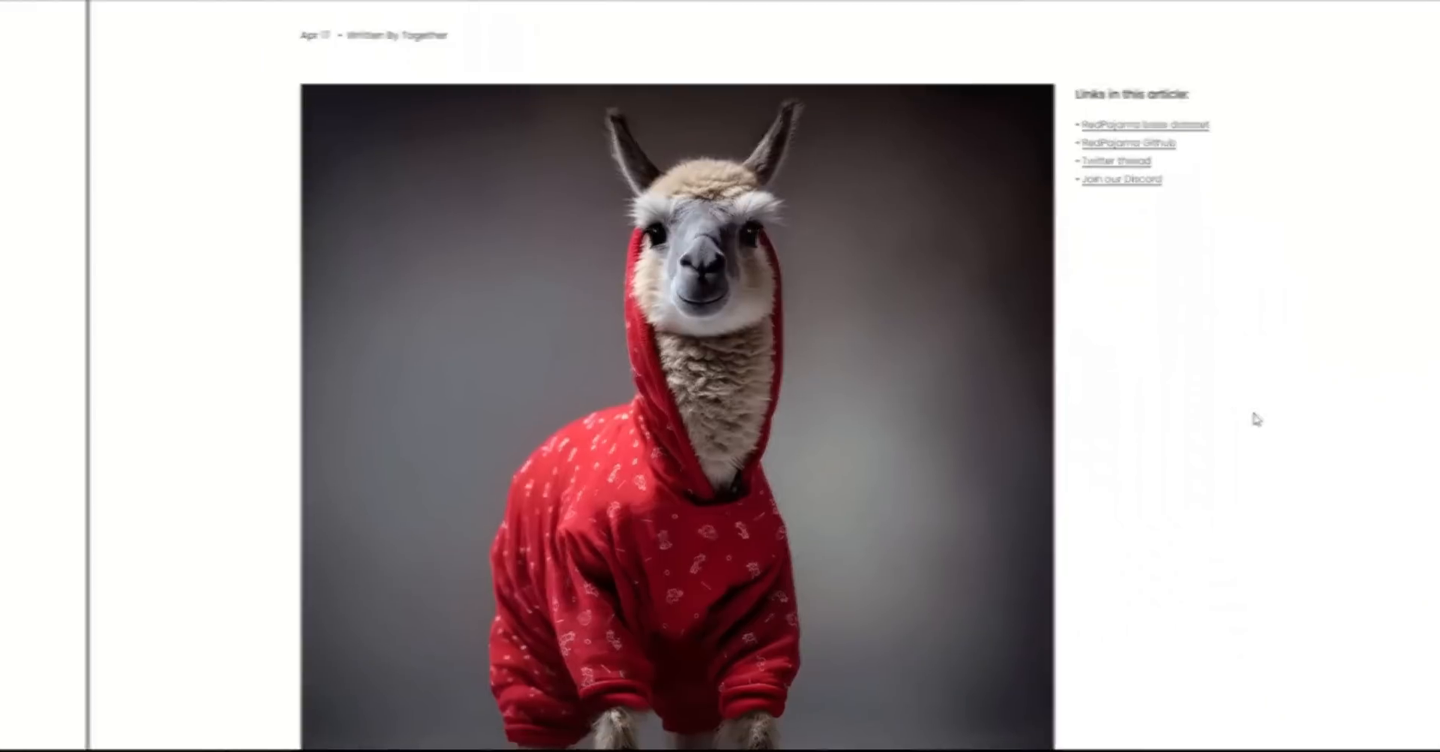
scroll(up, 3)
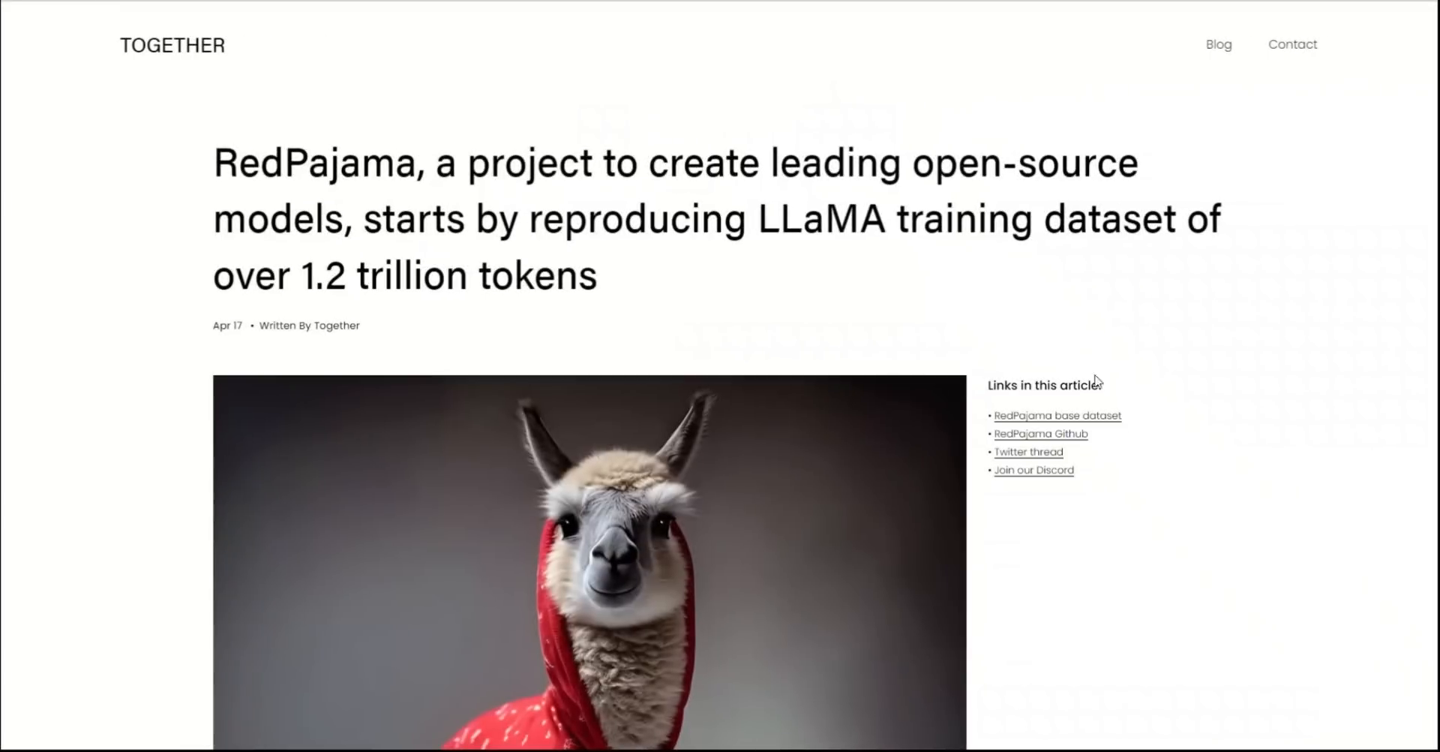
scroll(down, 3)
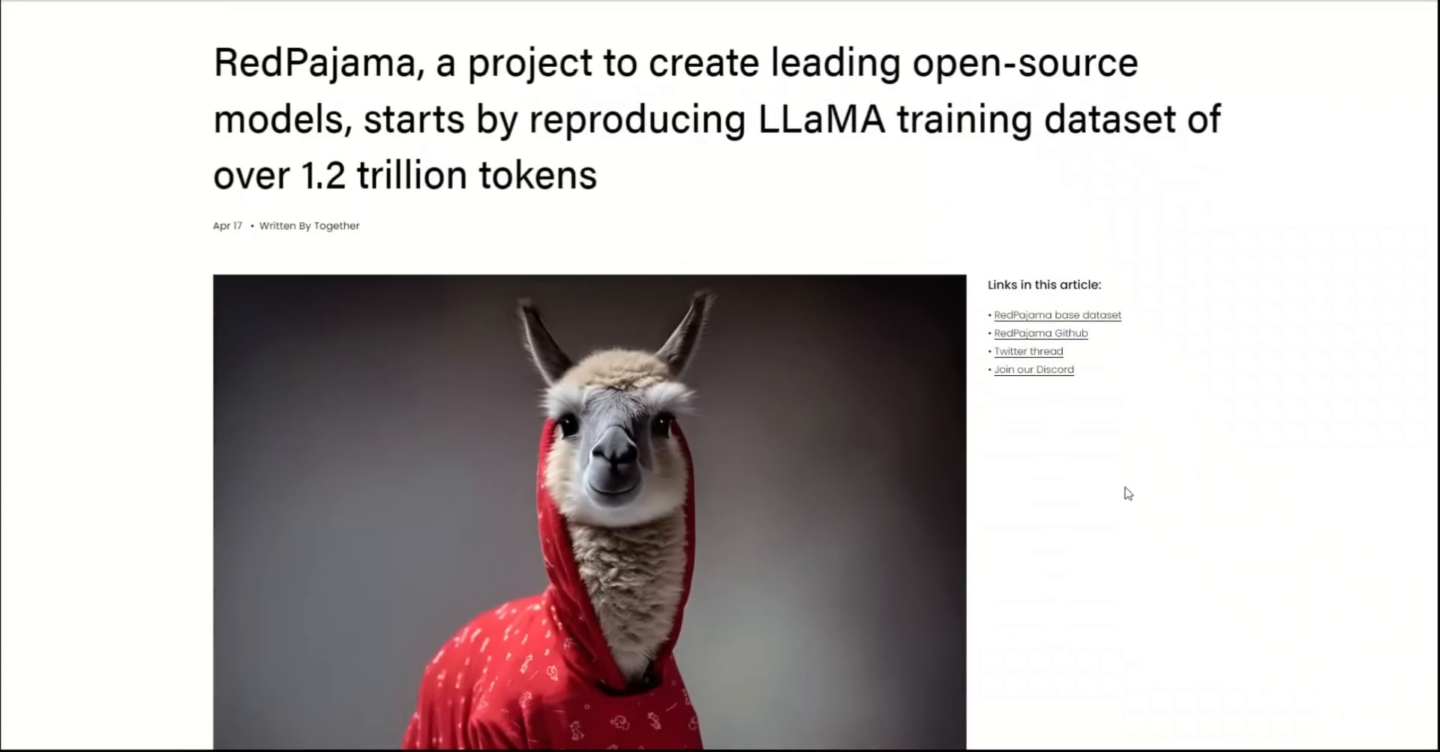
mouse_move(211, 70)
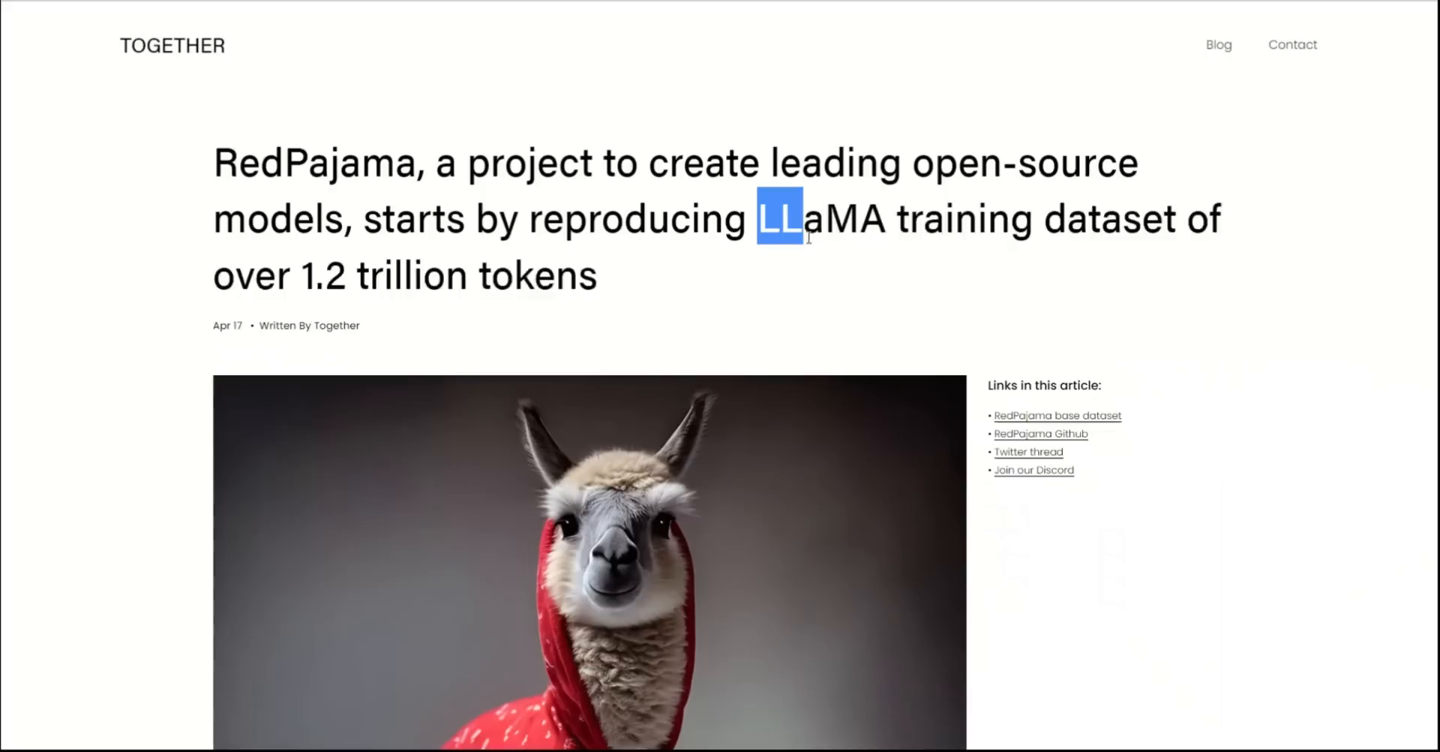
scroll(down, 3)
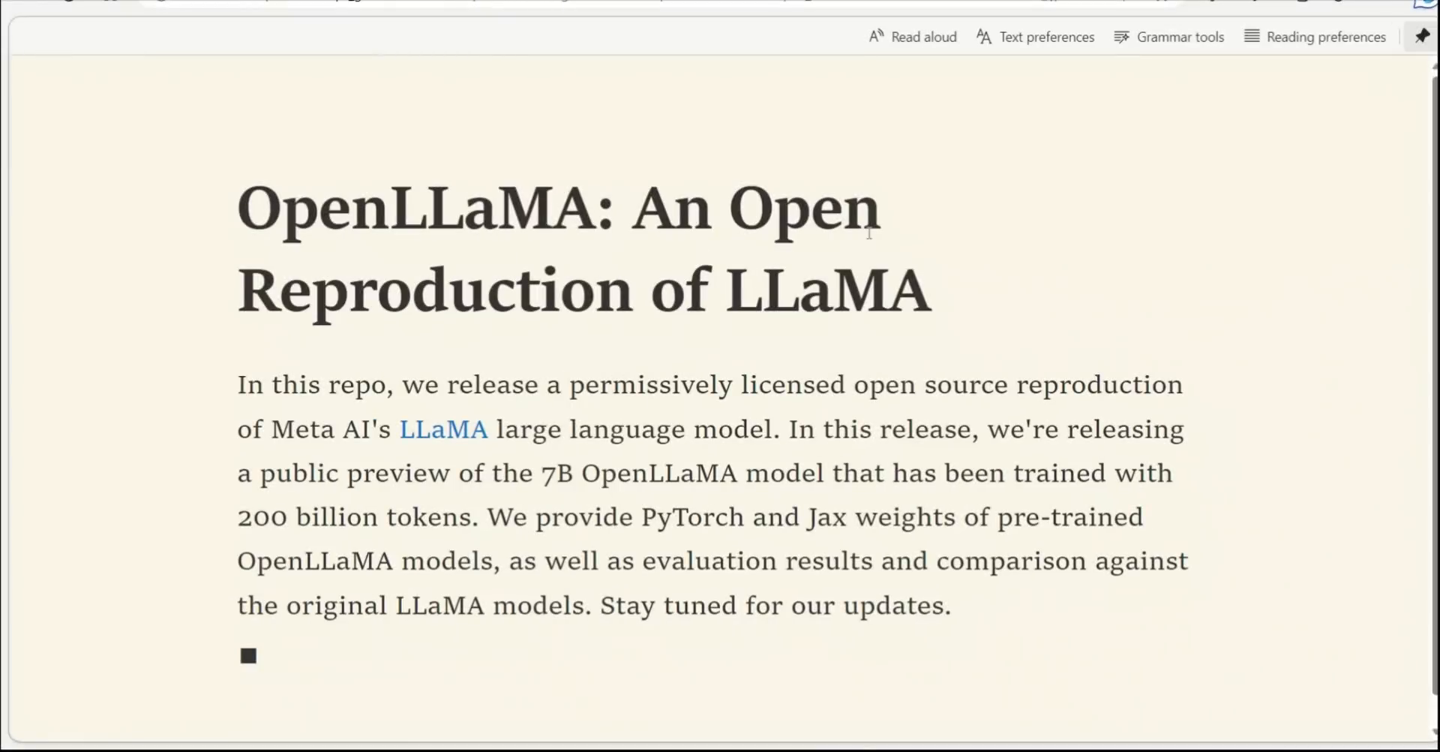
mouse_move(830, 357)
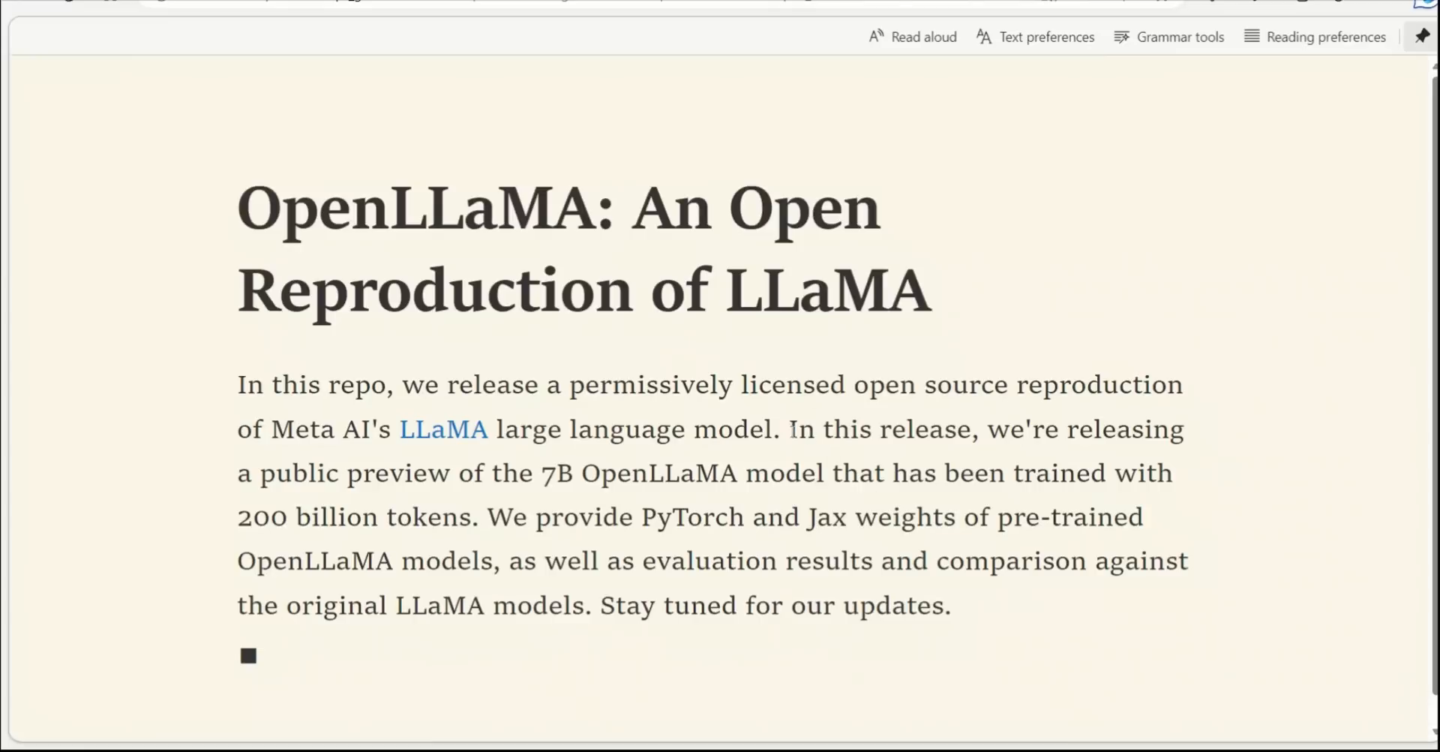
drag(792, 429, 472, 516)
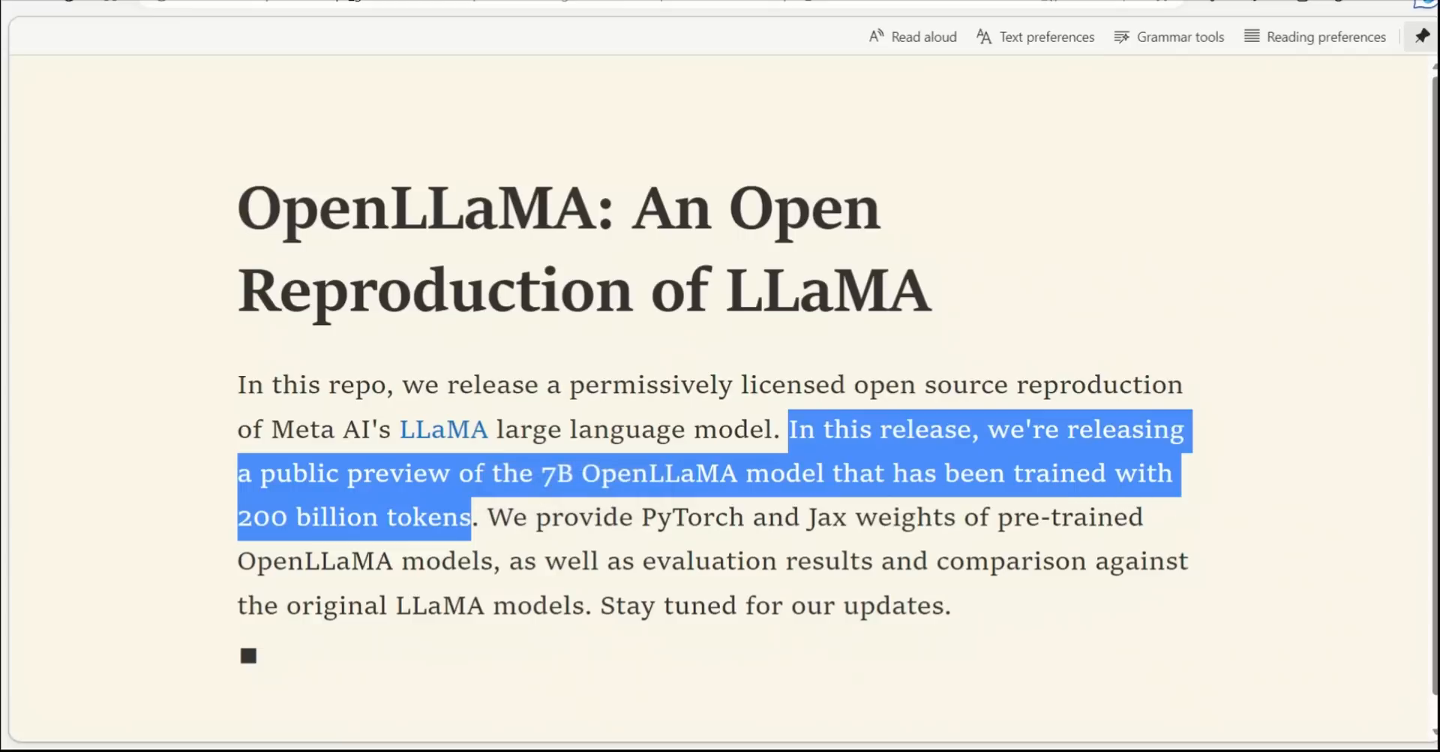
mouse_move(385, 544)
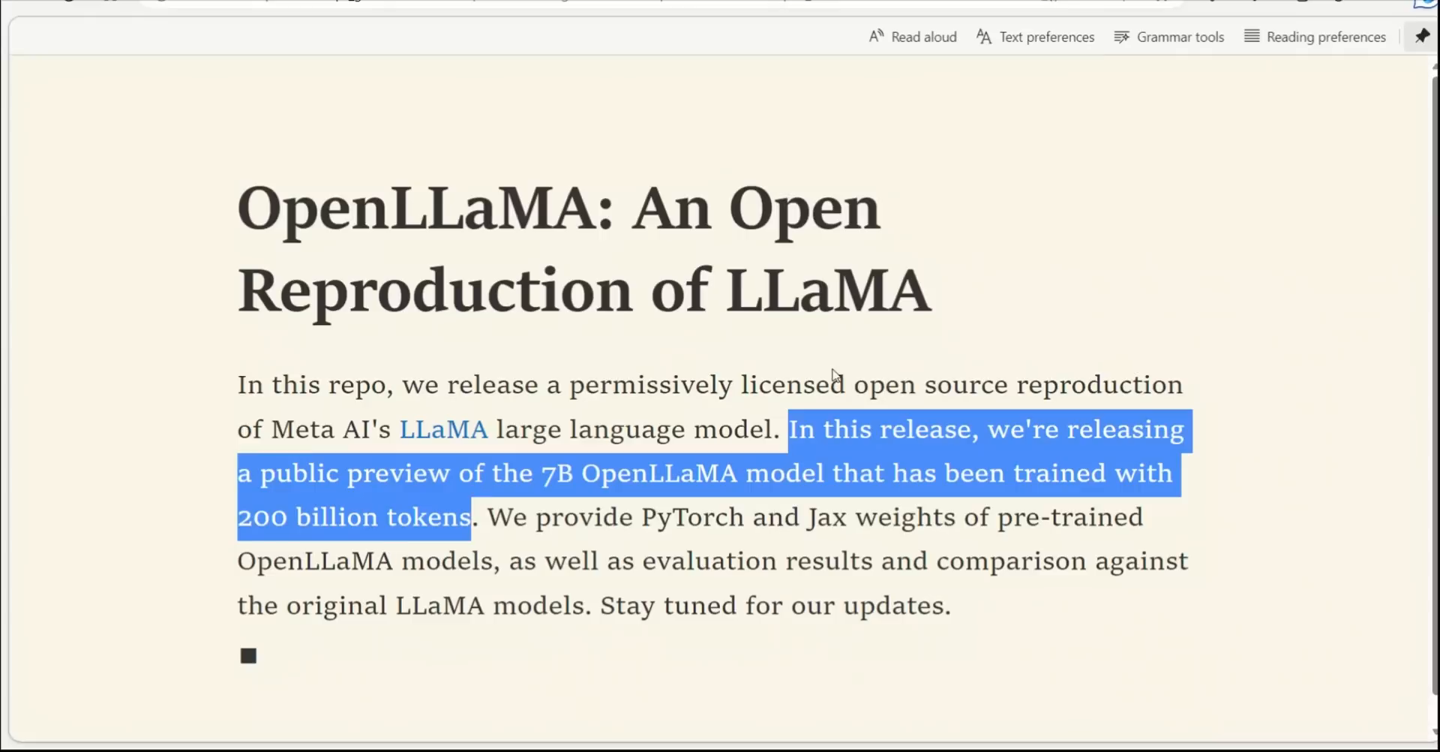
click(397, 473)
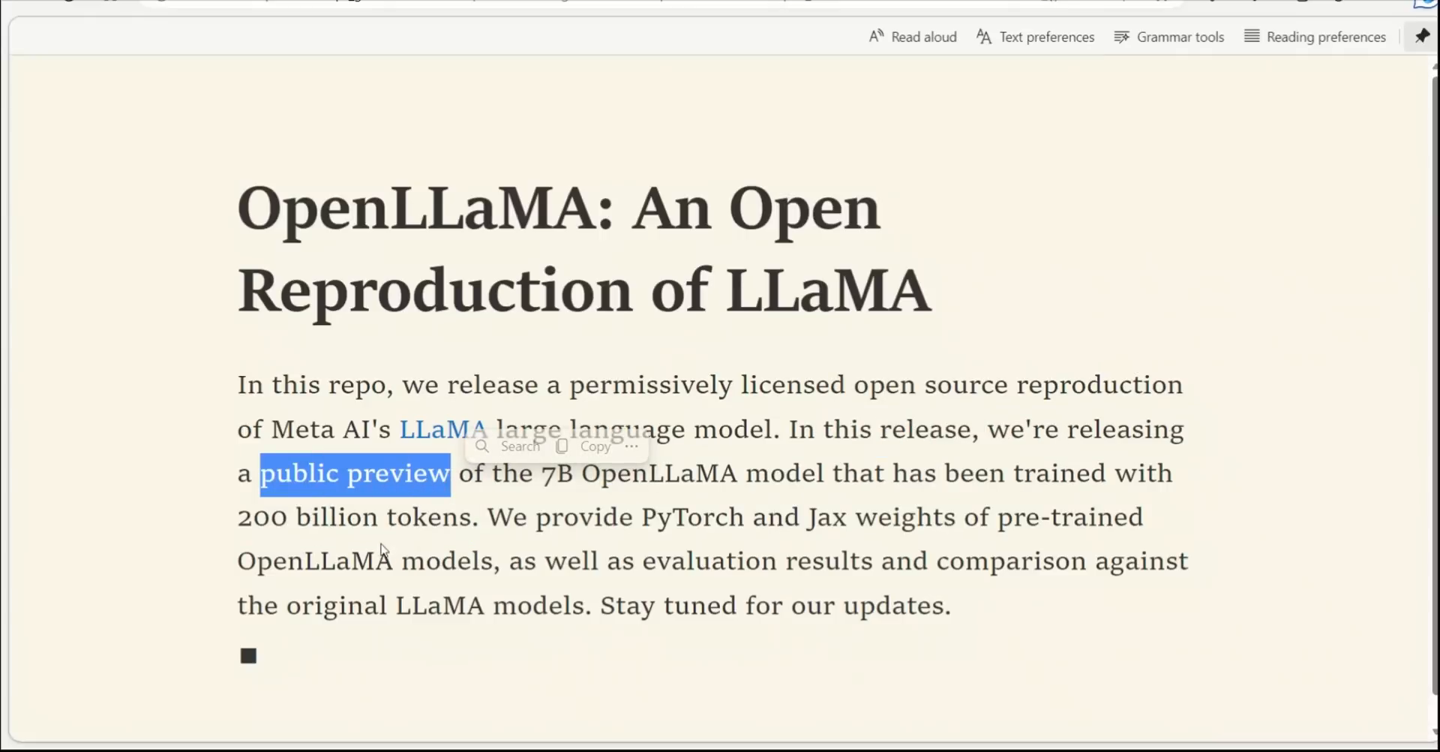
mouse_move(468, 551)
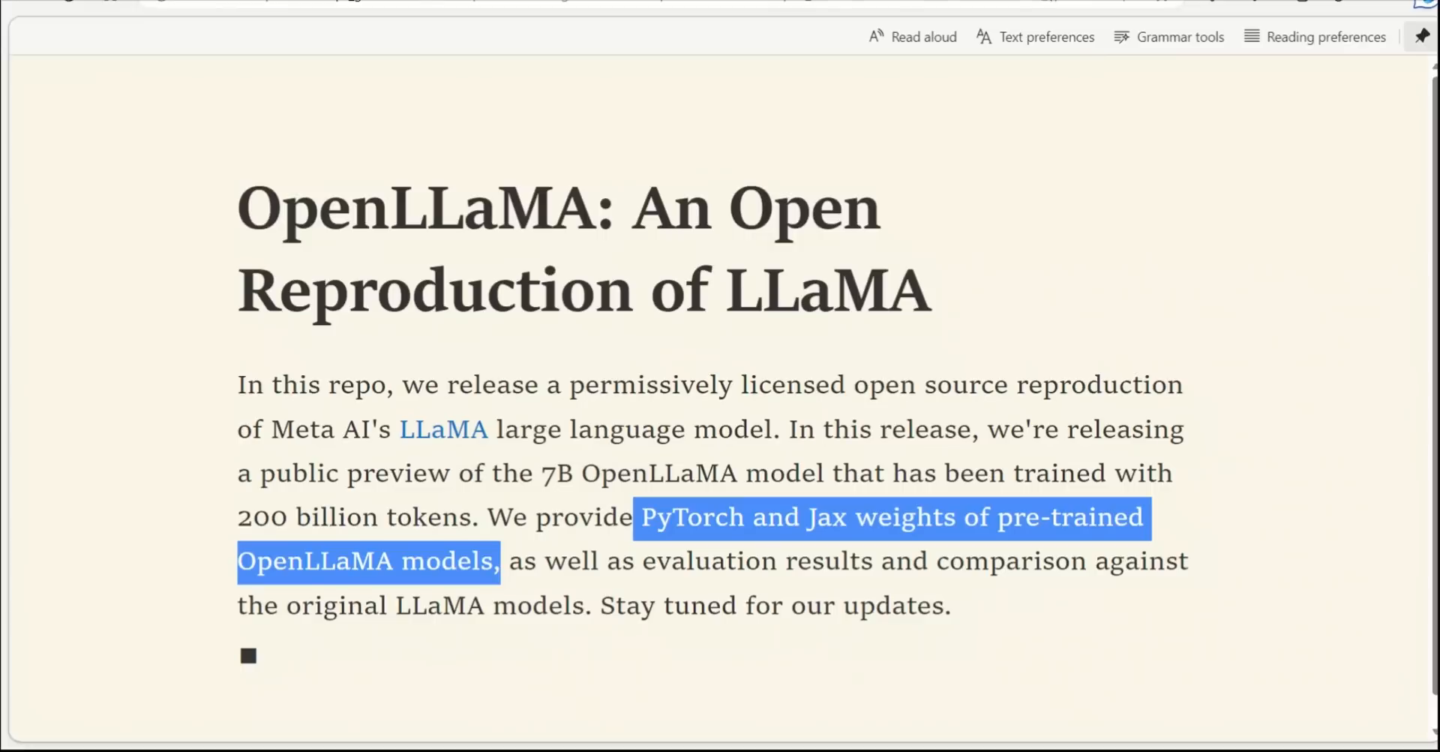
scroll(down, 3)
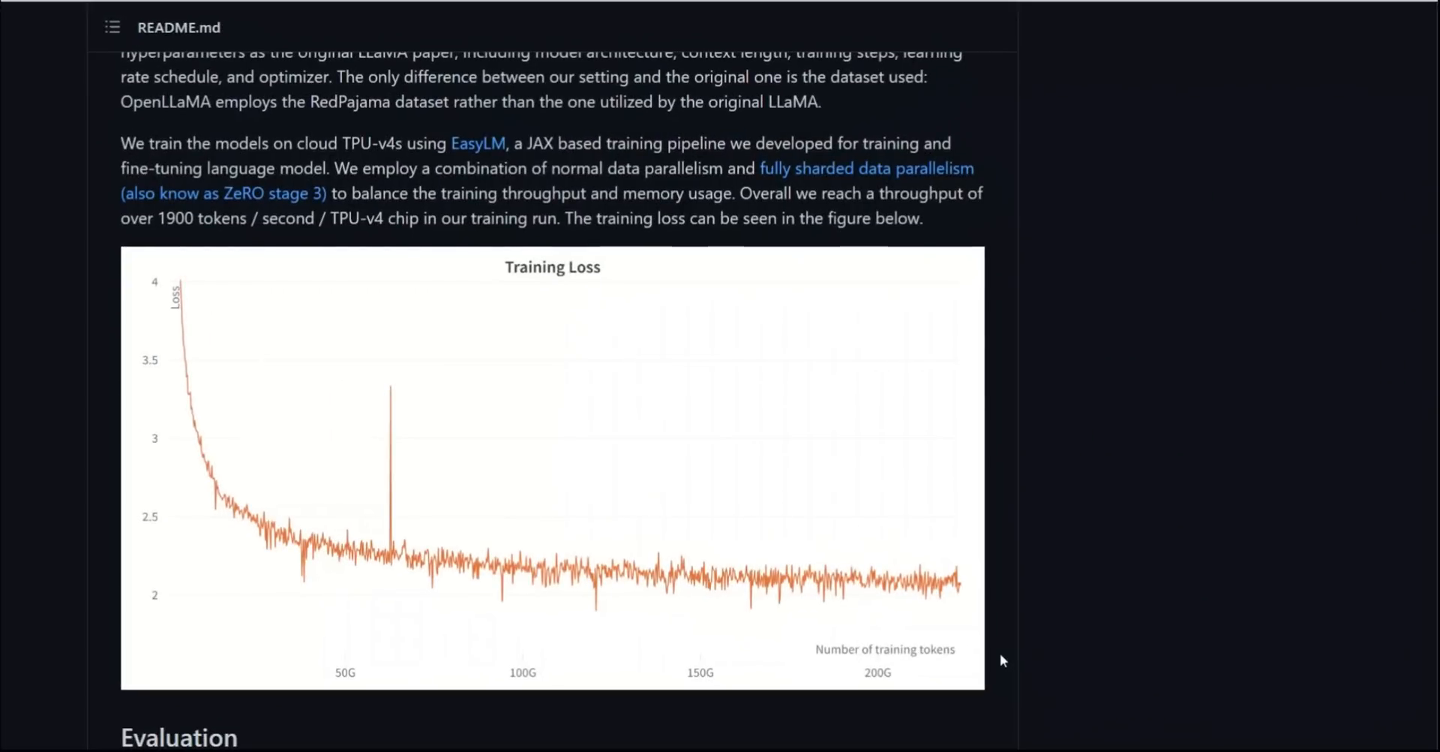
mouse_move(800, 563)
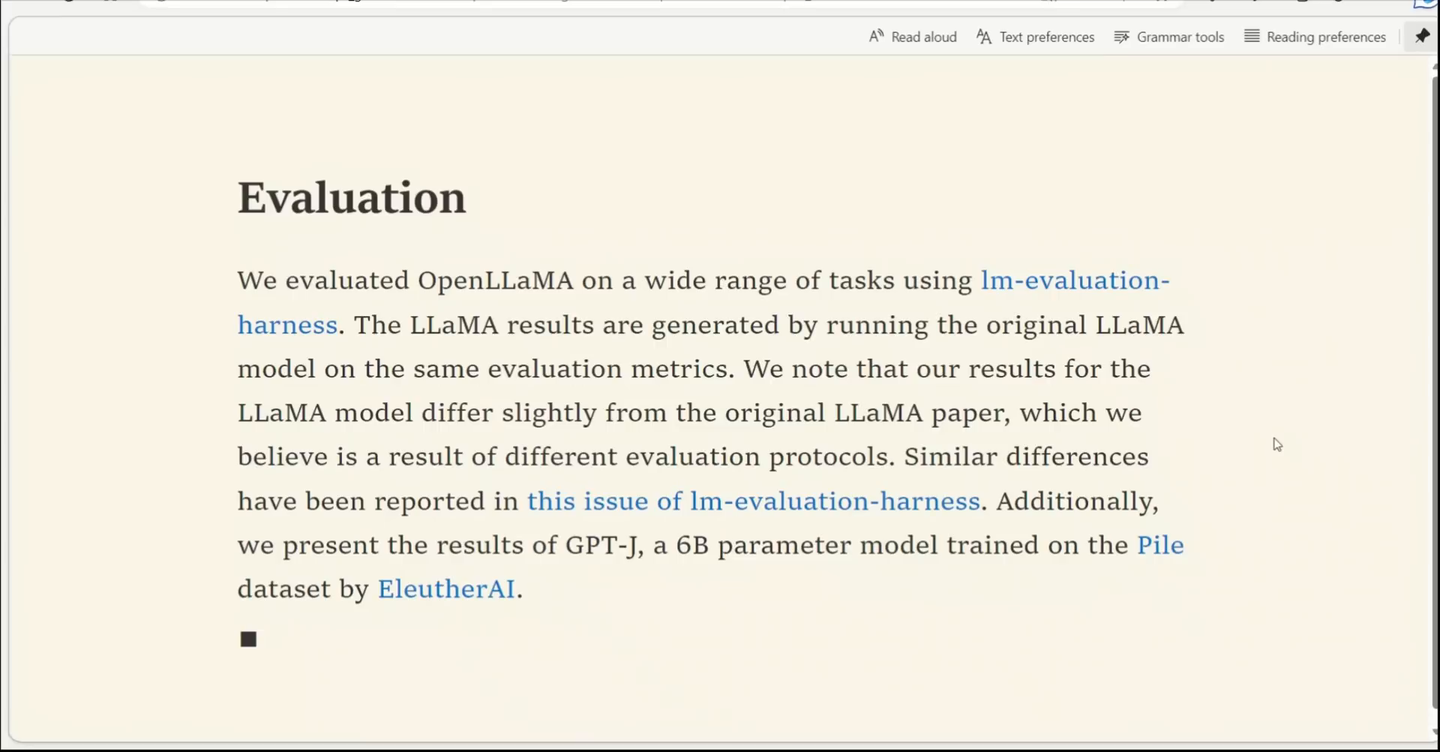
mouse_move(435, 499)
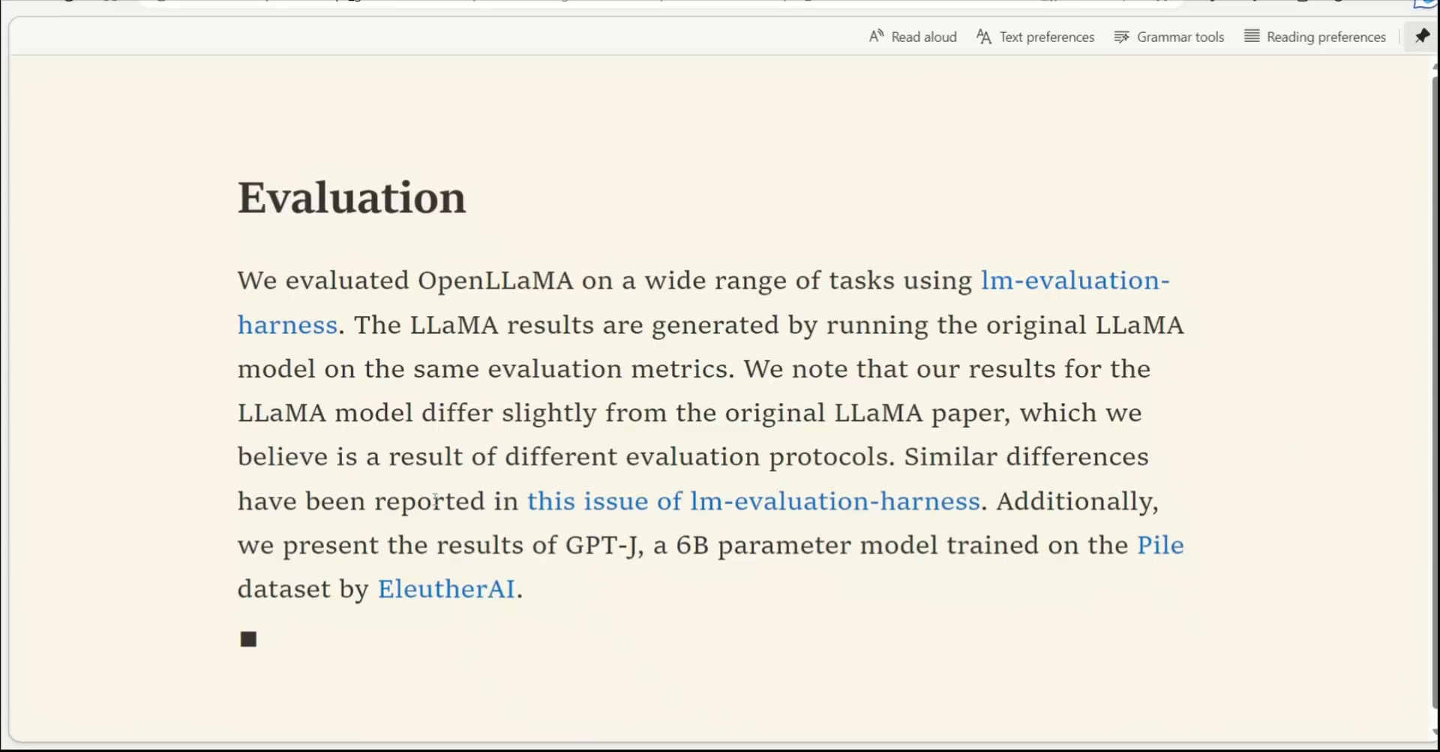
mouse_move(1074, 280)
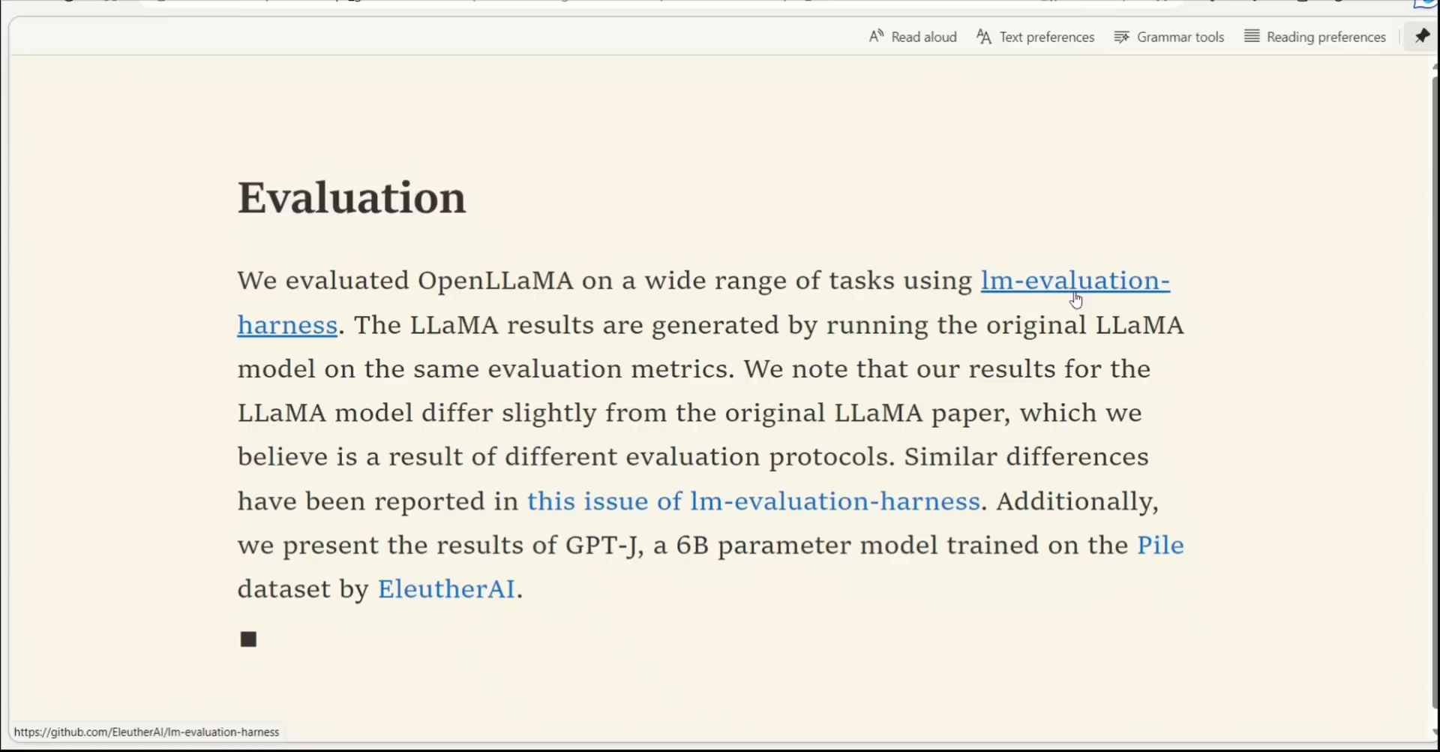
mouse_move(1017, 288)
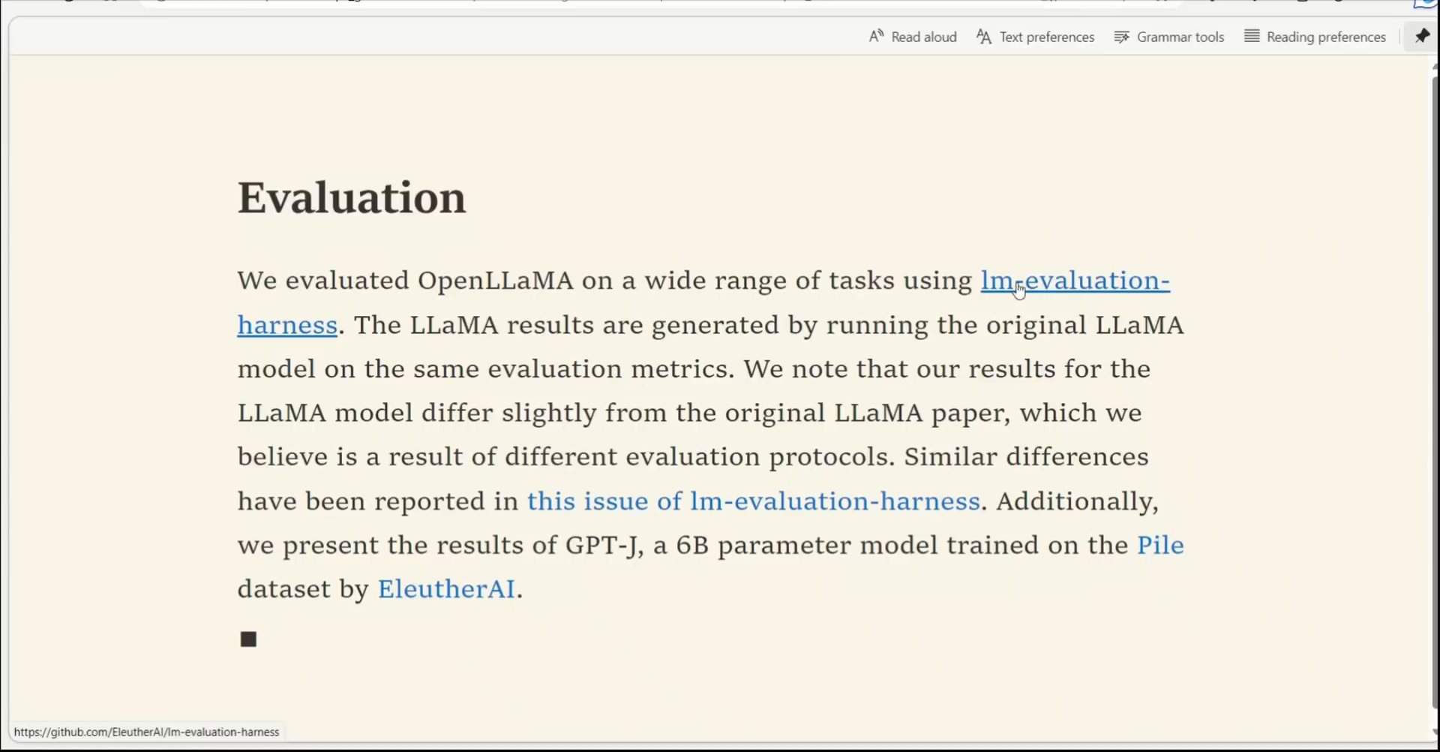
mouse_move(276, 328)
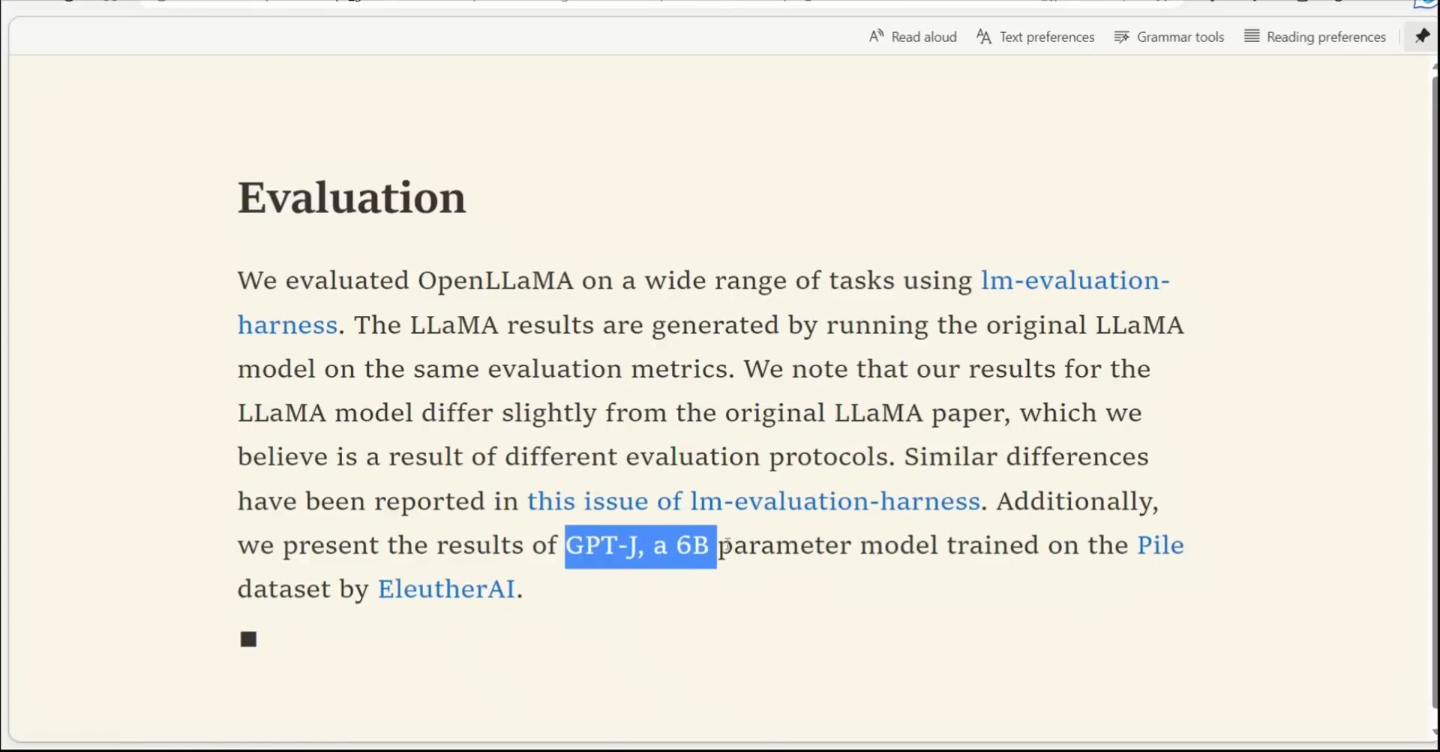
Highlight the GPT-J 6B model mention and the number of tokens OpenLLaMA was trained on.
drag(714, 544, 882, 545)
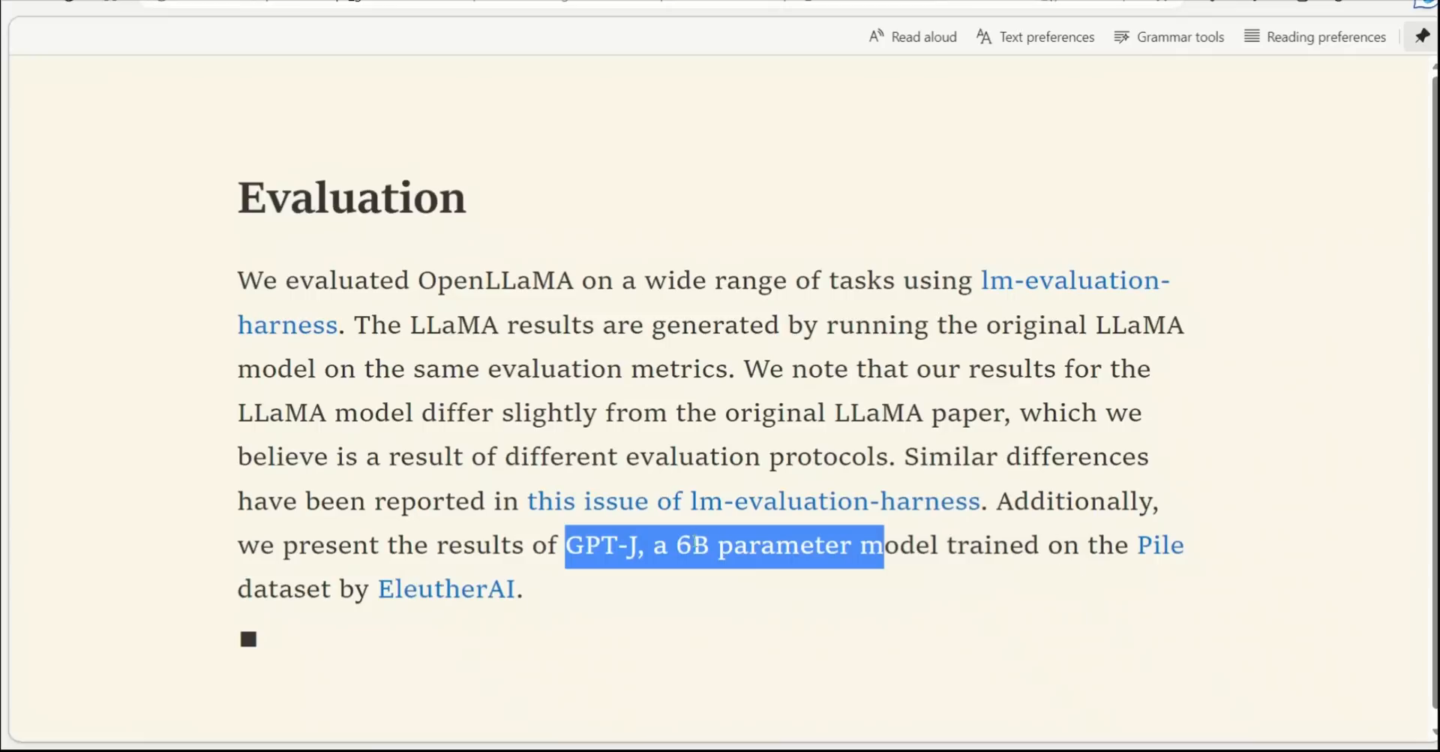
mouse_move(1108, 565)
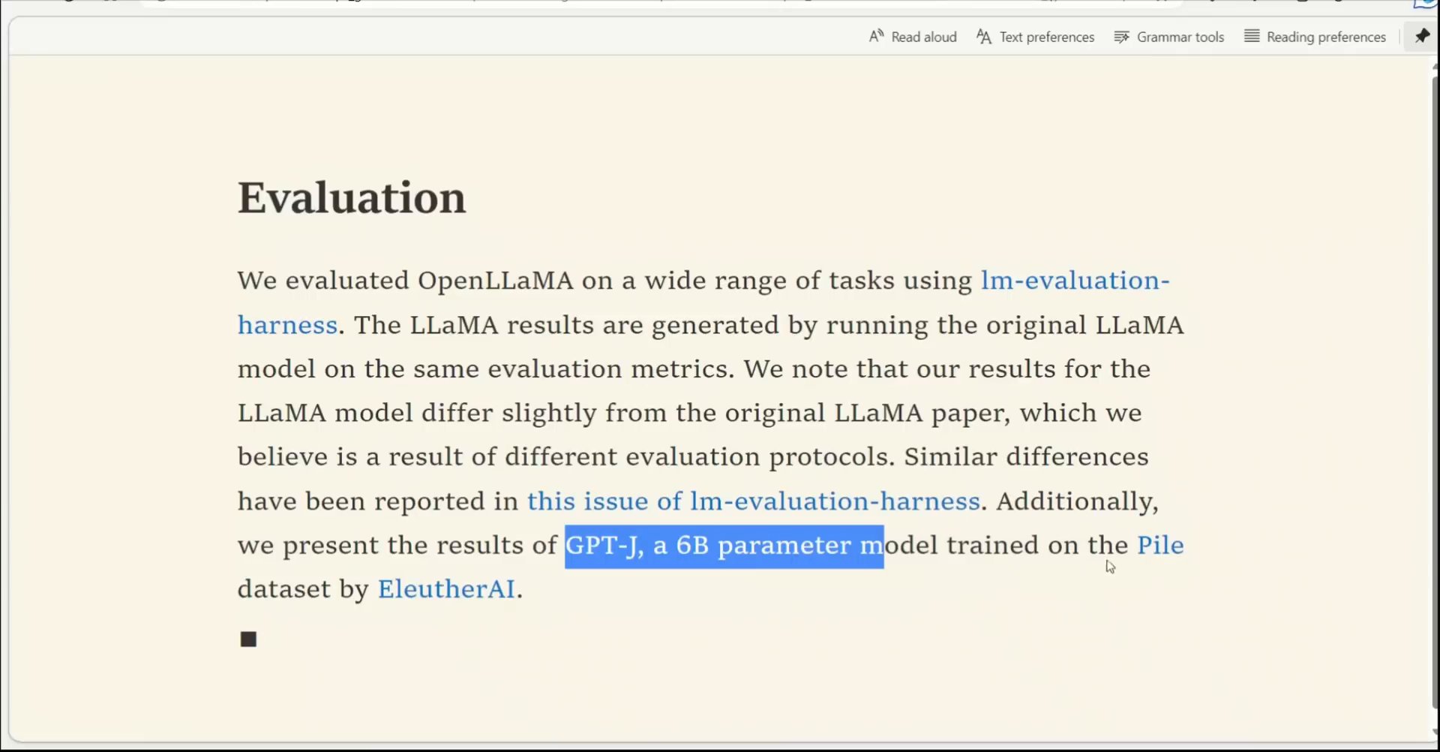
mouse_move(676, 620)
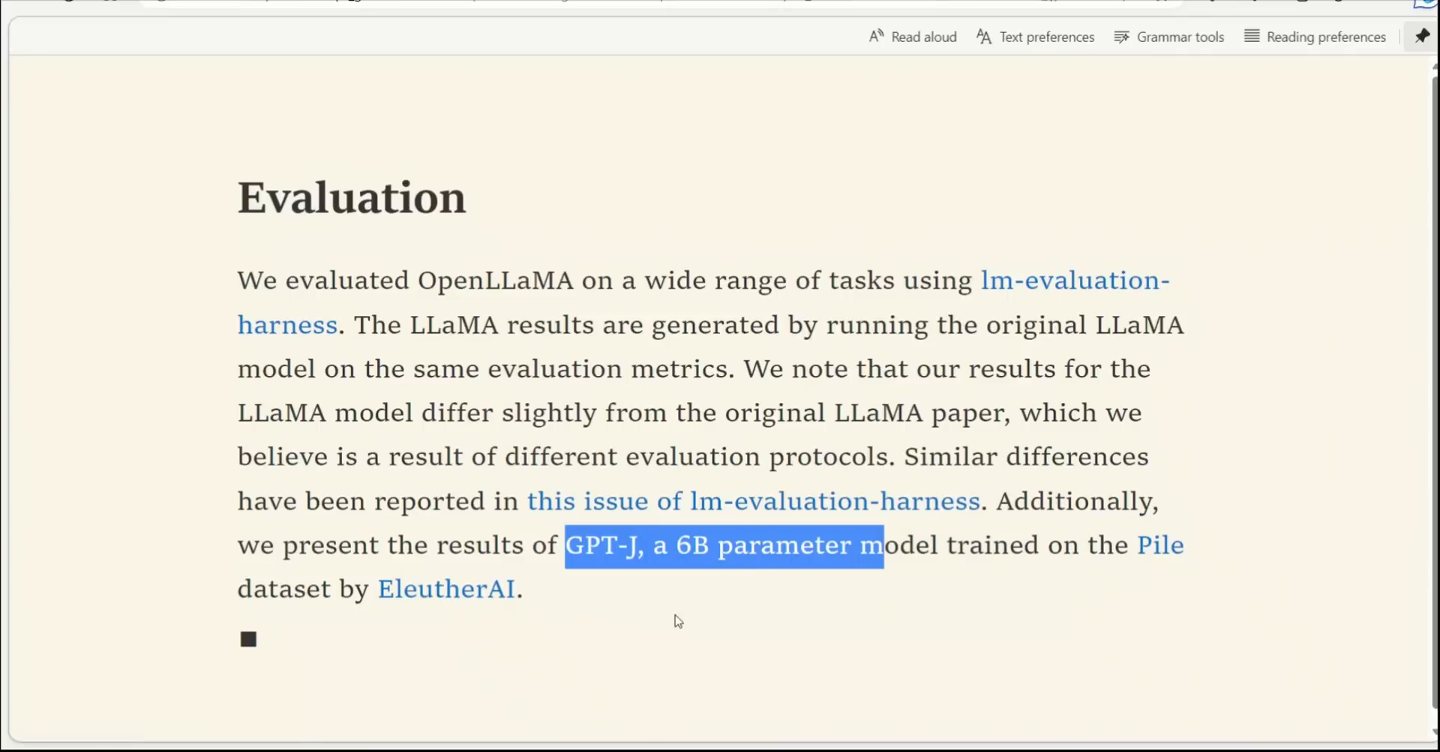
scroll(down, 3)
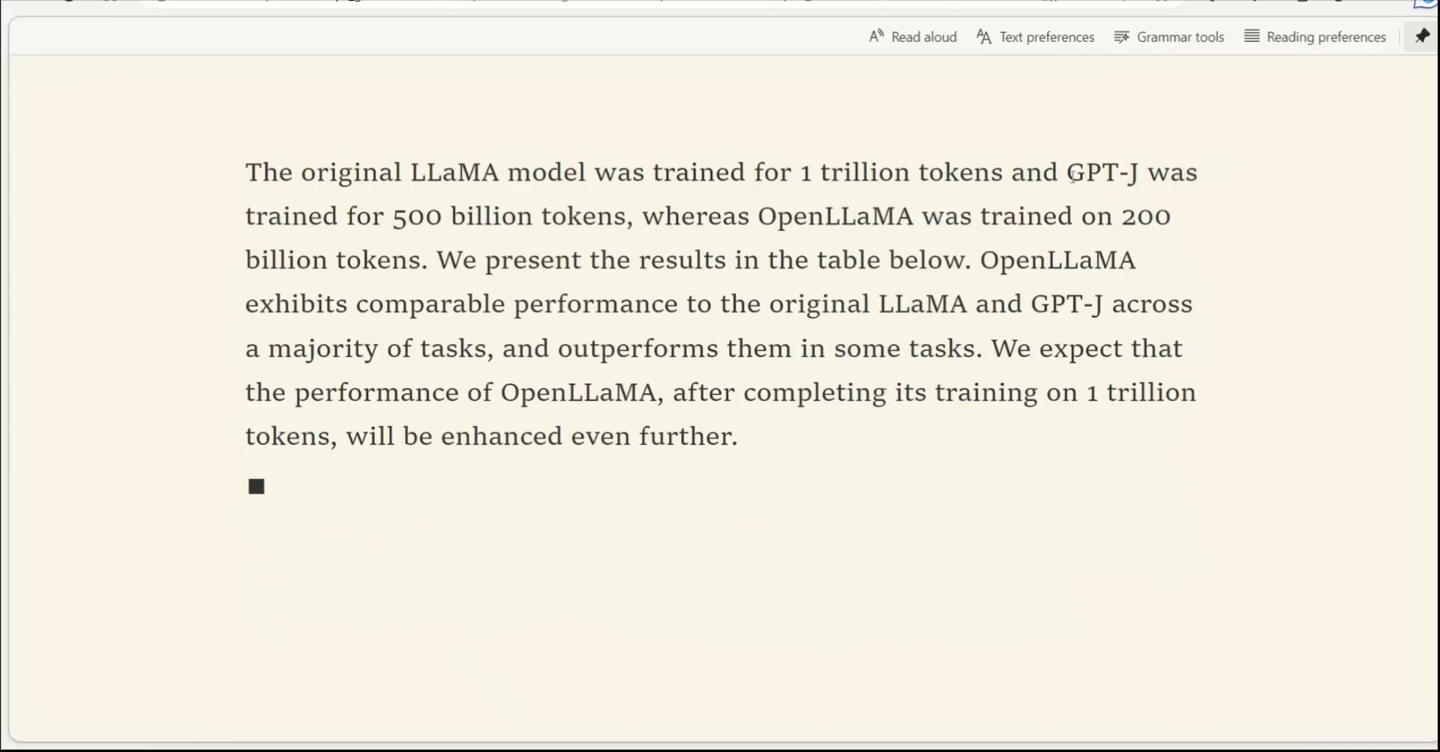
drag(1062, 173, 632, 216)
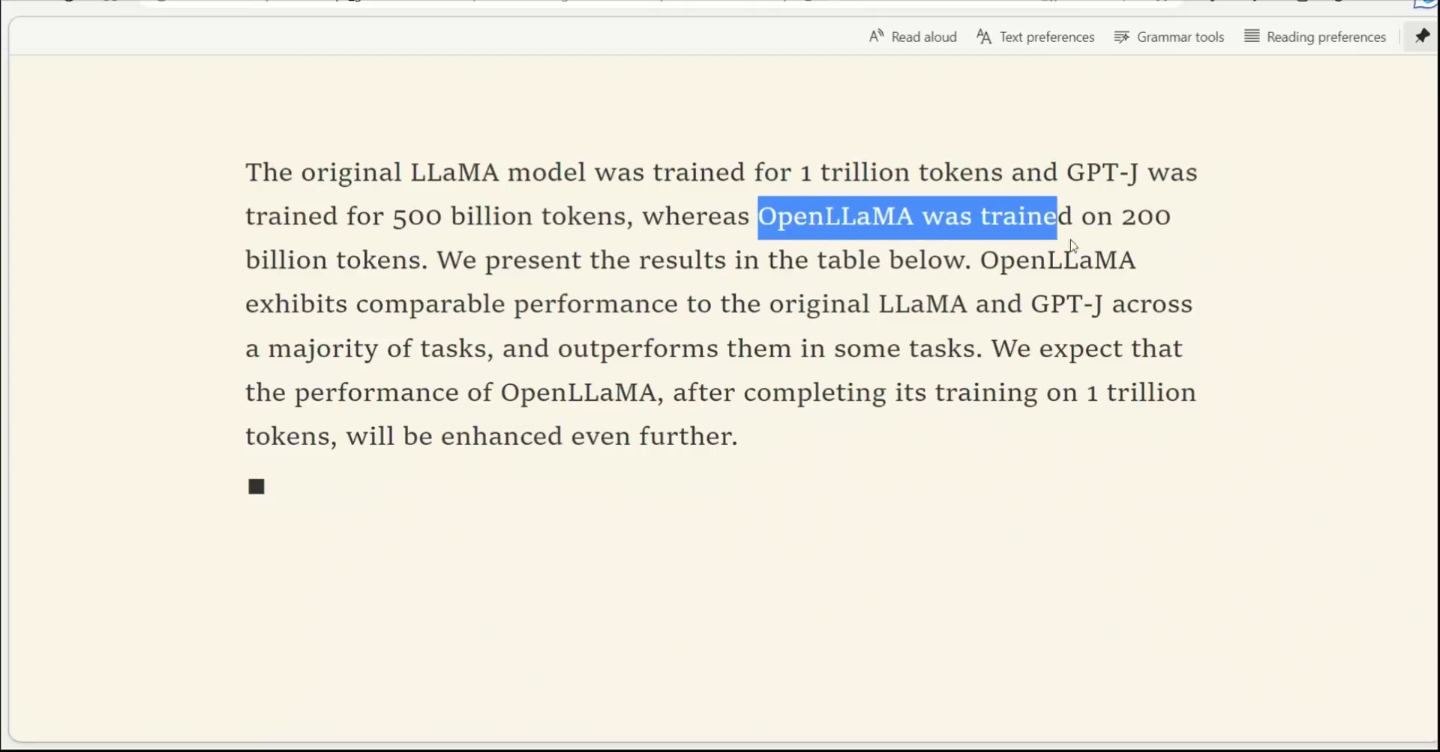
drag(1056, 216, 1172, 216)
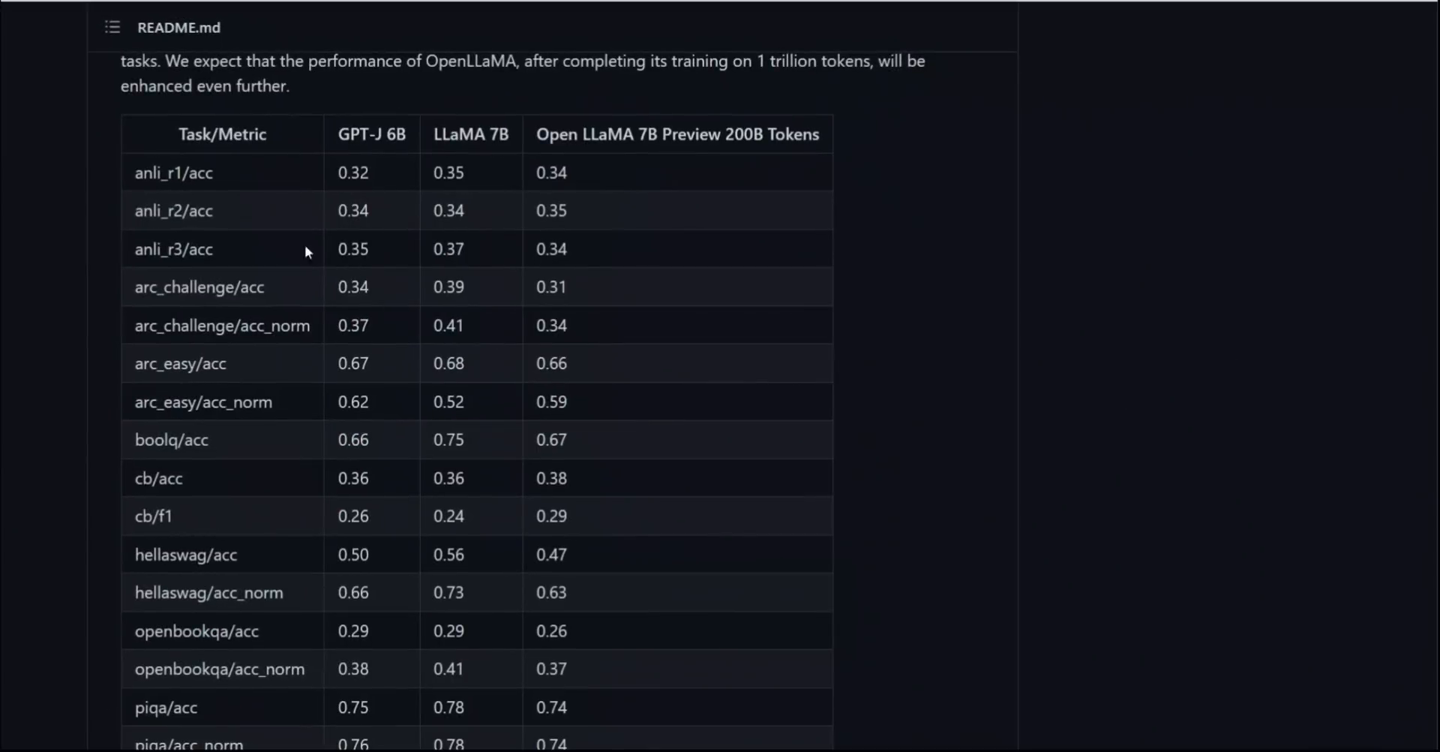
mouse_move(162, 219)
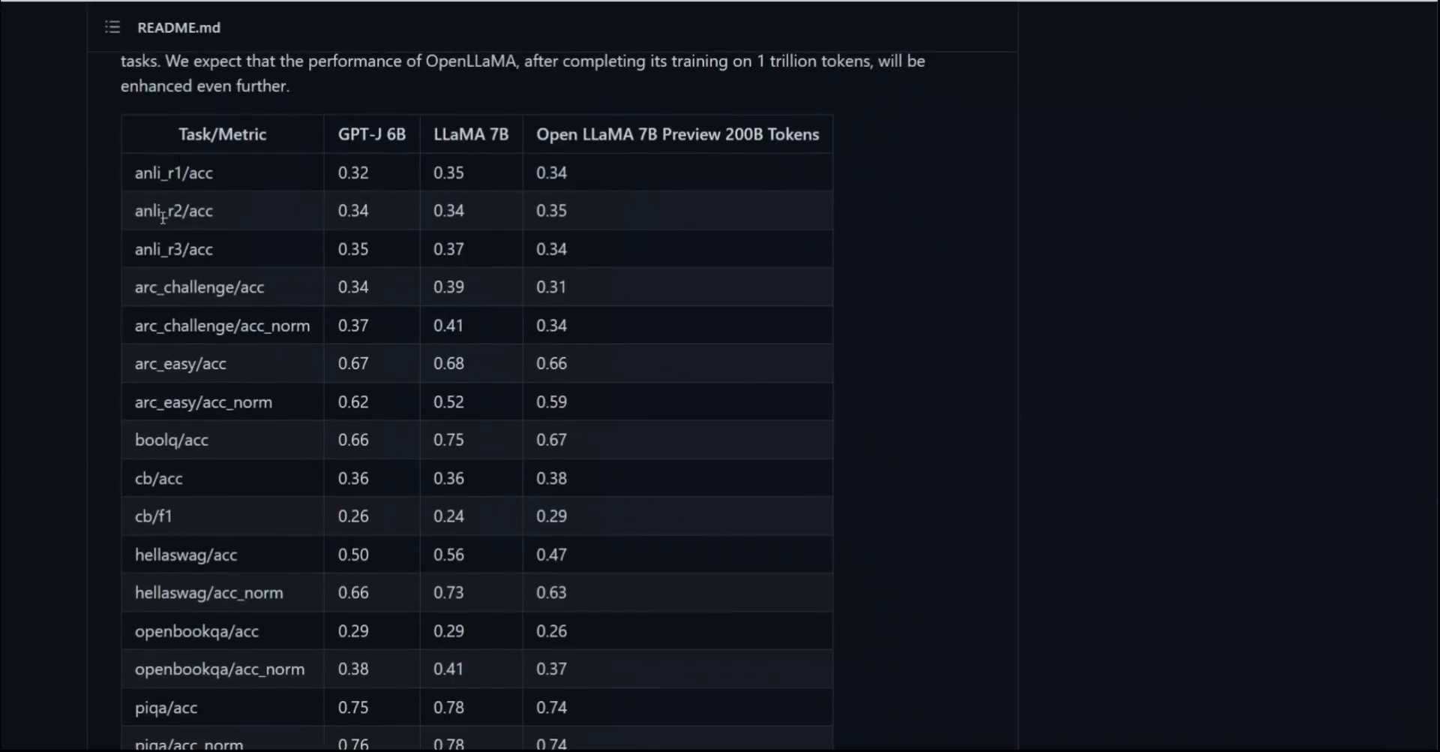
Highlight the Open LLaMA 7B Preview and LLaMA 7B column headings in the evaluation table.
scroll(down, 3)
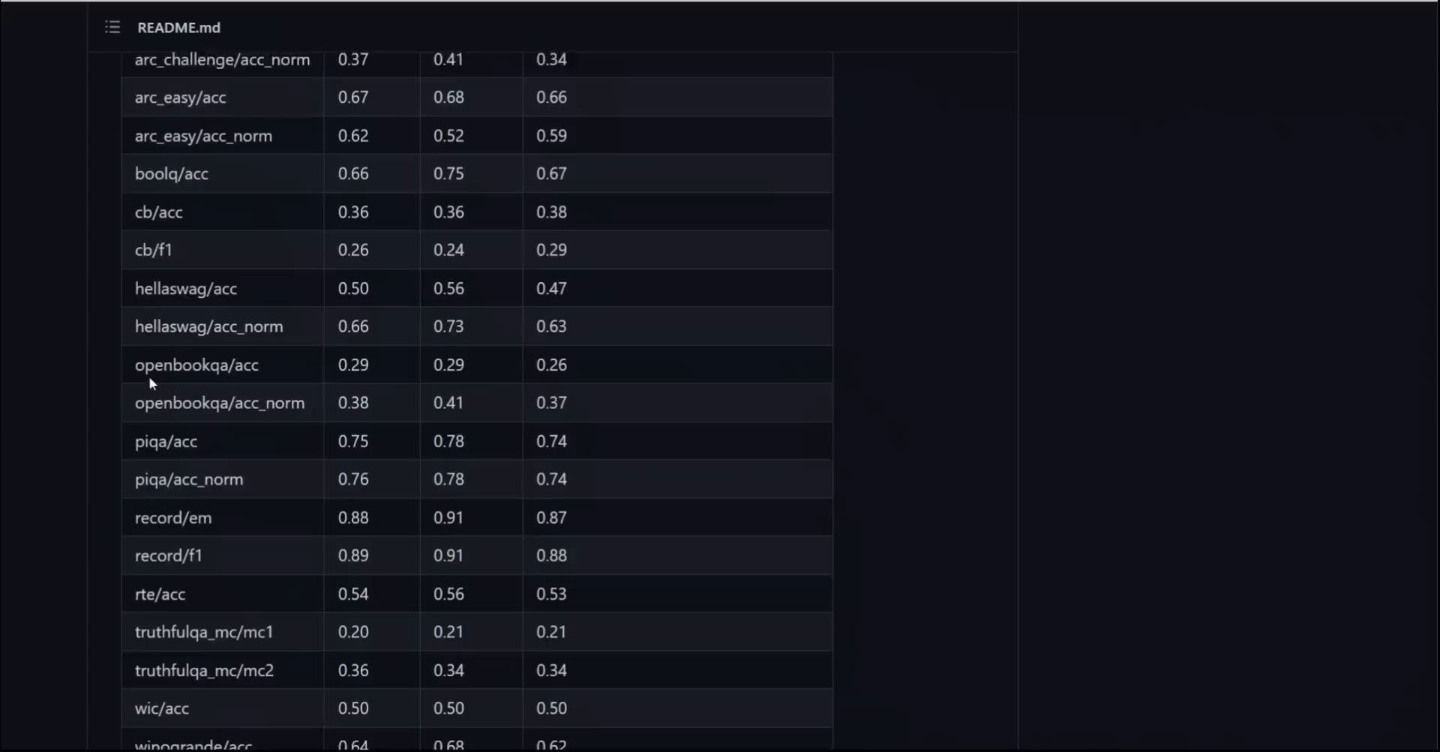
scroll(down, 3)
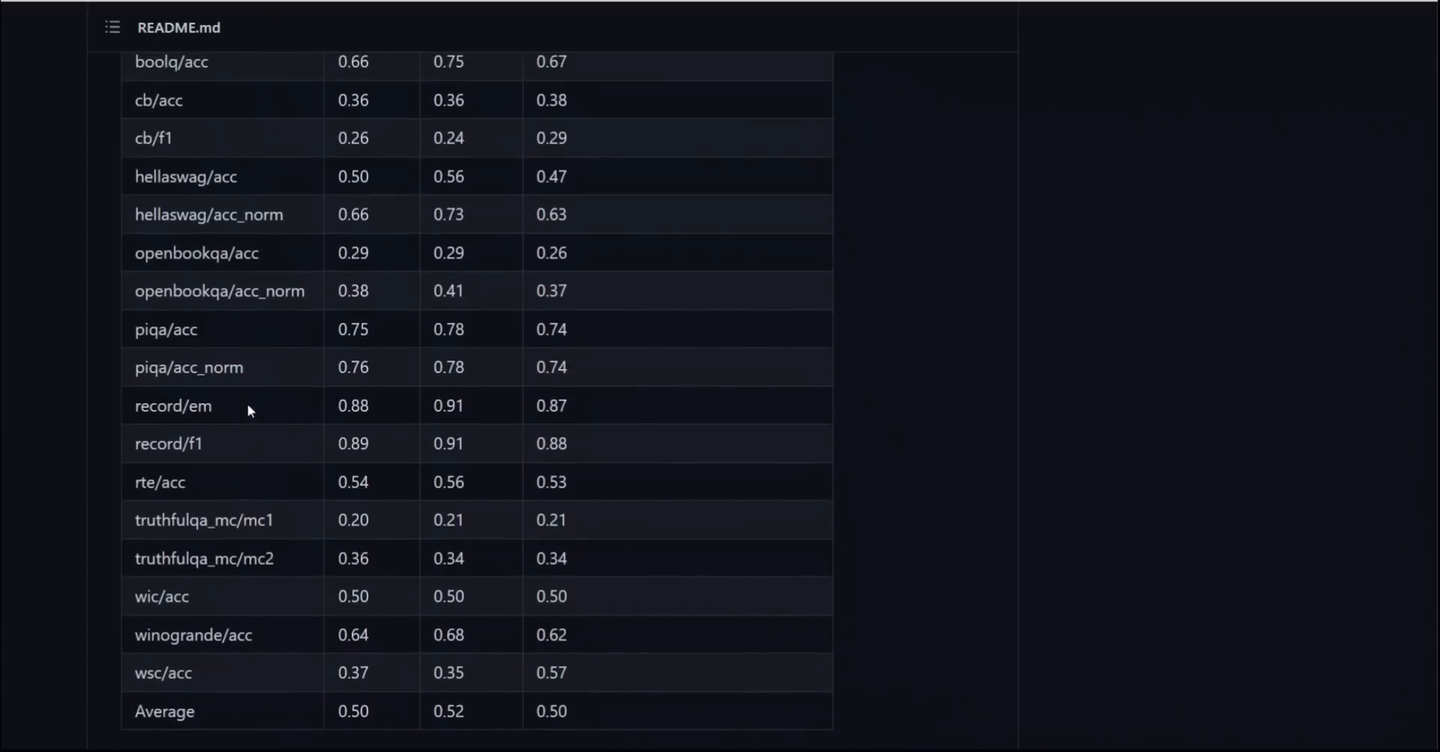
scroll(up, 3)
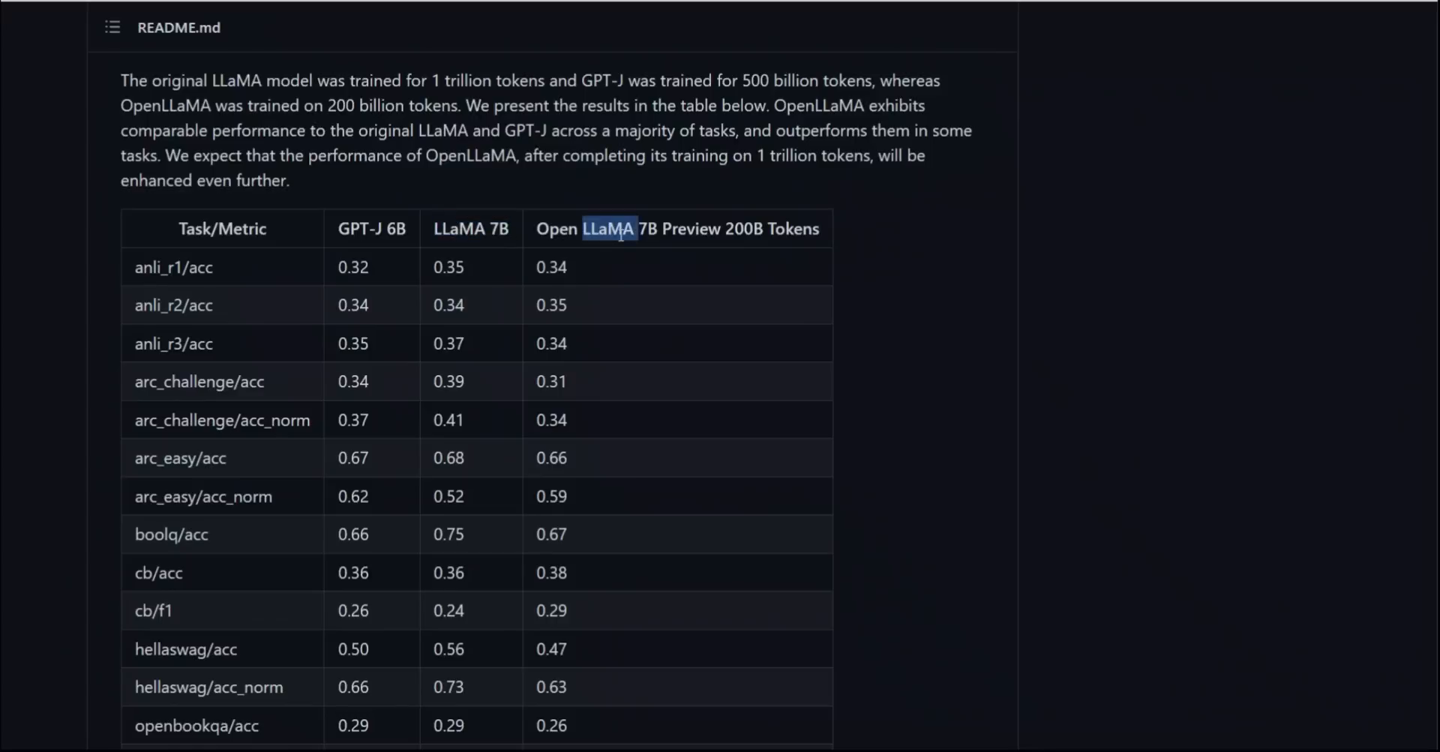
triple_click(678, 228)
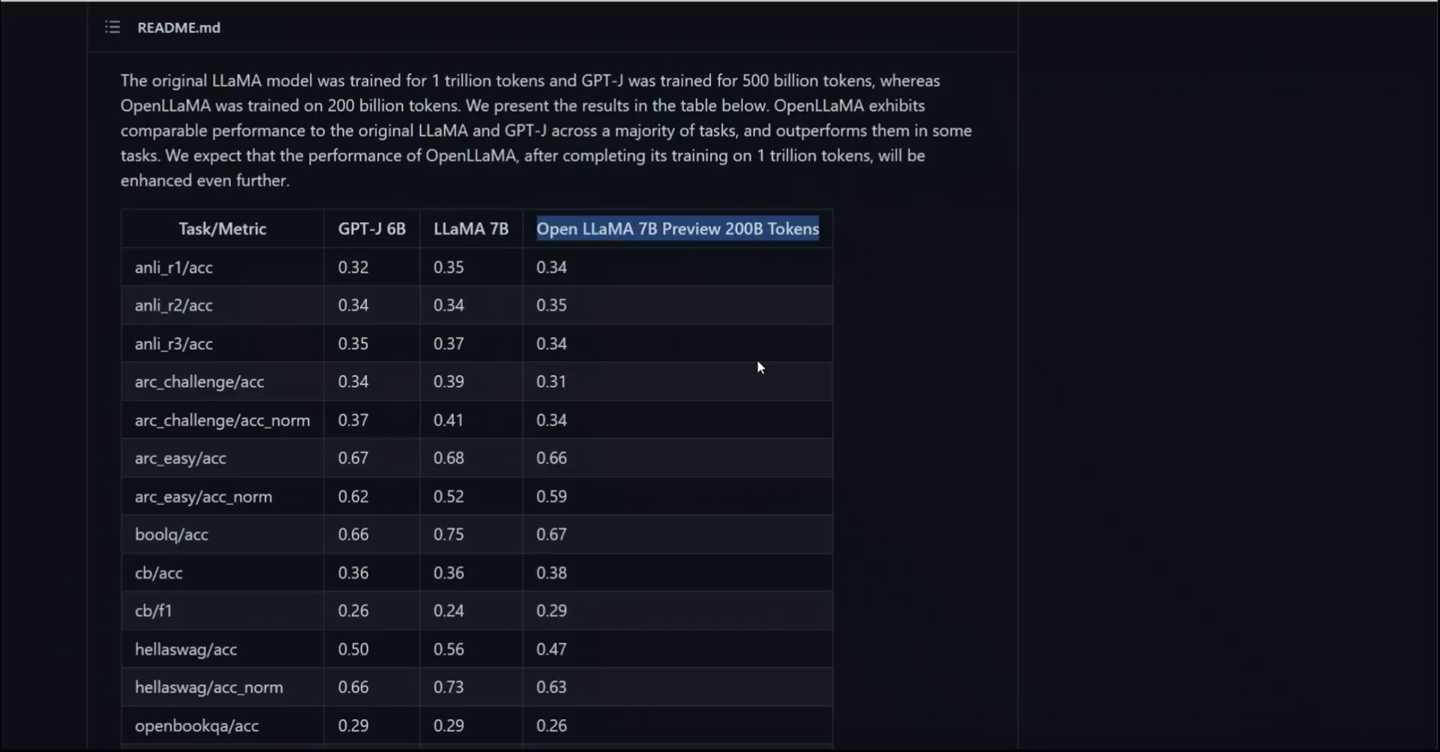
mouse_move(723, 332)
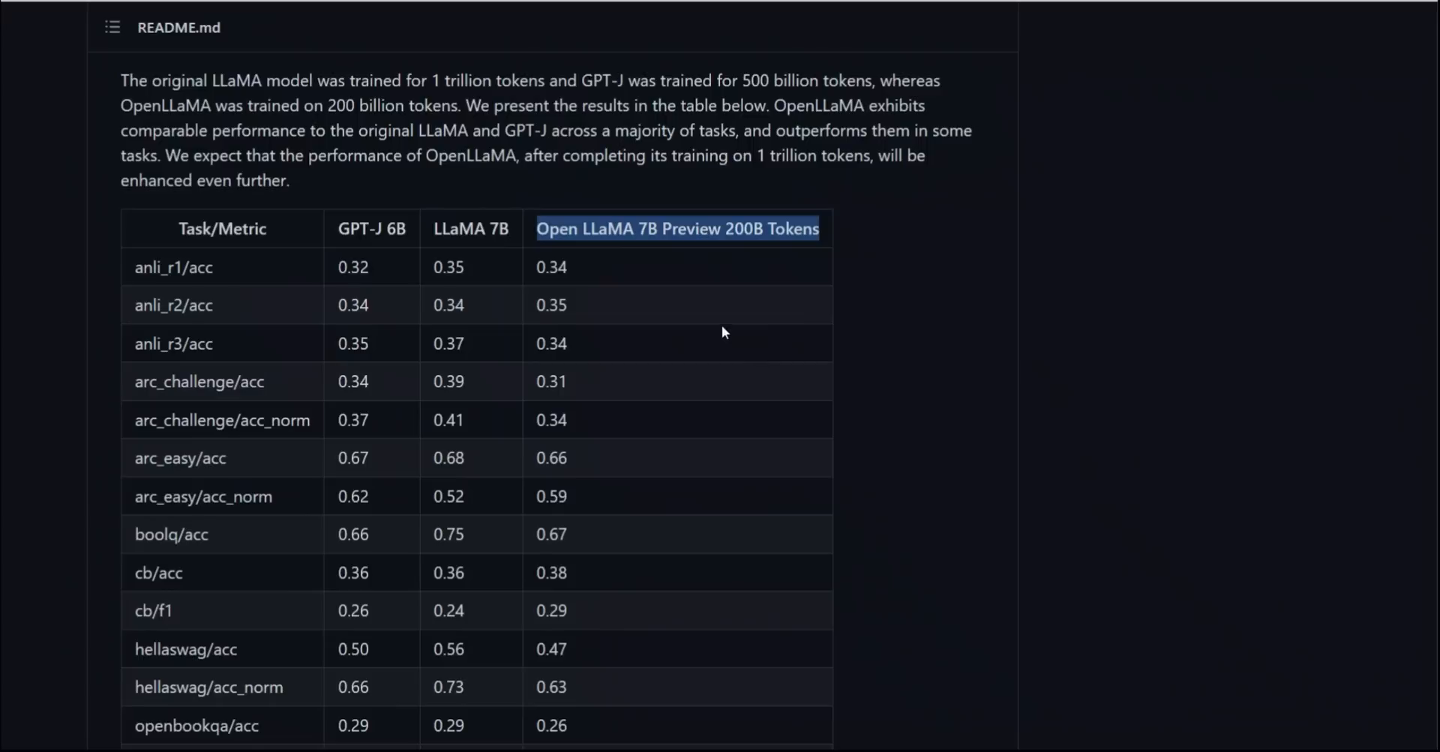
scroll(down, 3)
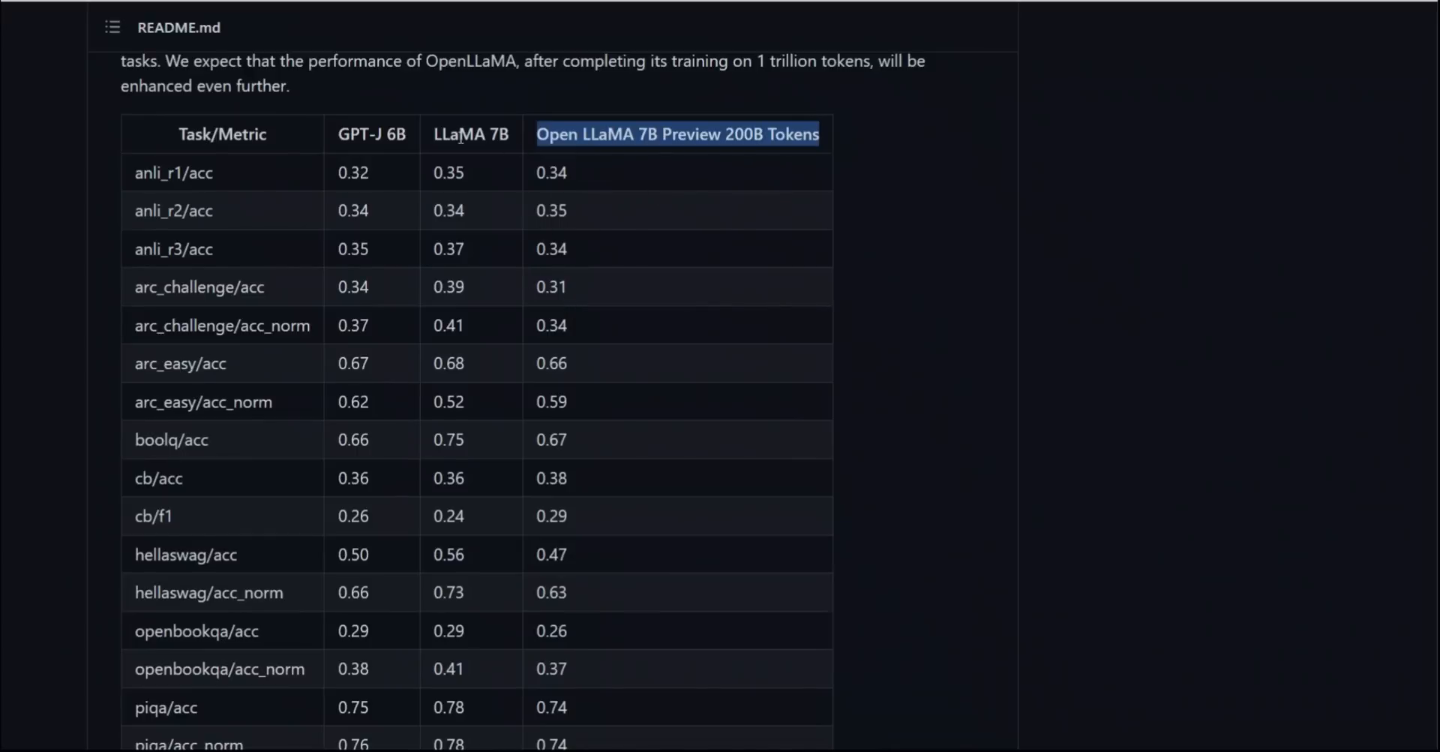
click(471, 134)
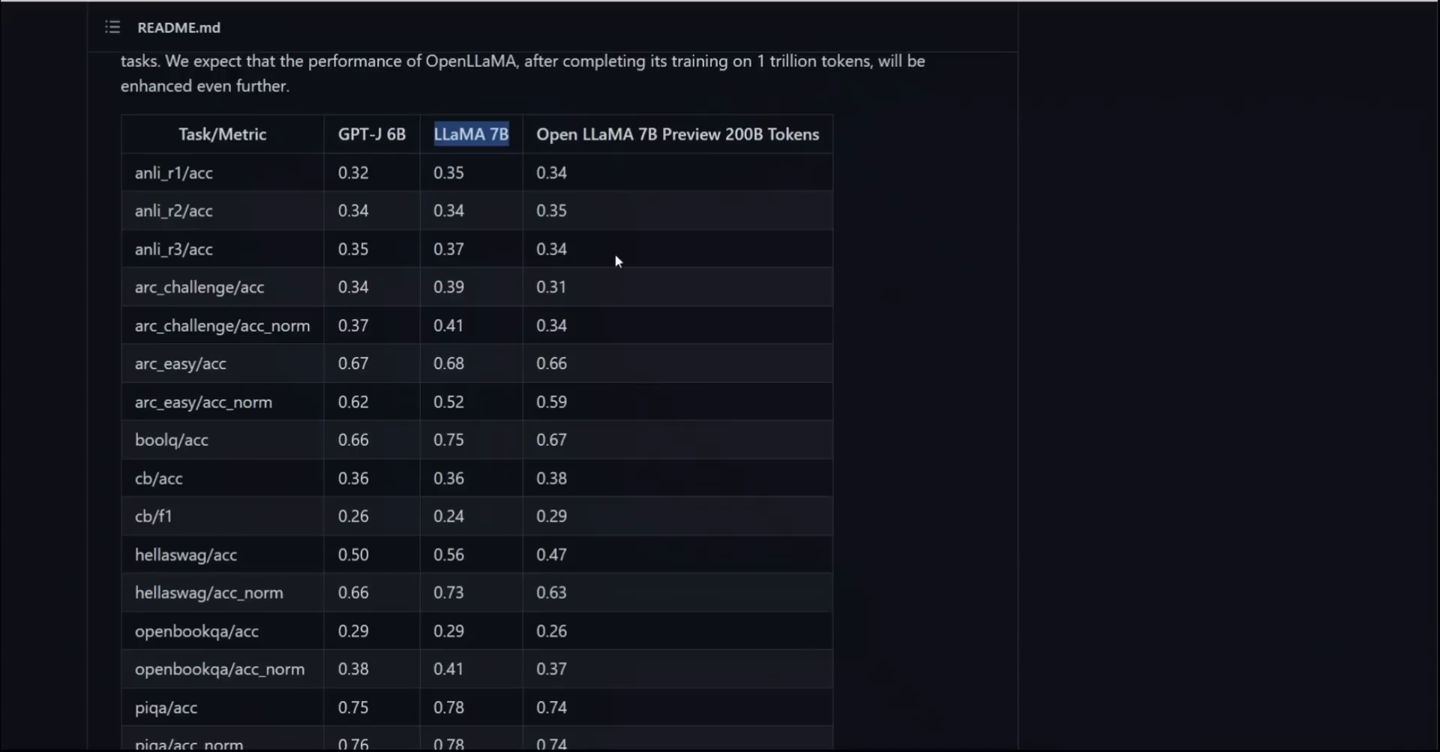
scroll(down, 3)
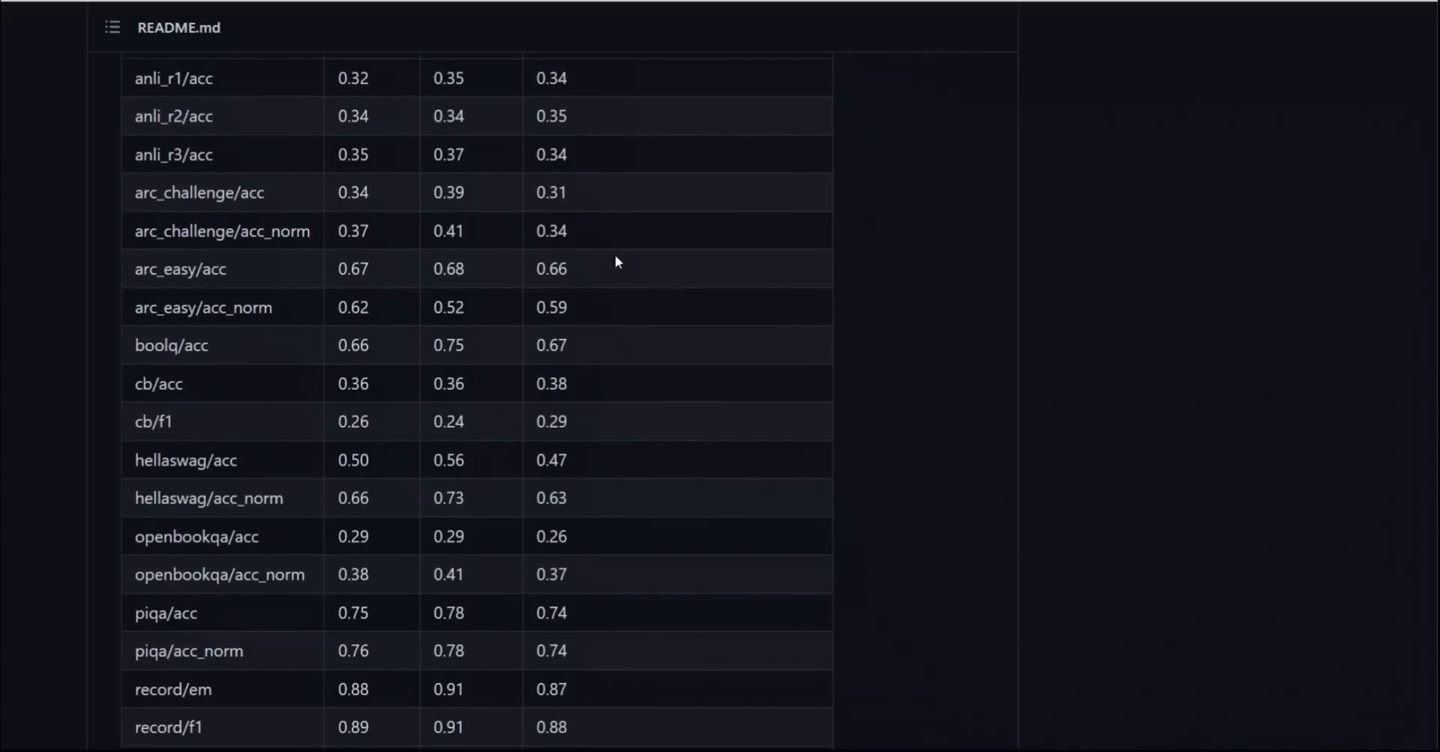
scroll(up, 3)
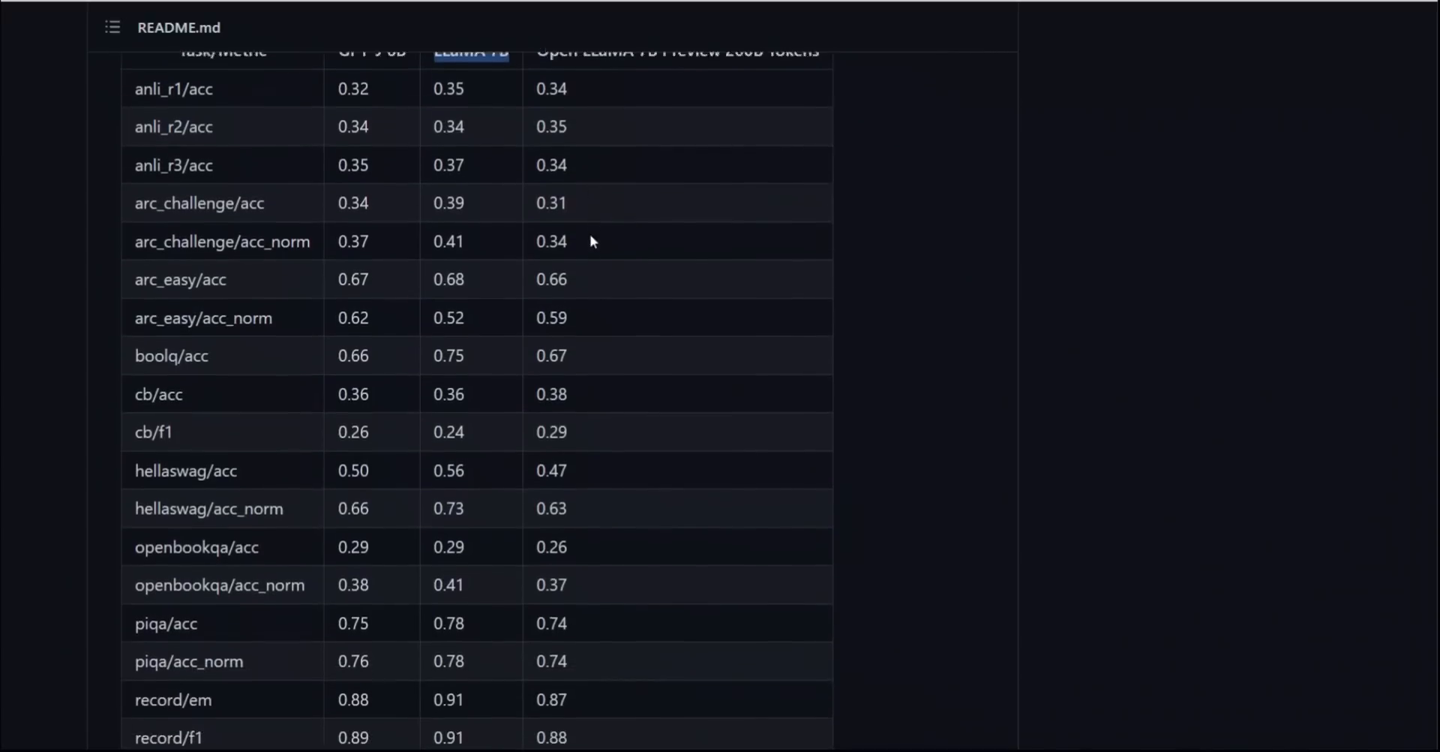
scroll(down, 3)
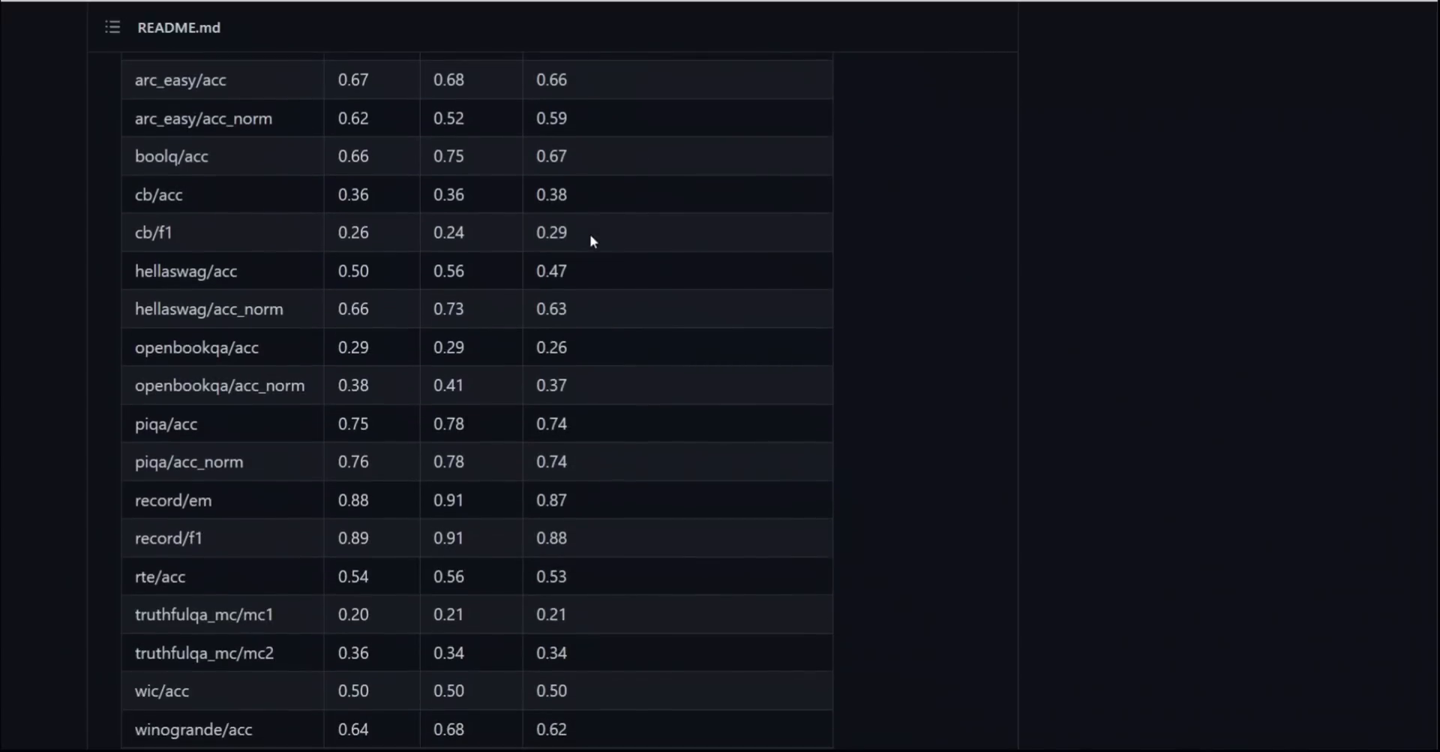
mouse_move(600, 334)
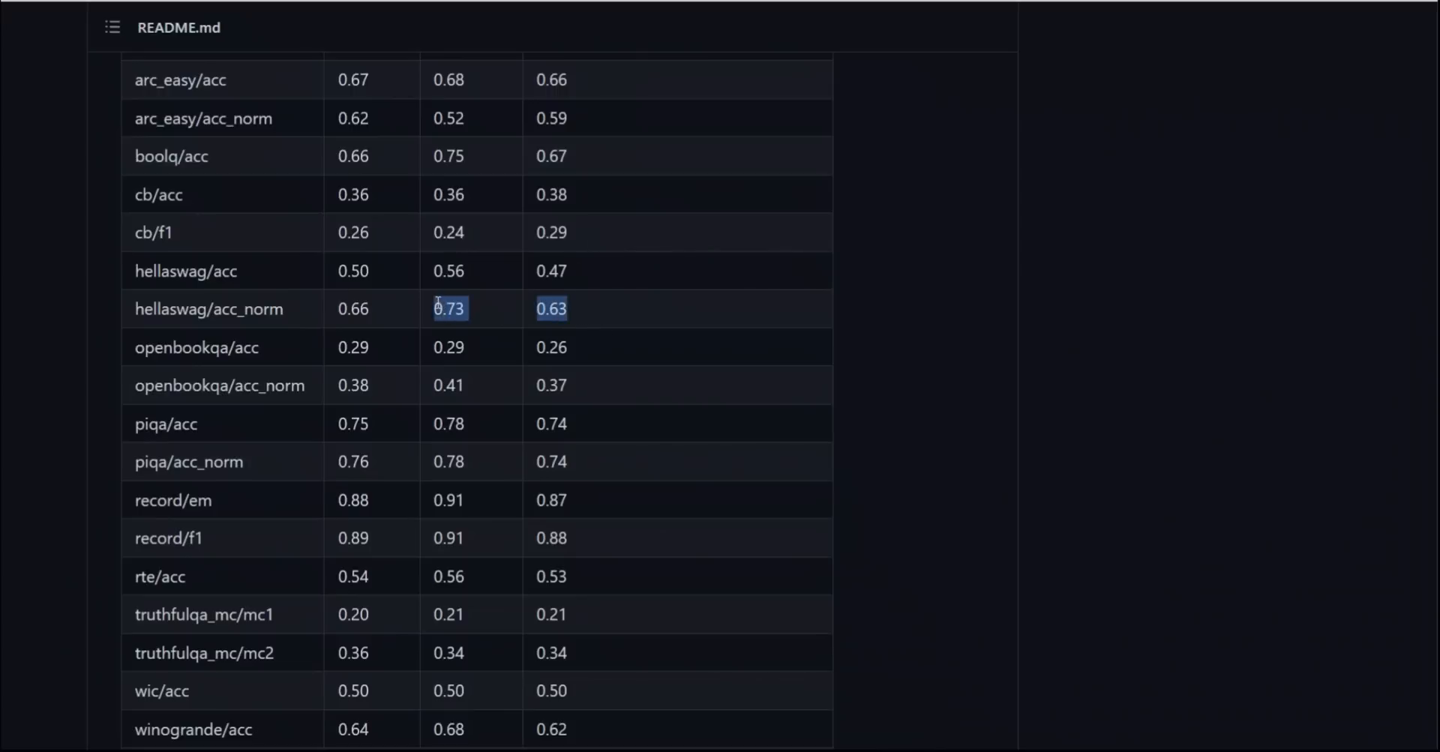
mouse_move(519, 369)
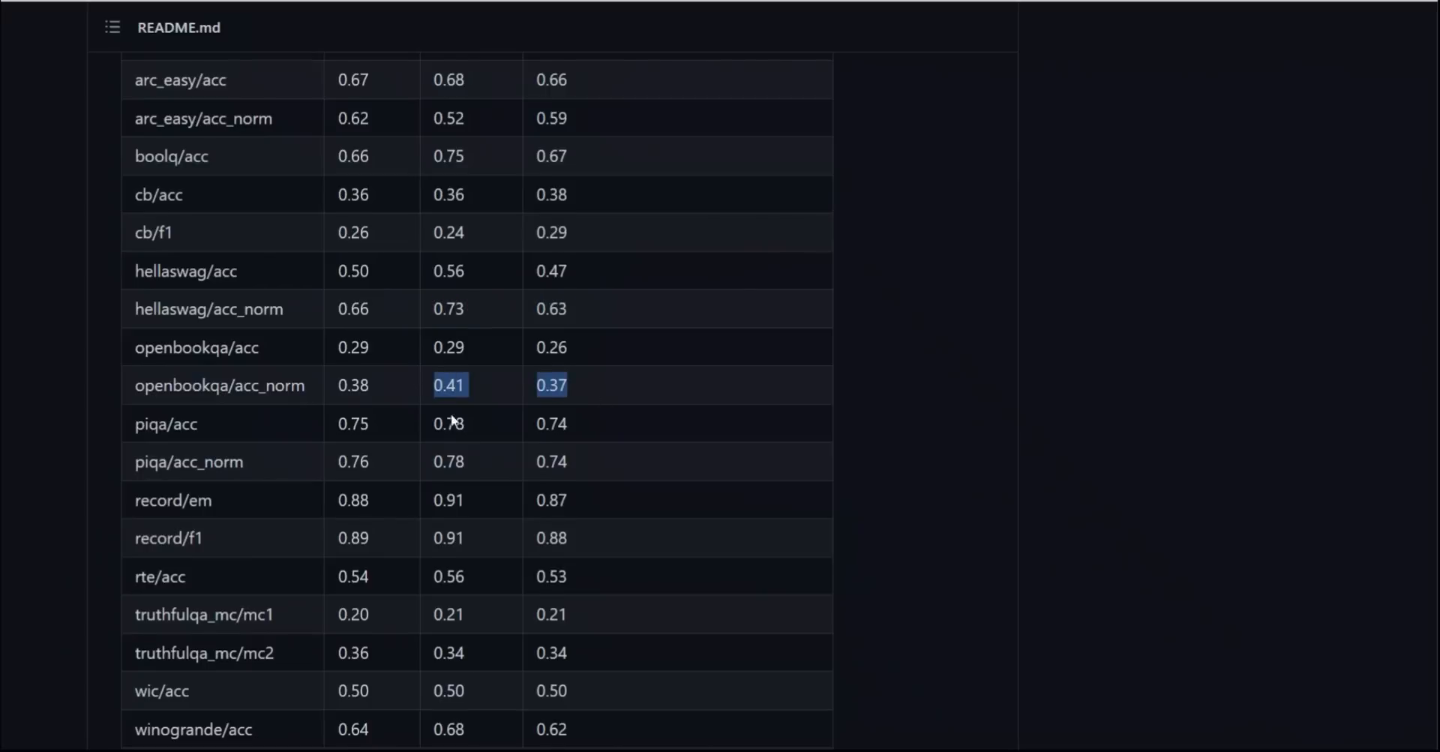
Clear the openbookqa highlight, scroll the table through its Average row, then return to the Evaluation intro.
scroll(up, 3)
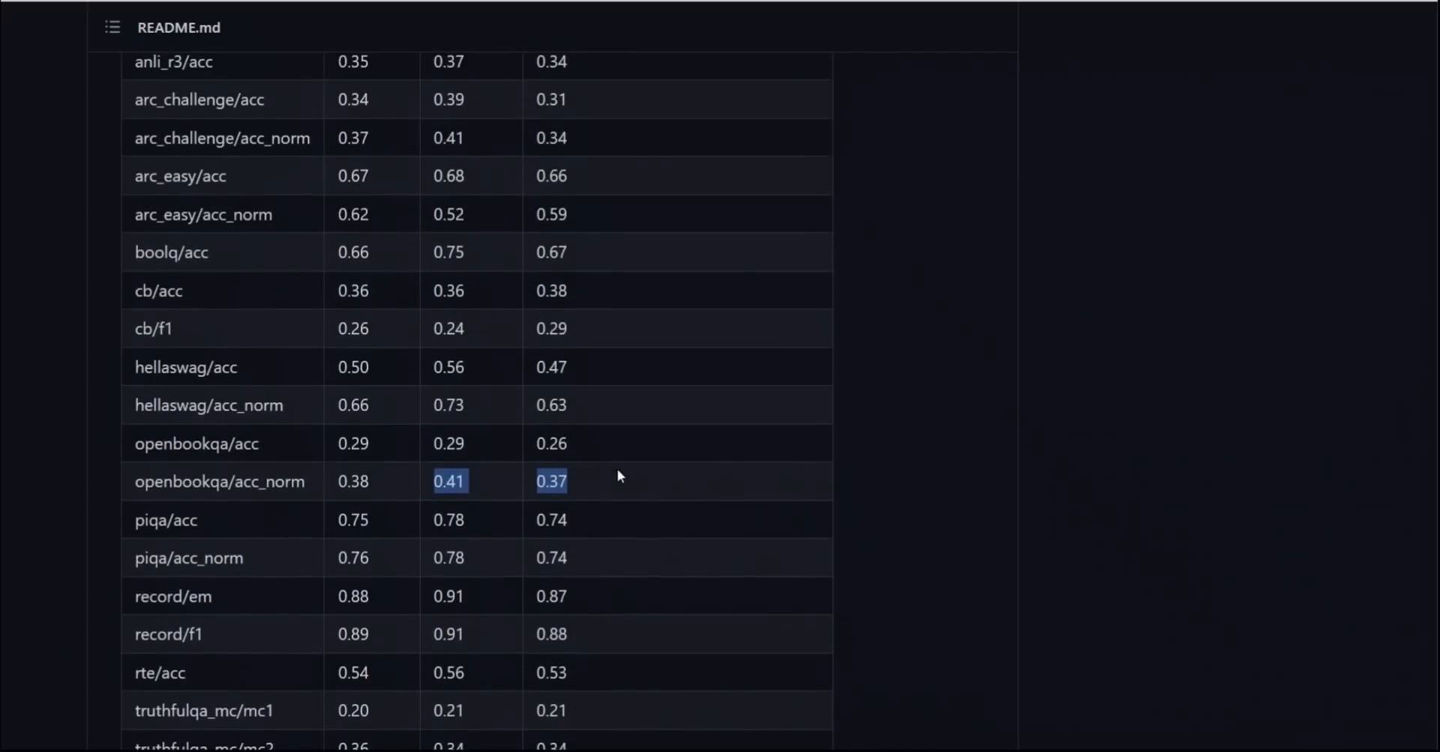
scroll(up, 3)
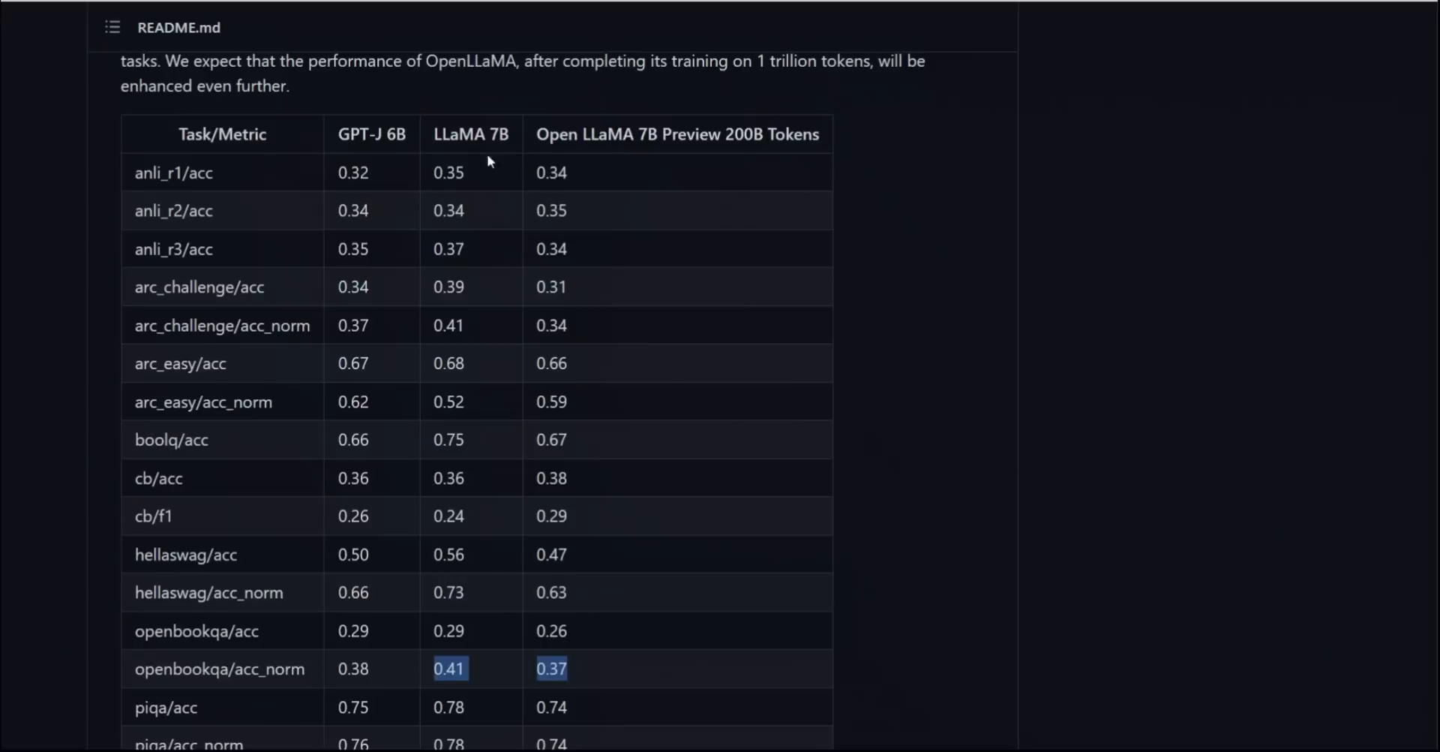
mouse_move(669, 357)
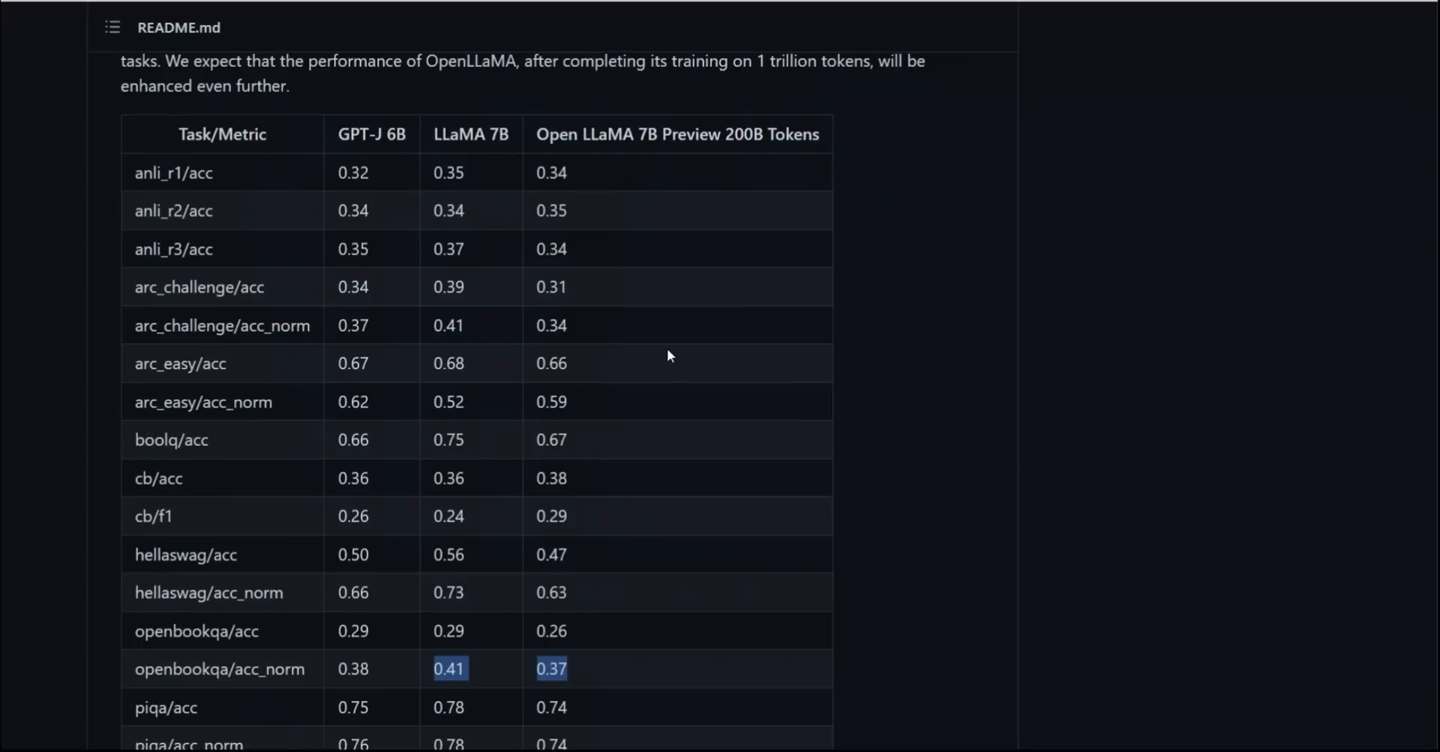
click(588, 410)
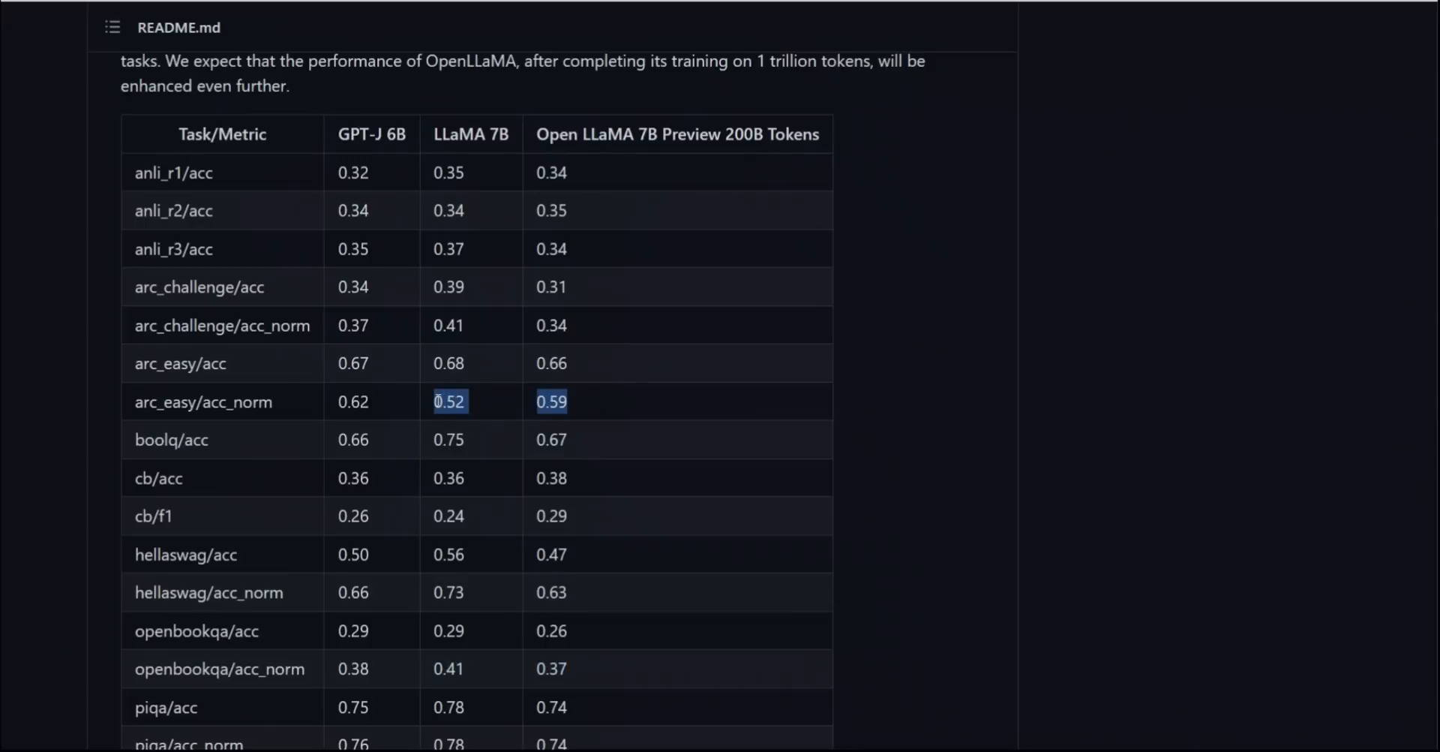
mouse_move(624, 403)
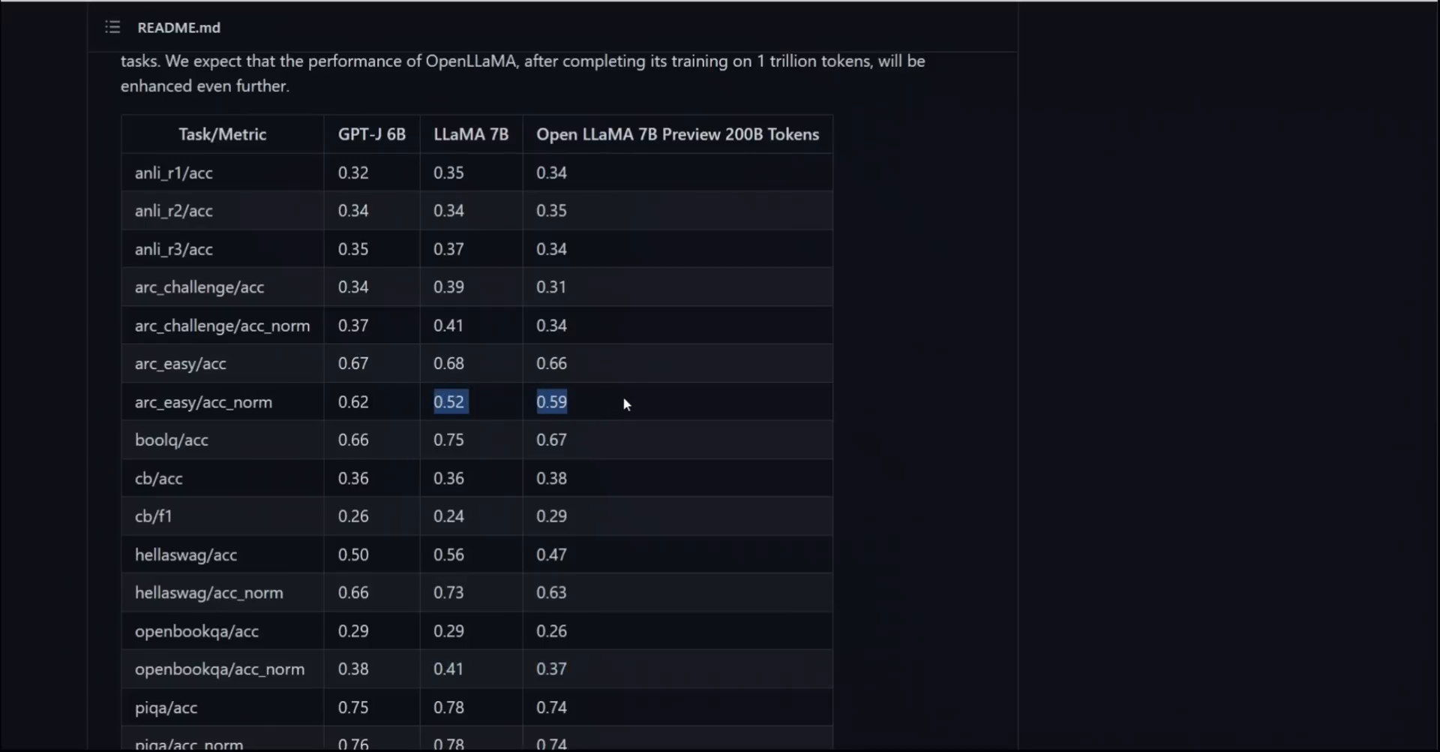
mouse_move(599, 154)
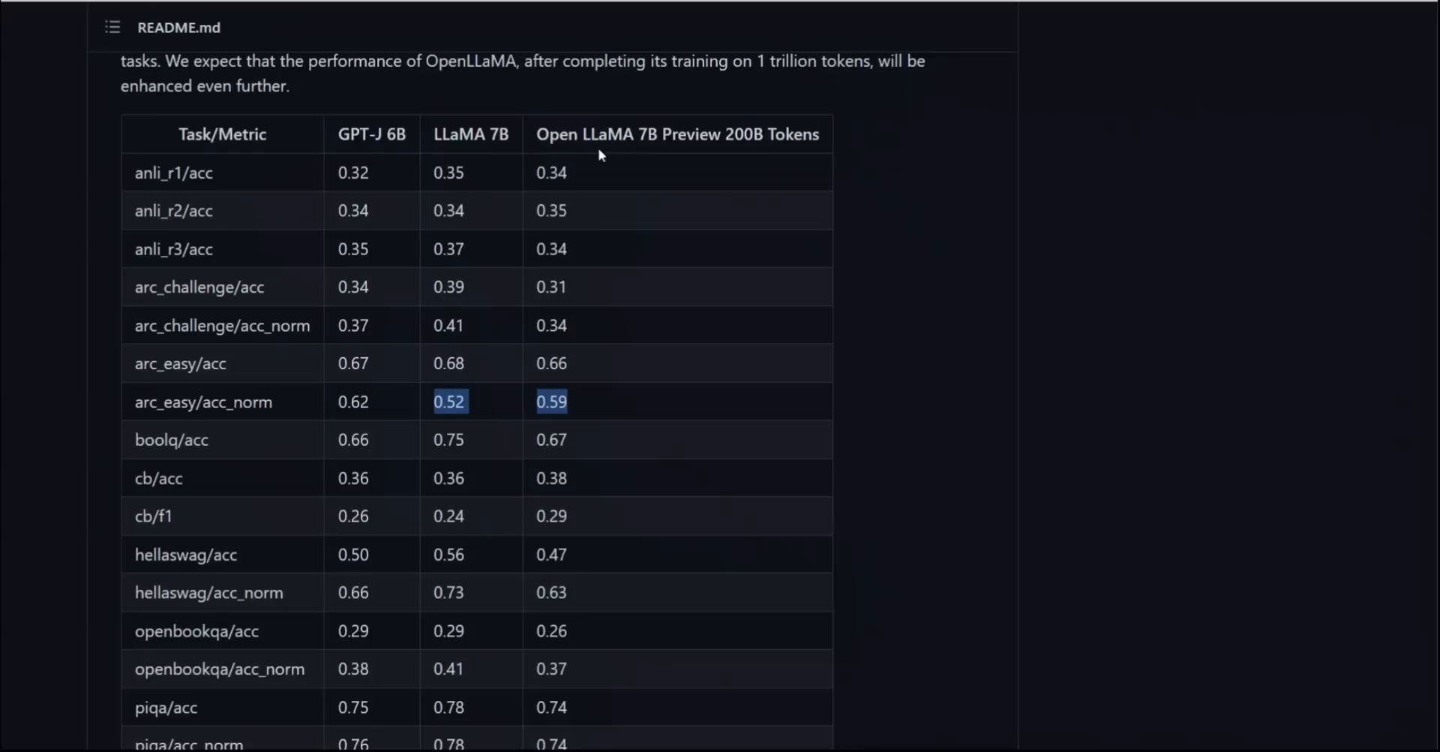
mouse_move(660, 348)
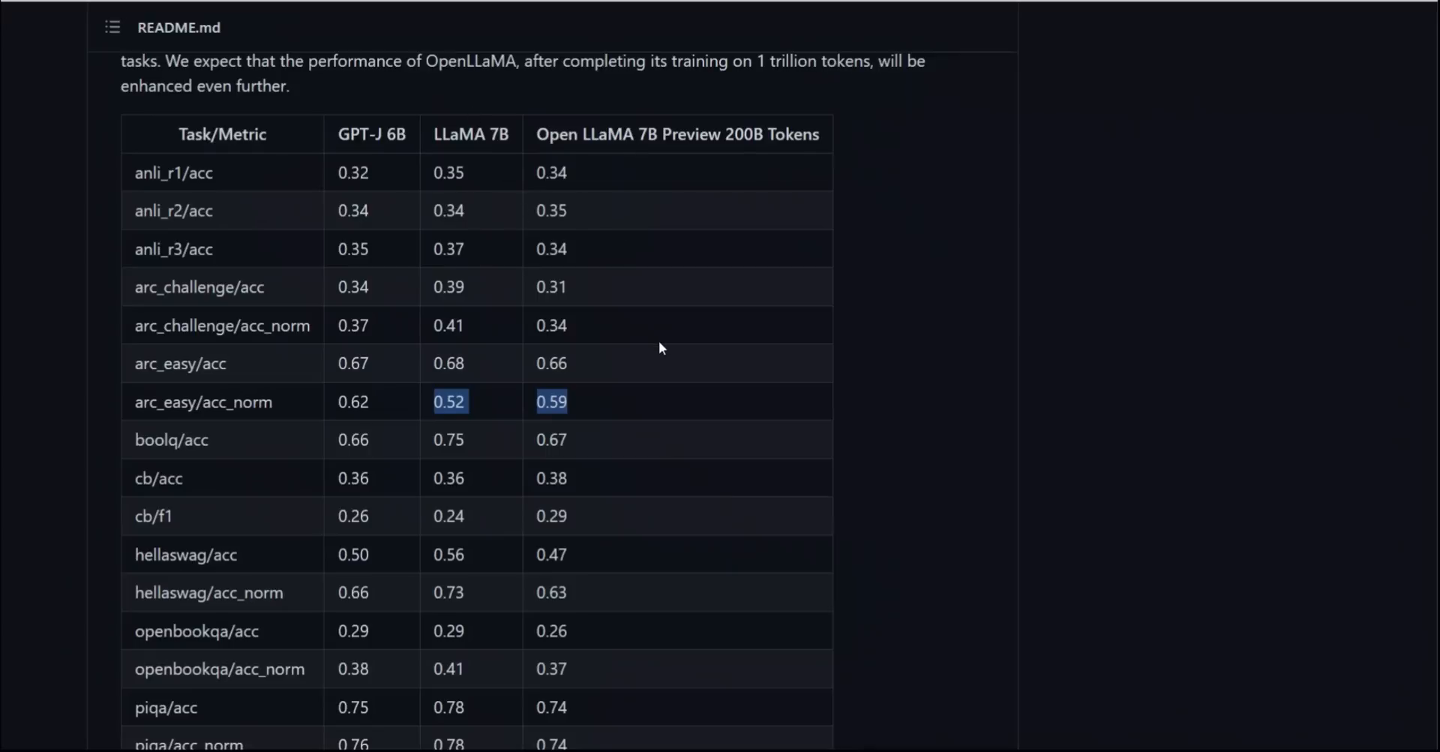
scroll(down, 3)
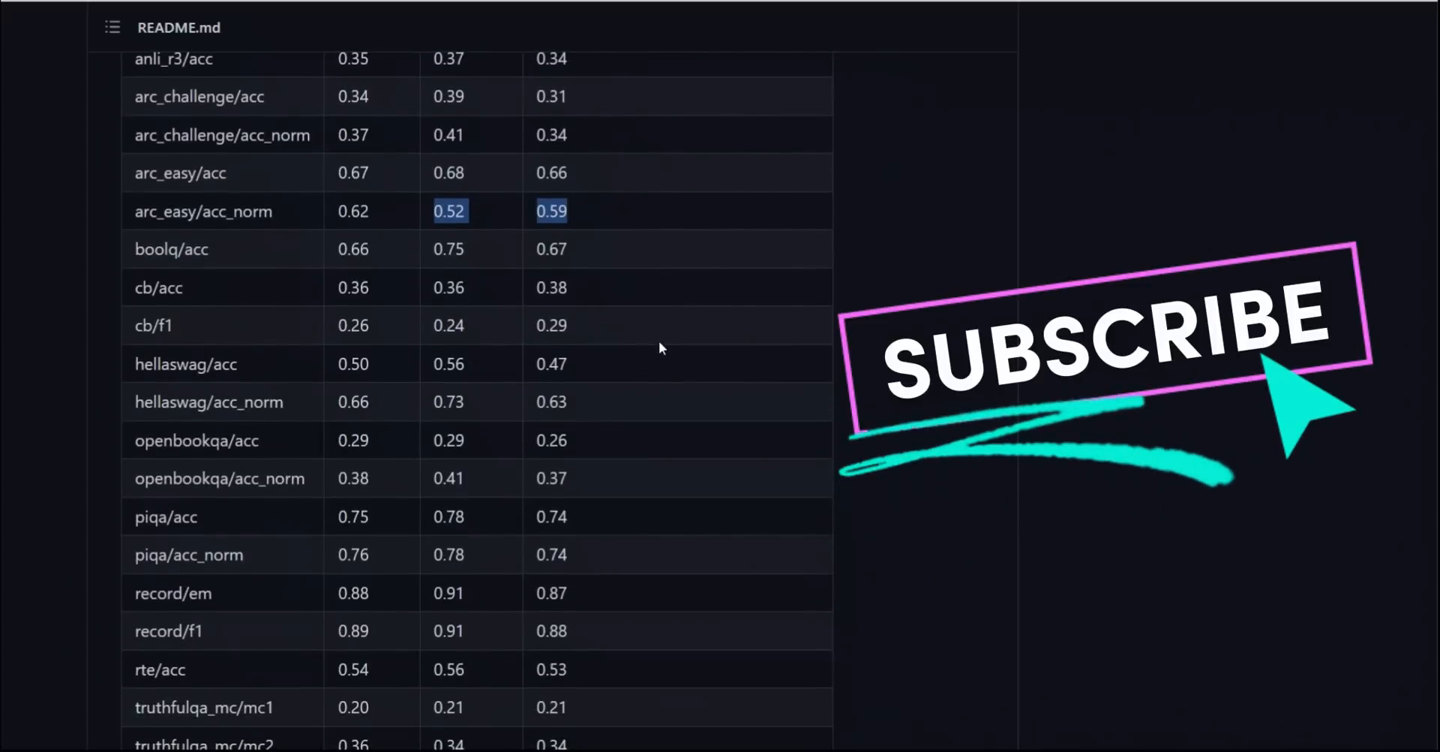
scroll(down, 3)
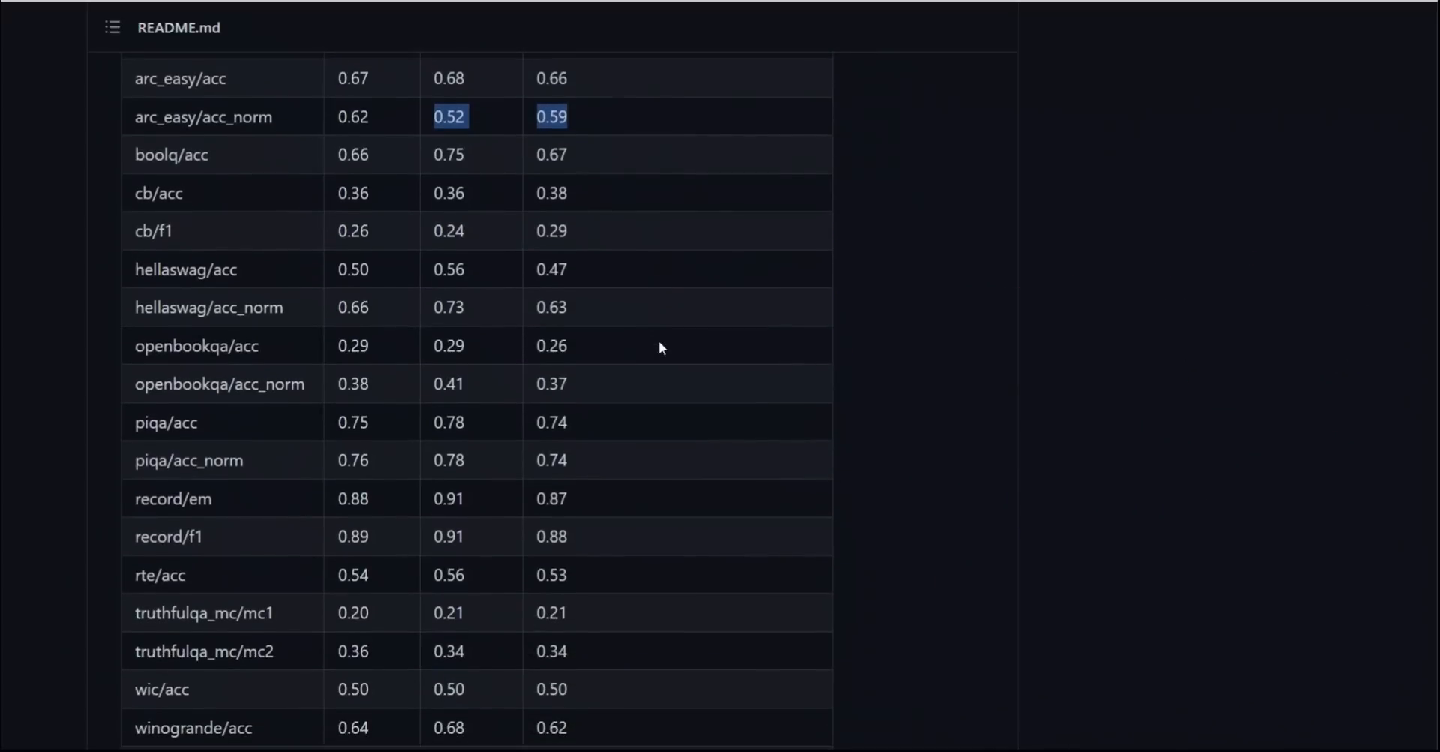
scroll(down, 3)
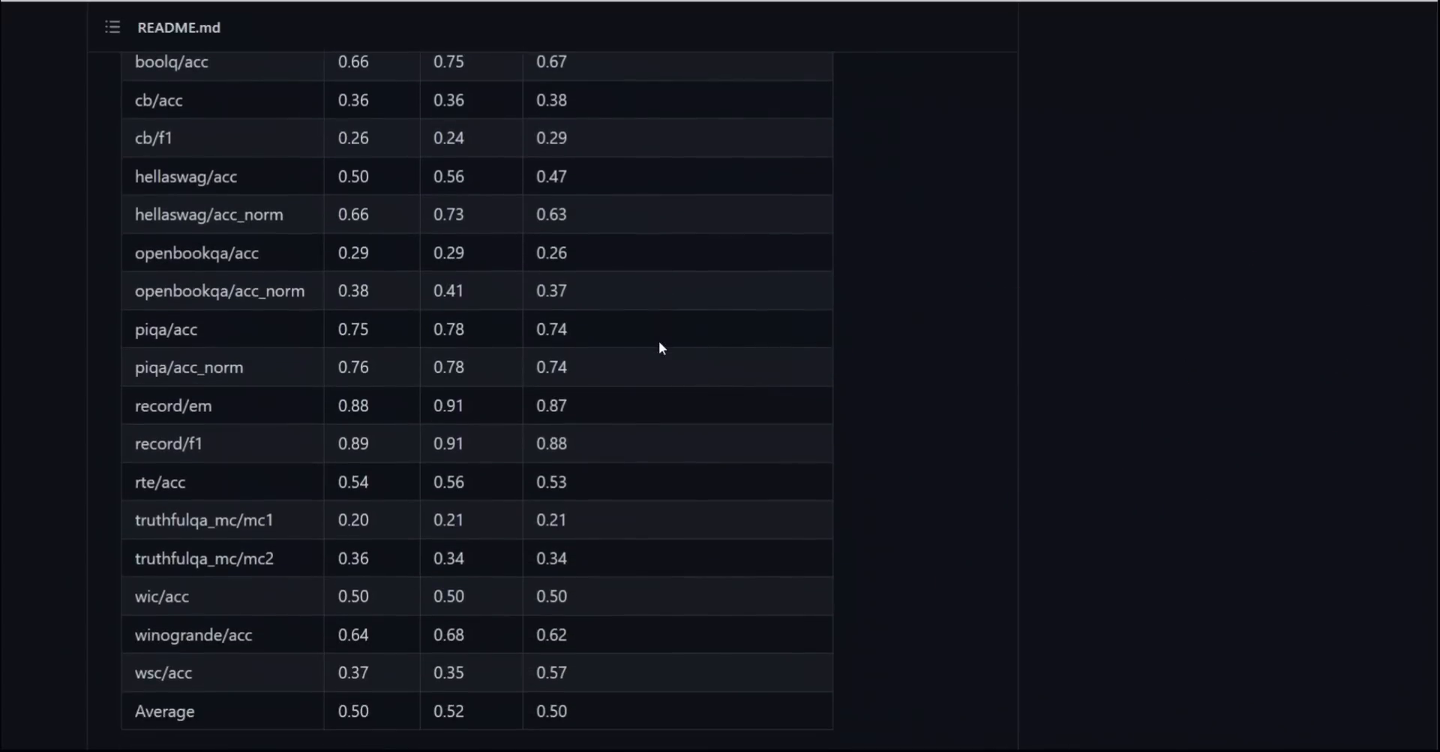
scroll(down, 3)
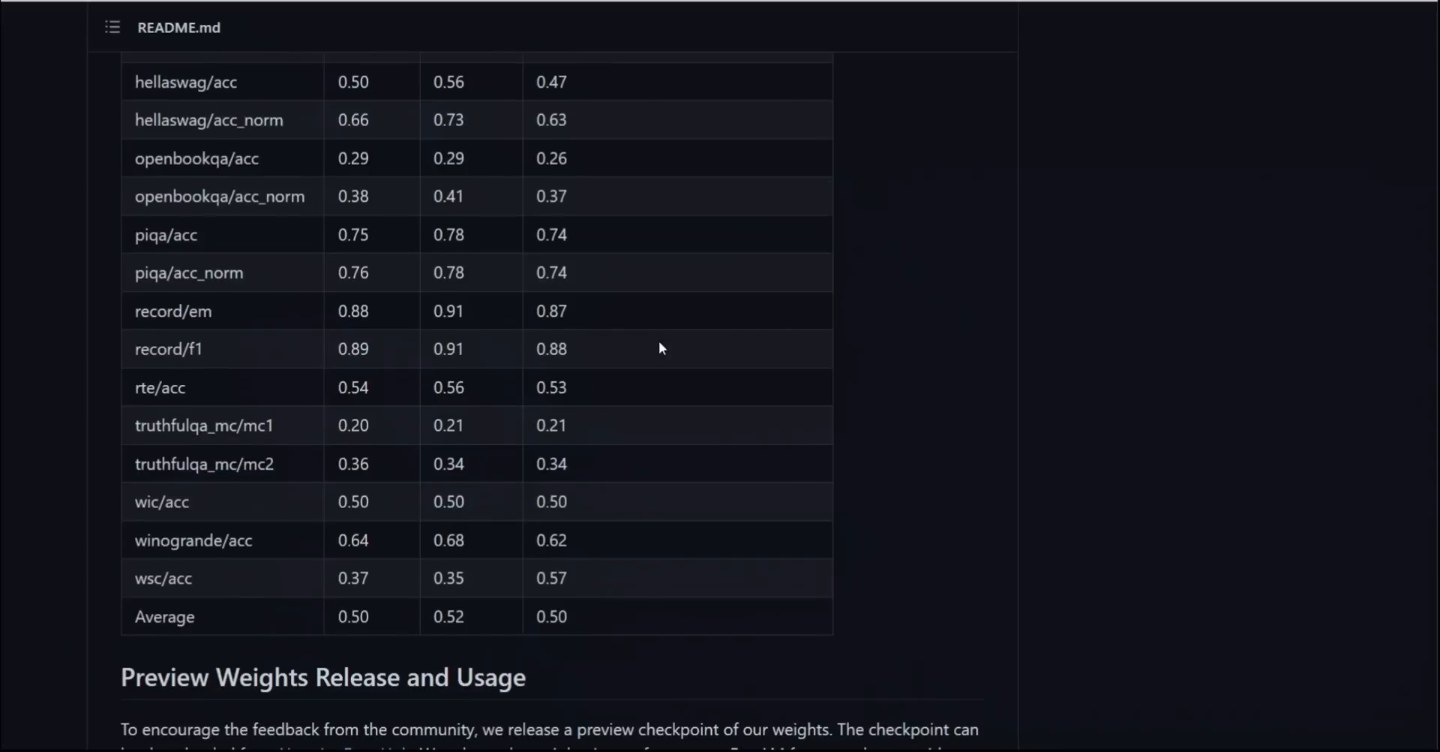
mouse_move(611, 549)
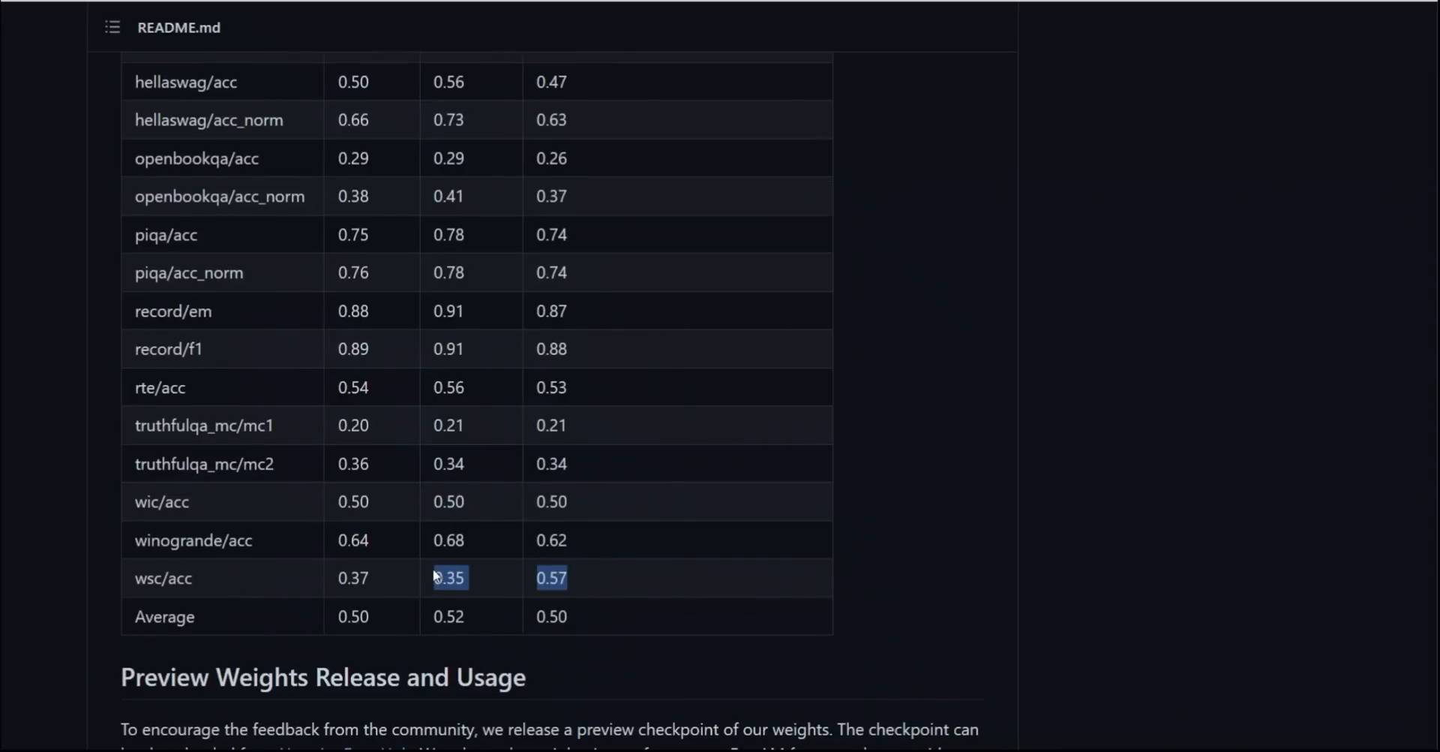
mouse_move(509, 587)
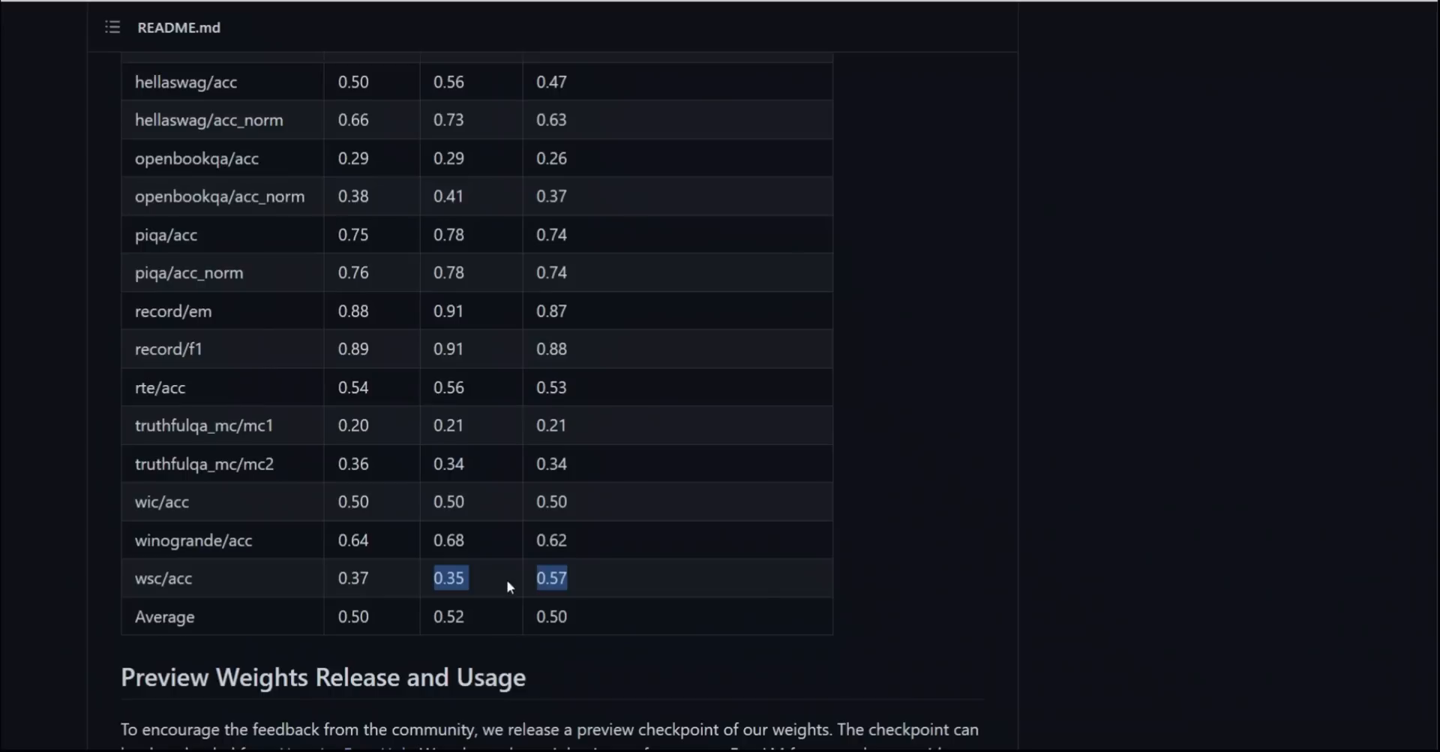
scroll(up, 3)
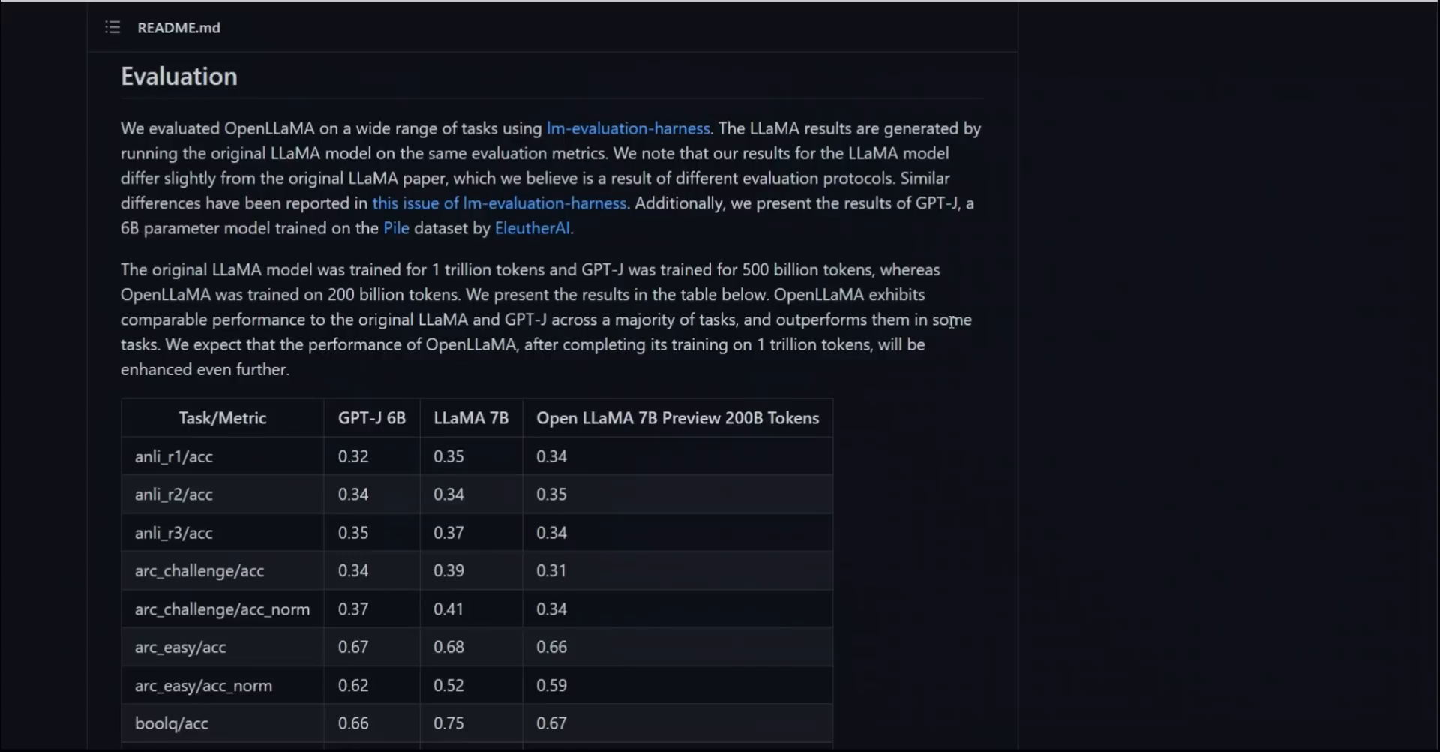
Scroll down to the Preview Weights Release and Usage and Future Plans sections.
scroll(down, 3)
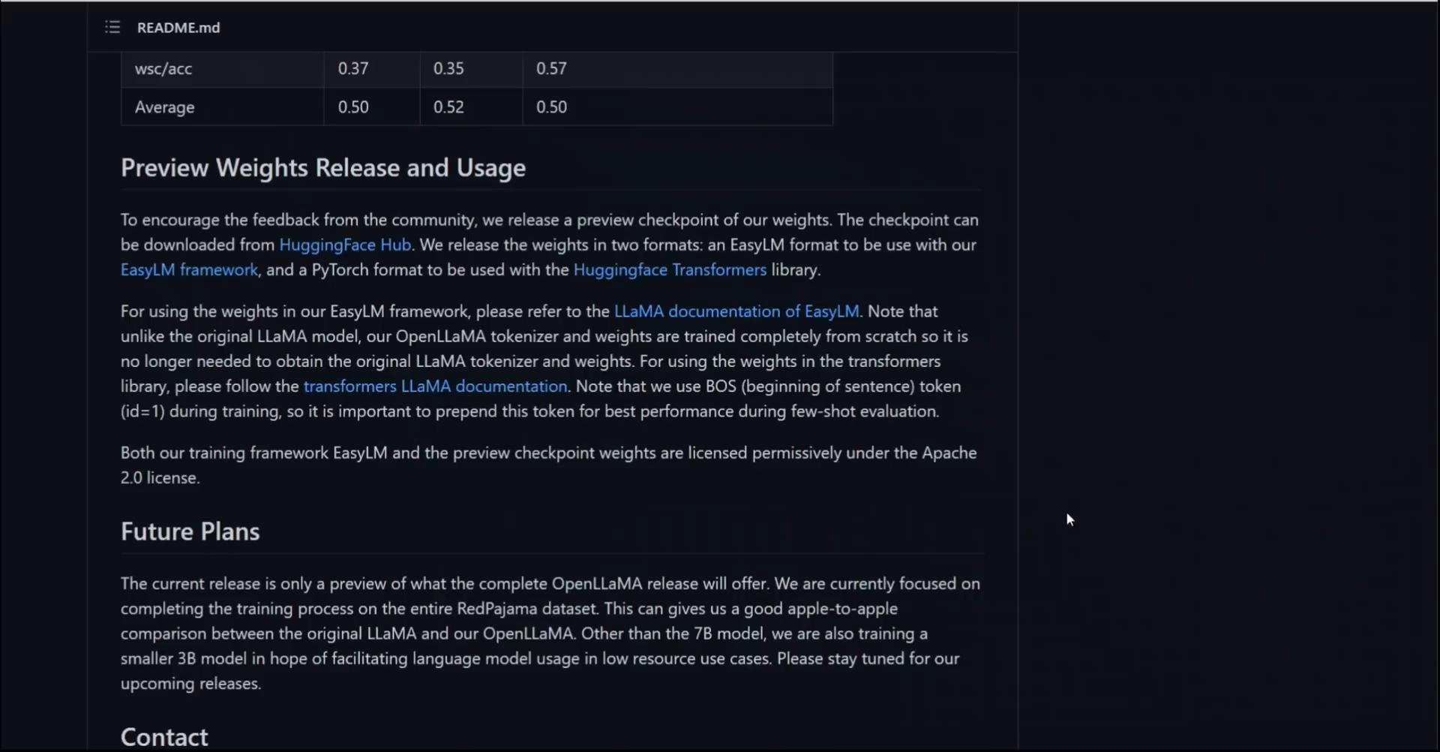
mouse_move(345, 245)
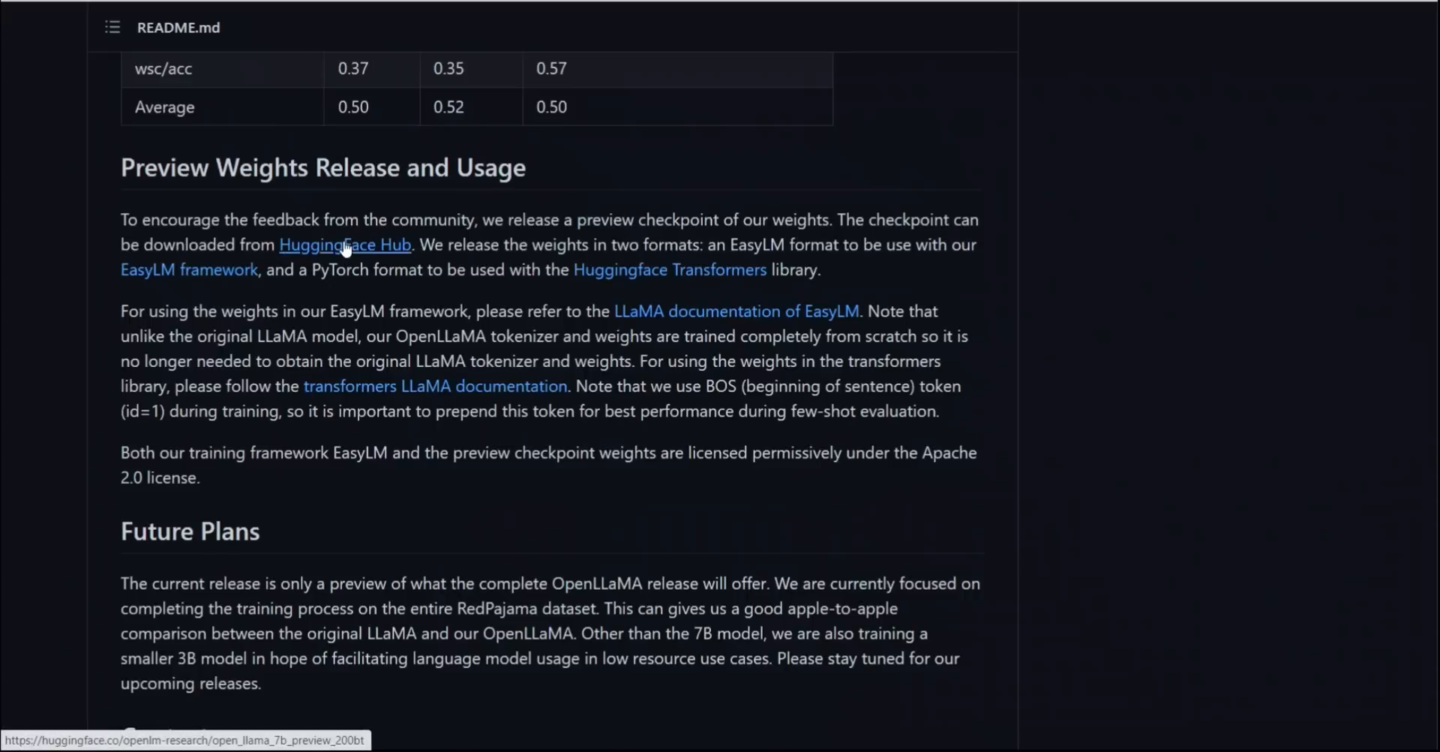
Open the openlm-research/open_llama_7b_preview_200bt model card on Hugging Face and scroll to Dataset and Training.
click(345, 244)
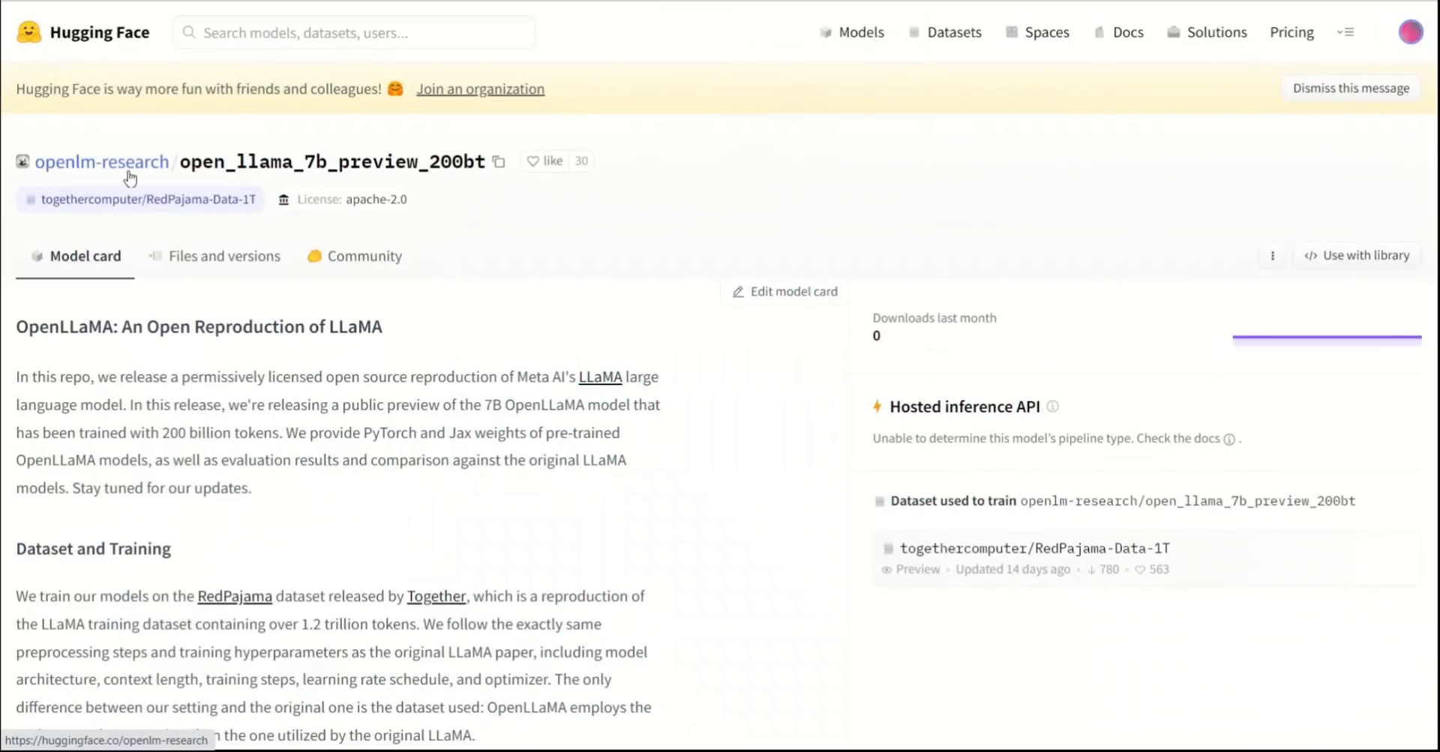
scroll(down, 3)
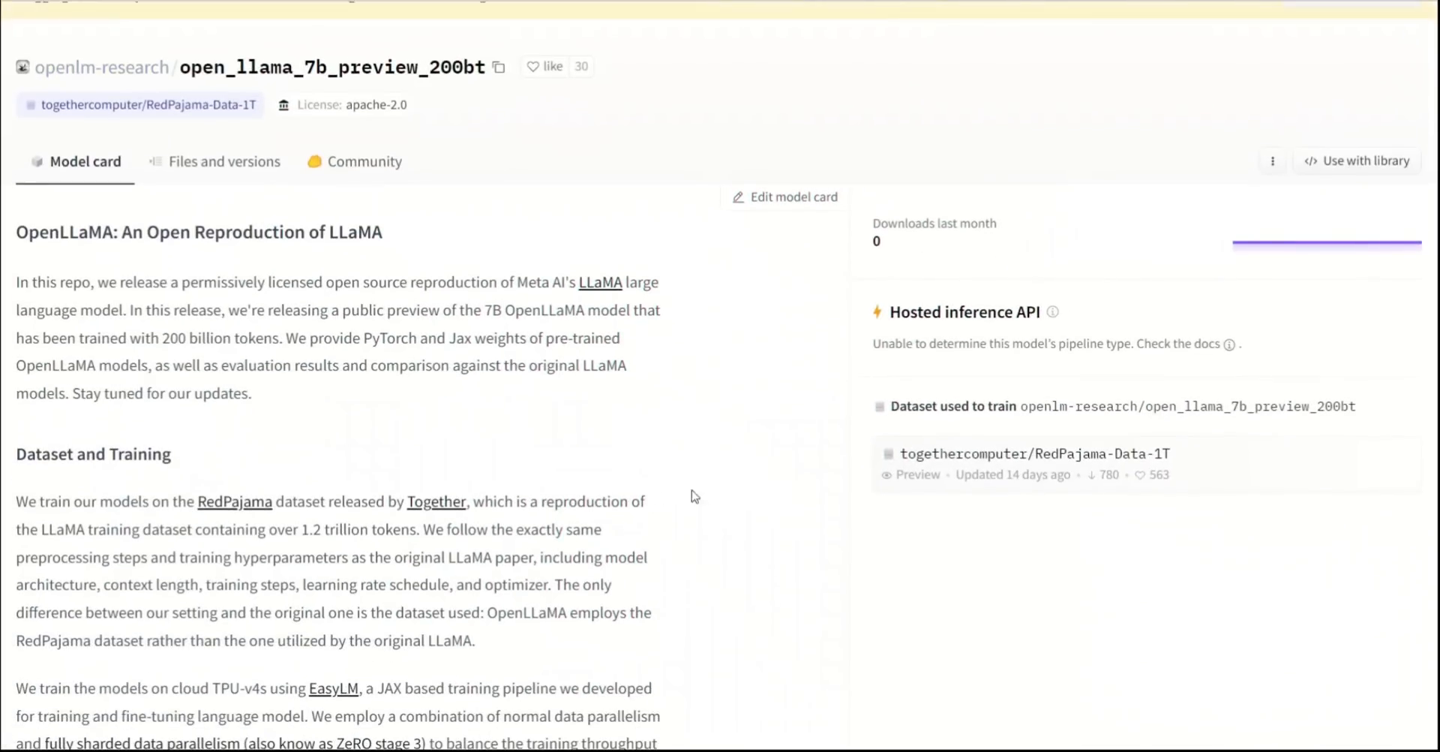
scroll(down, 3)
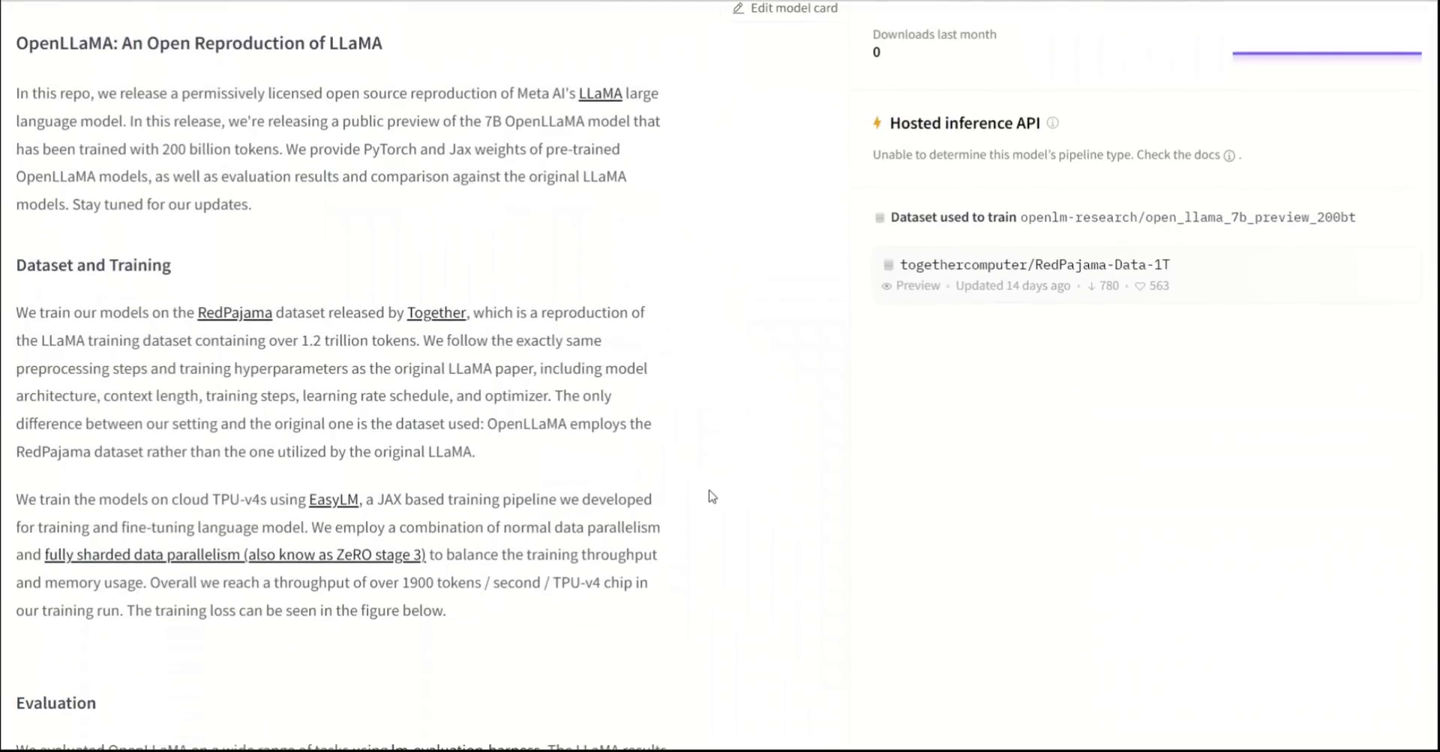
Browse the model's Files and versions into the transformers weights folder, then return to the README.
click(223, 255)
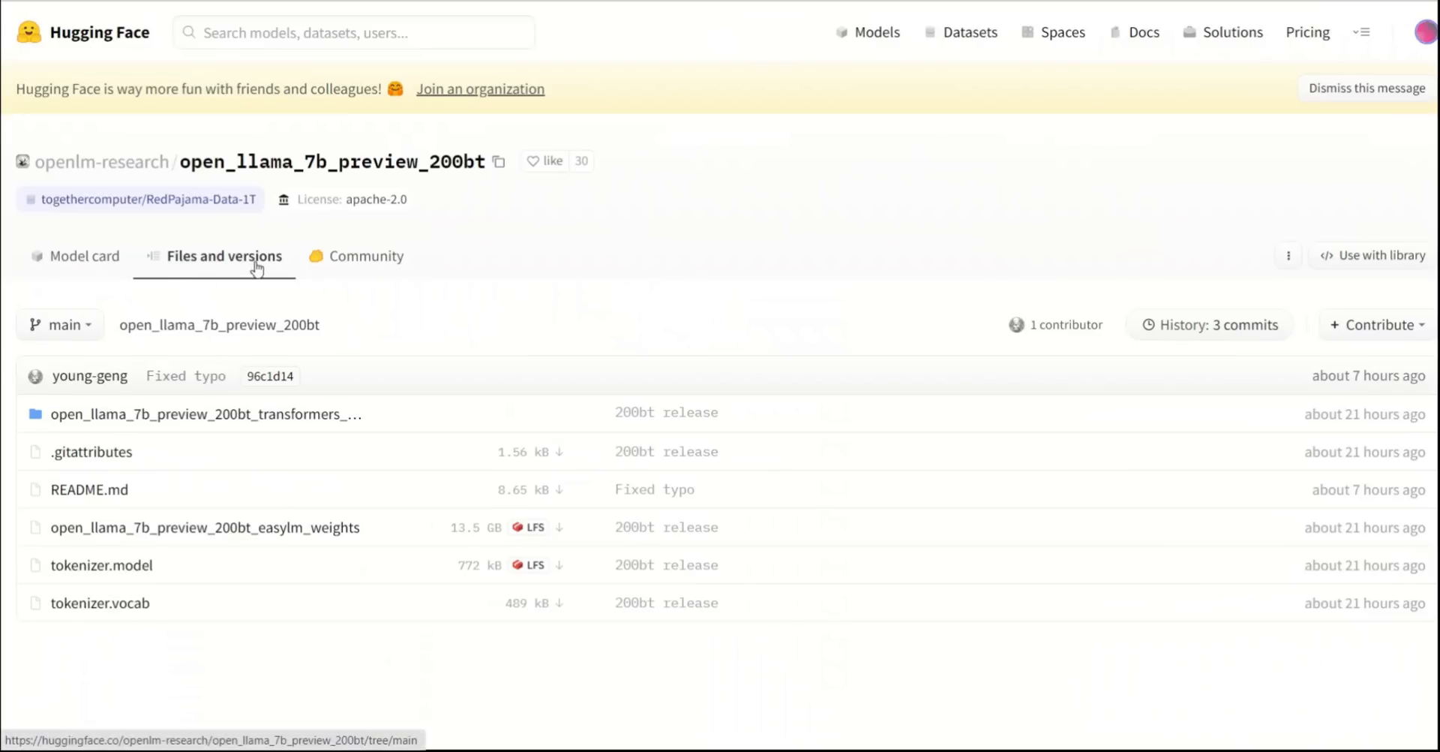
mouse_move(390, 659)
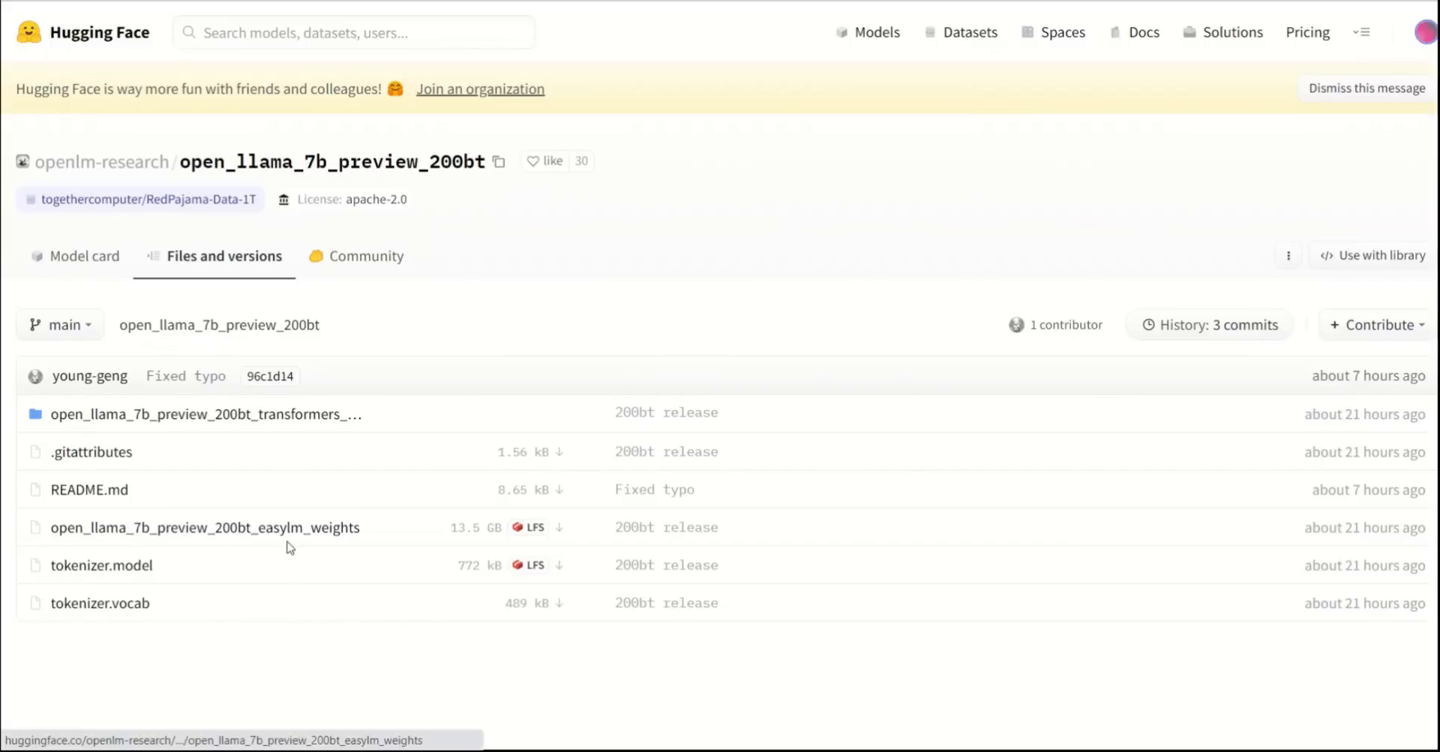
mouse_move(386, 521)
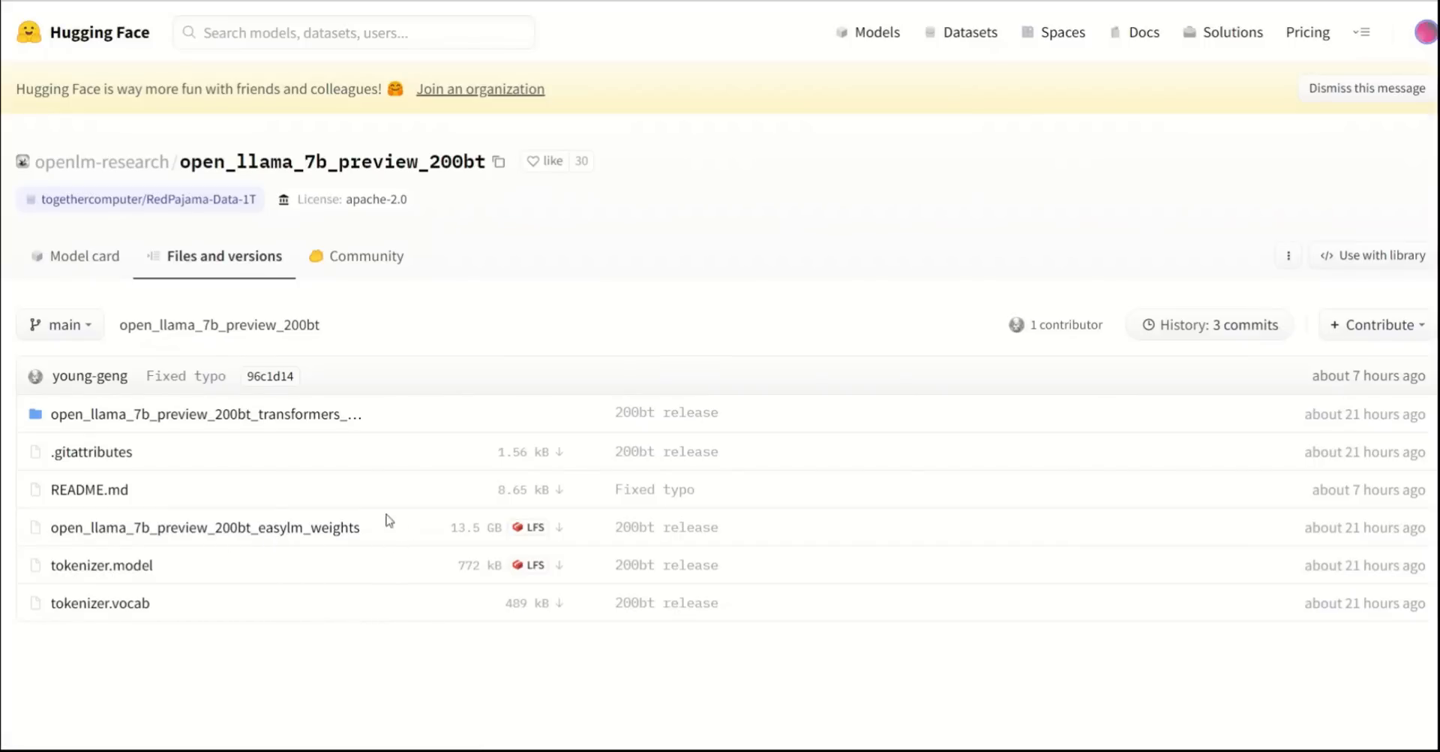
click(204, 414)
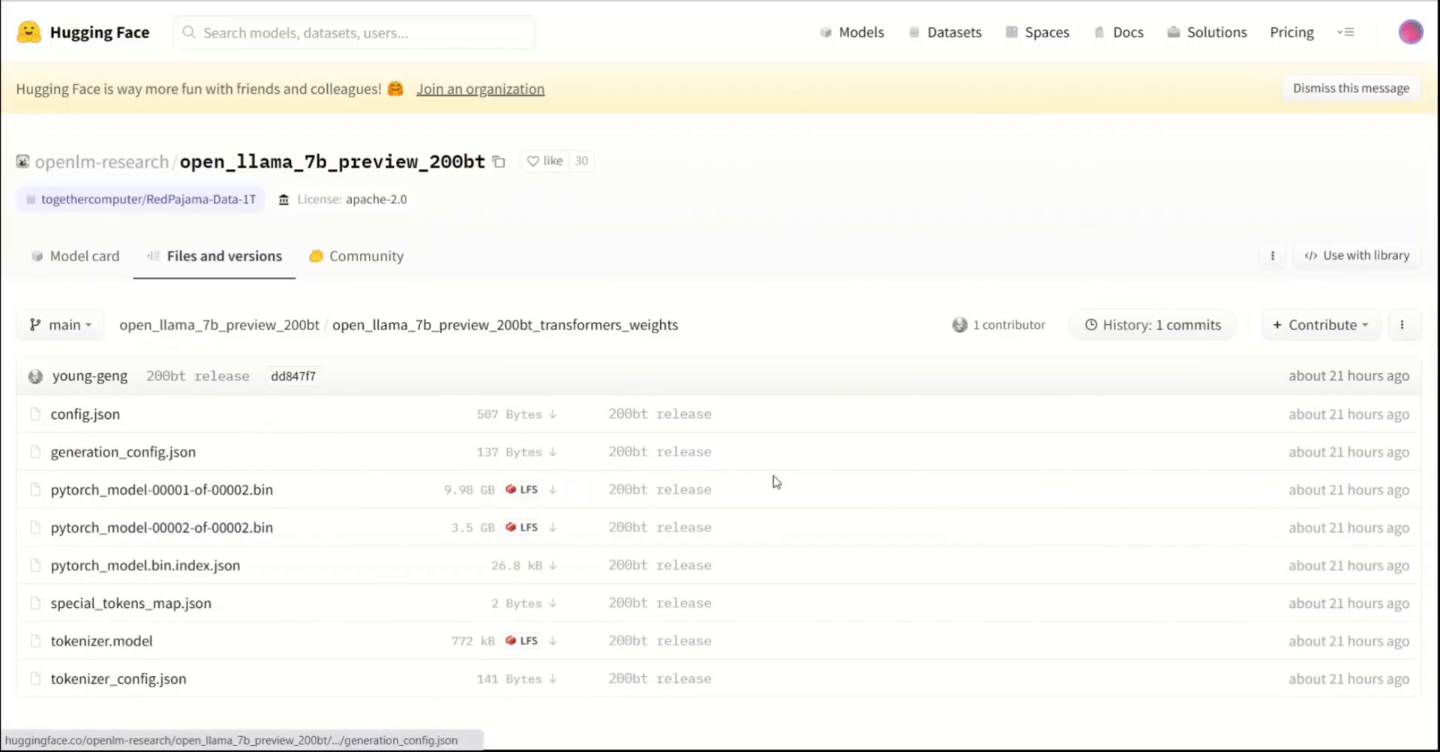
scroll(down, 3)
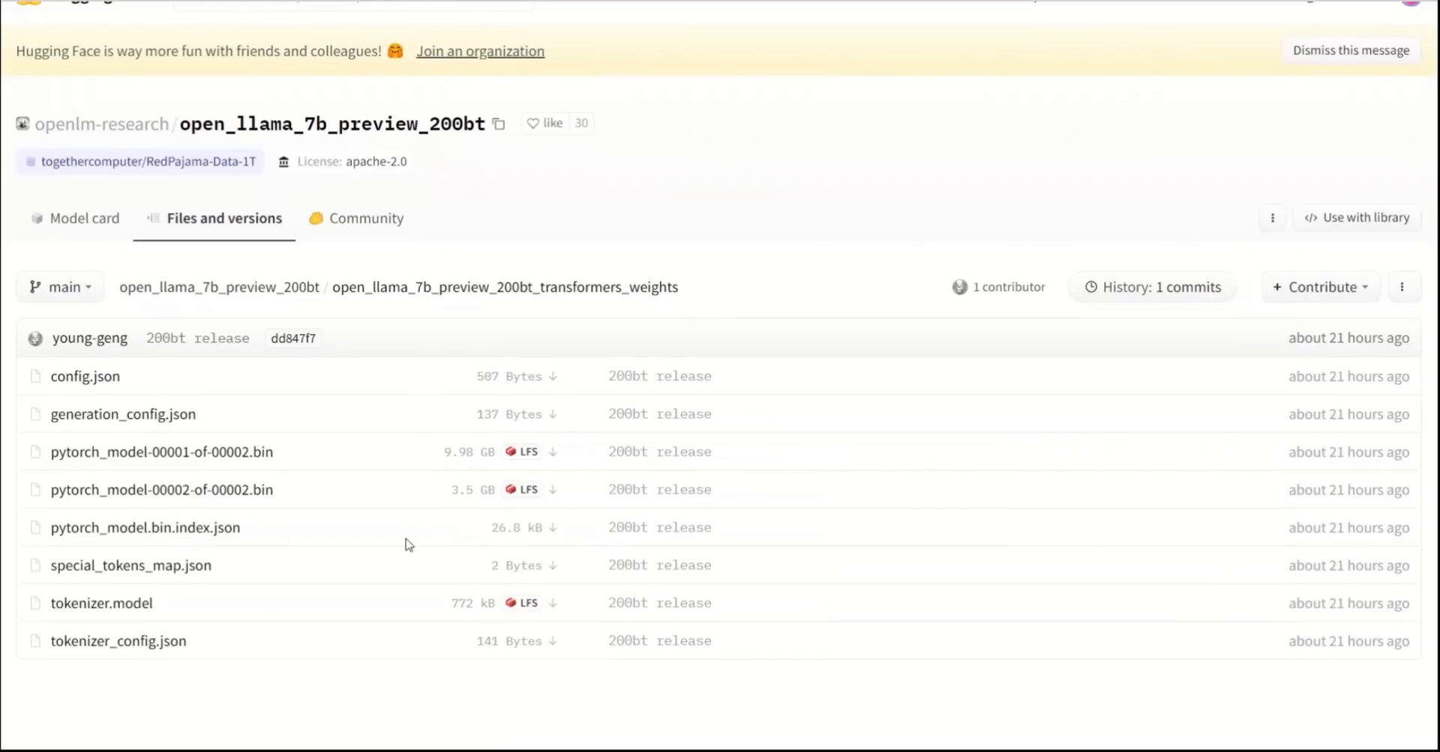
mouse_move(359, 543)
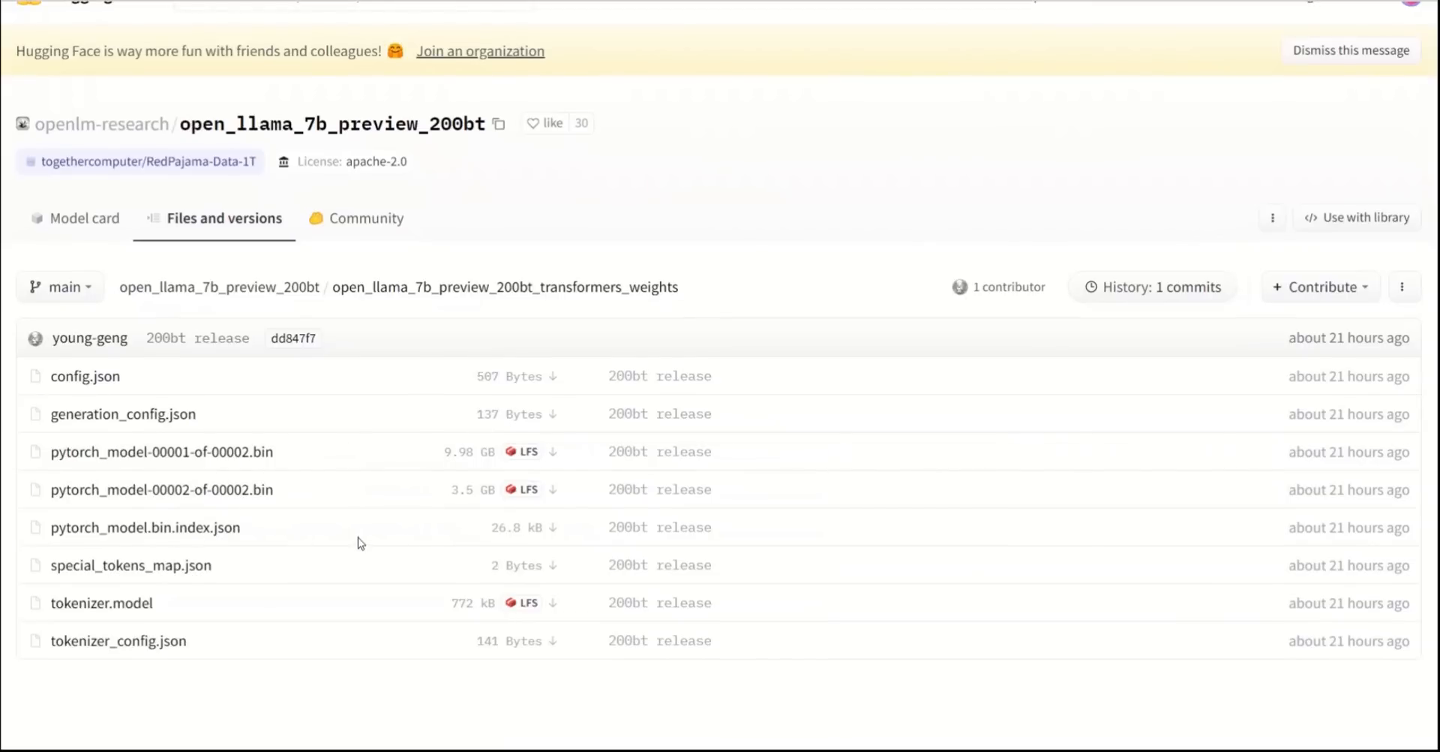
click(84, 218)
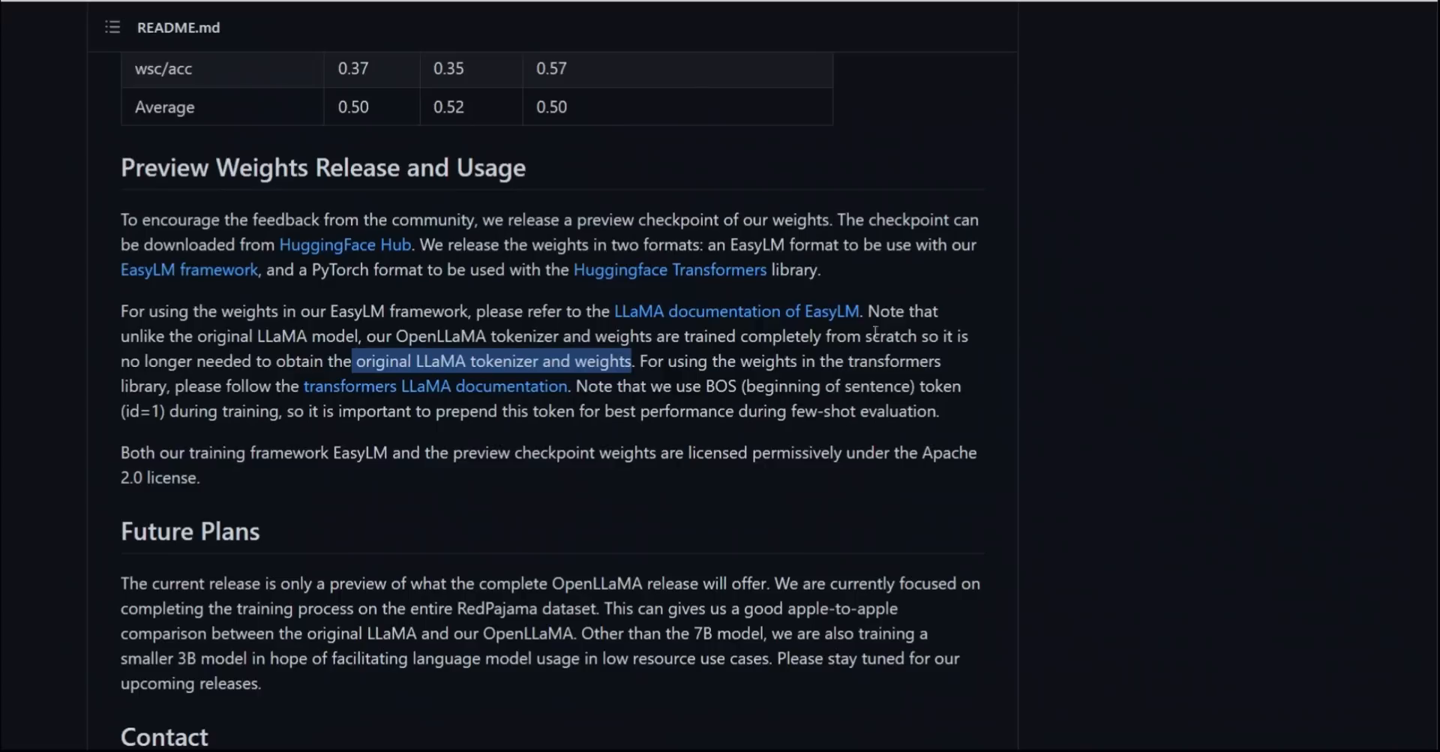
mouse_move(796, 367)
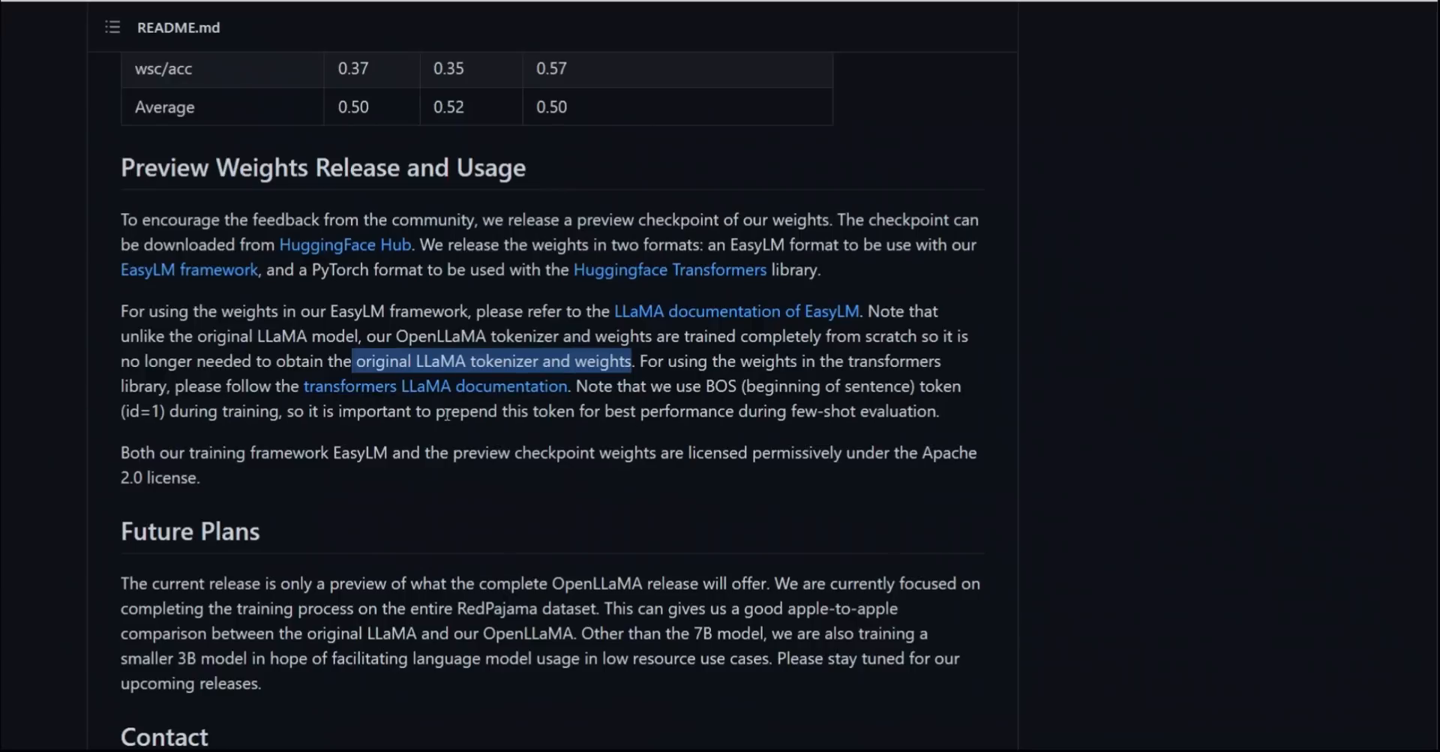
mouse_move(435, 386)
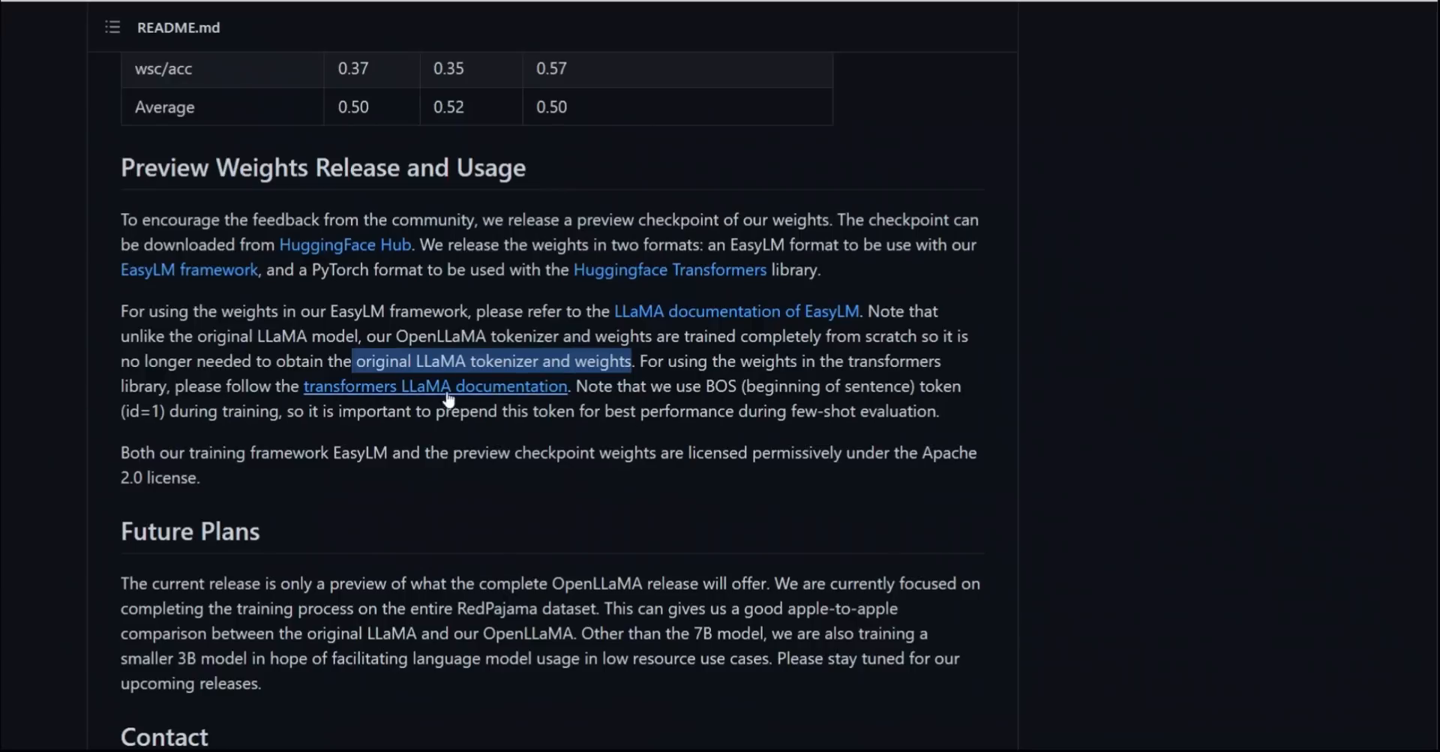
Follow the README's 'transformers LLaMA documentation' link.
click(435, 385)
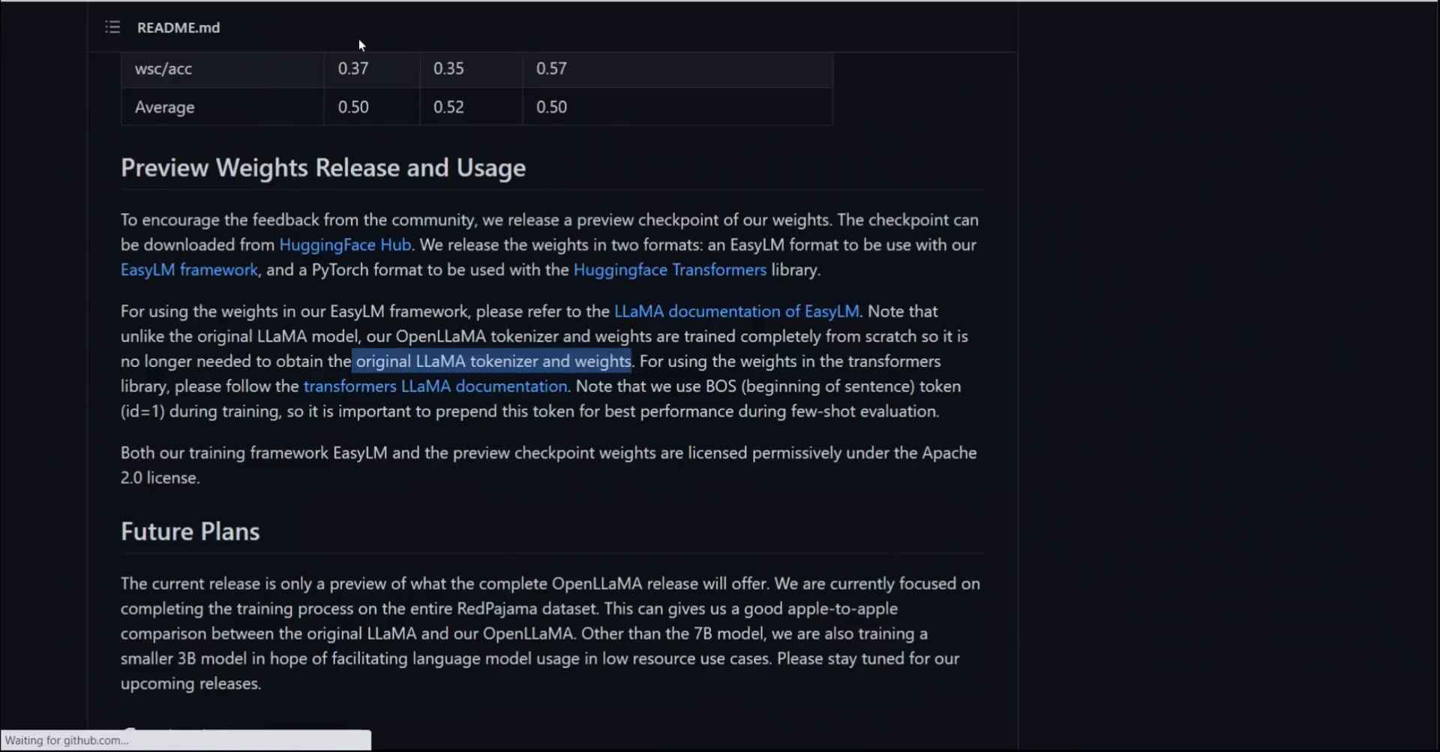
In the Transformers LLaMA docs, highlight LlamaForCausalLM, LlamaTokenizer and the loading example's output path.
click(436, 386)
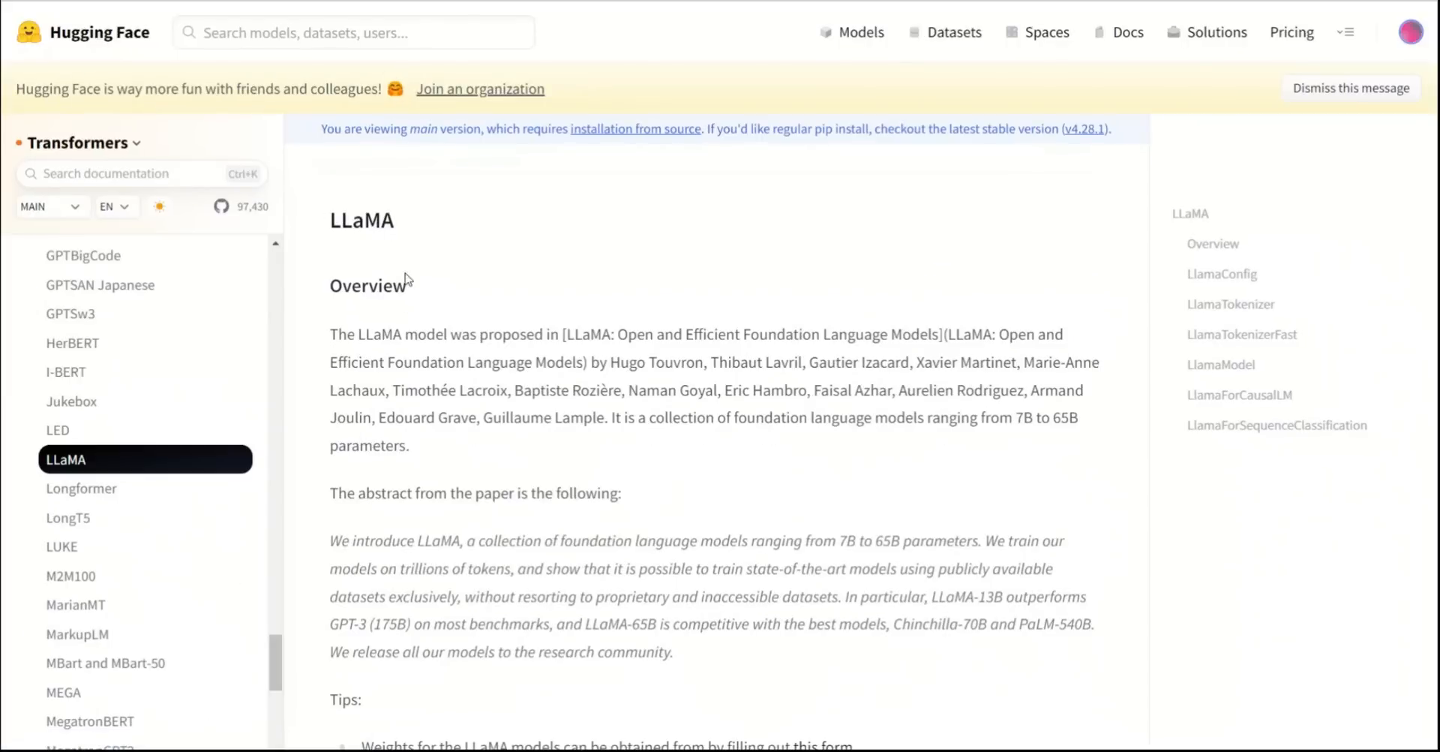
scroll(down, 3)
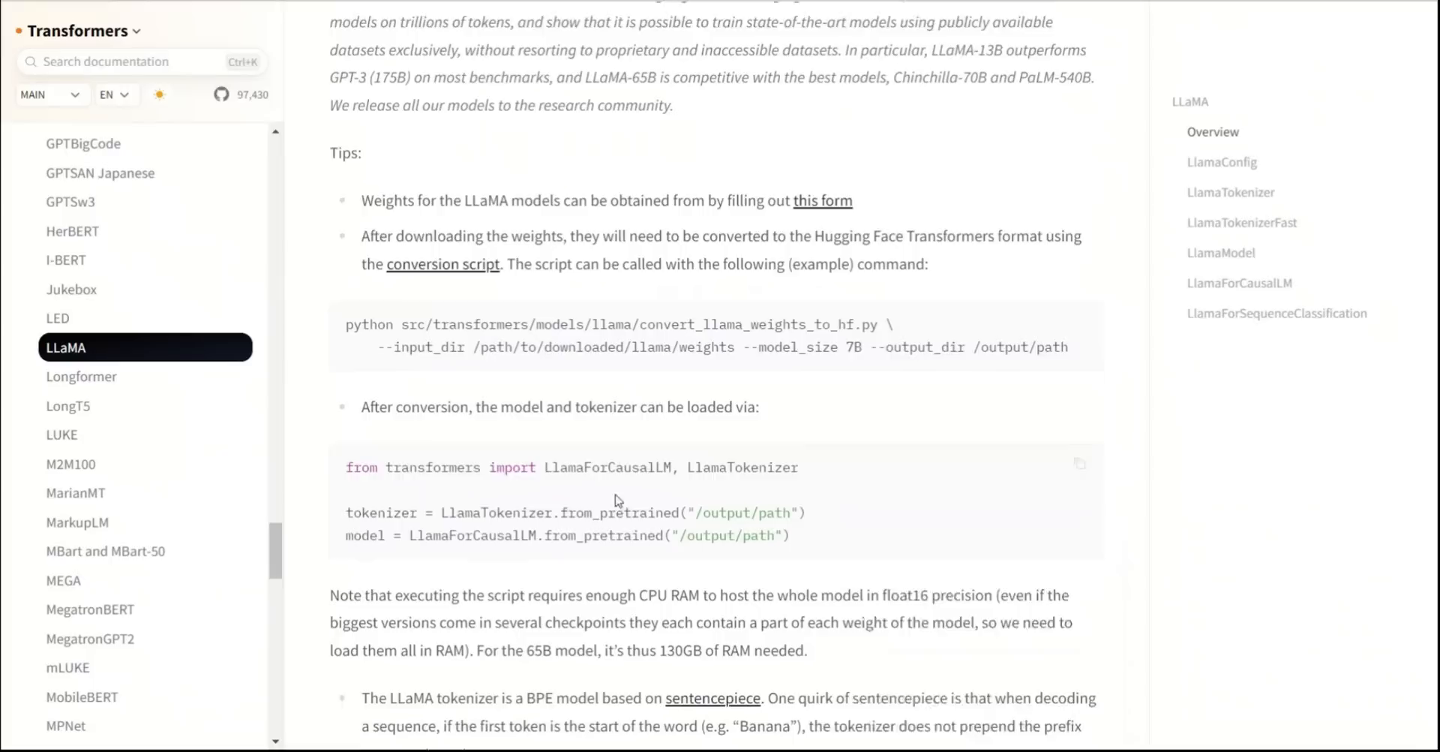
double_click(607, 447)
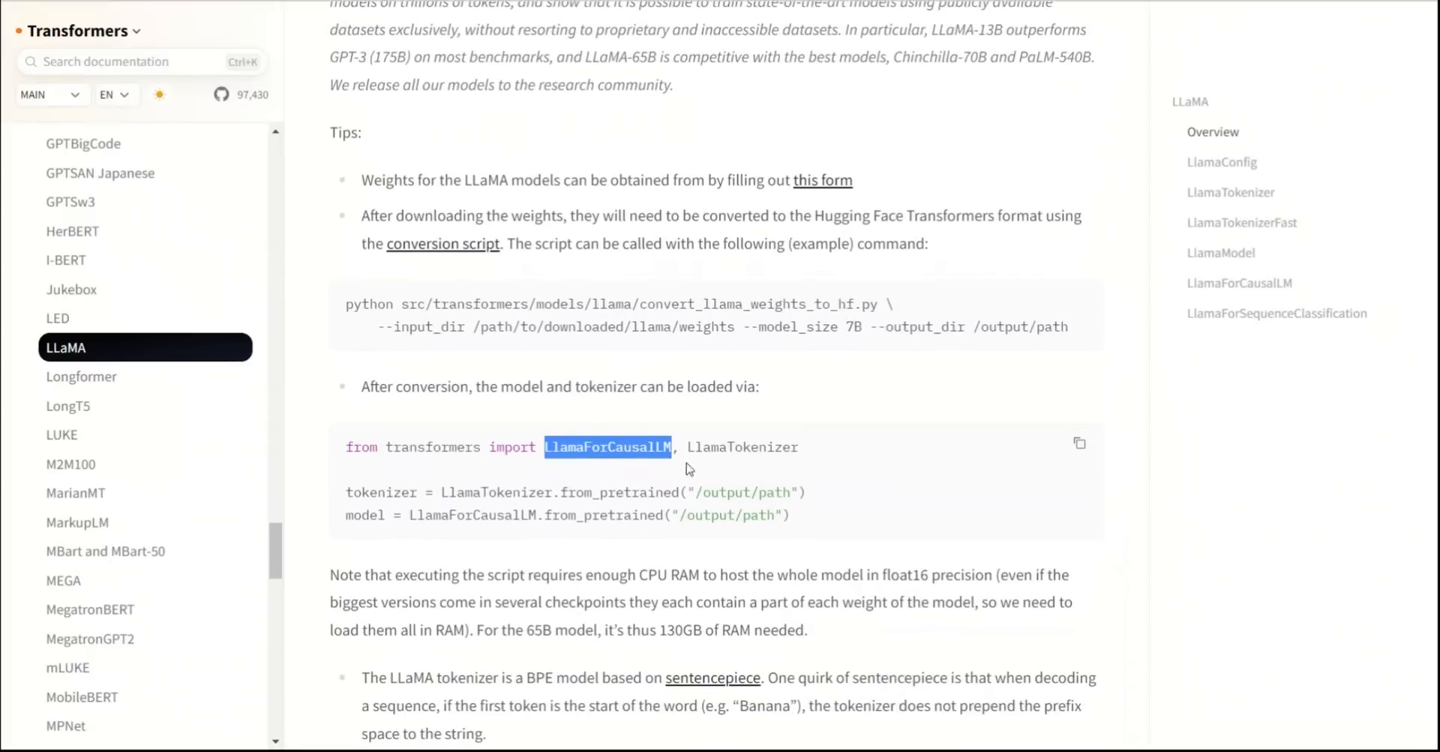
double_click(743, 447)
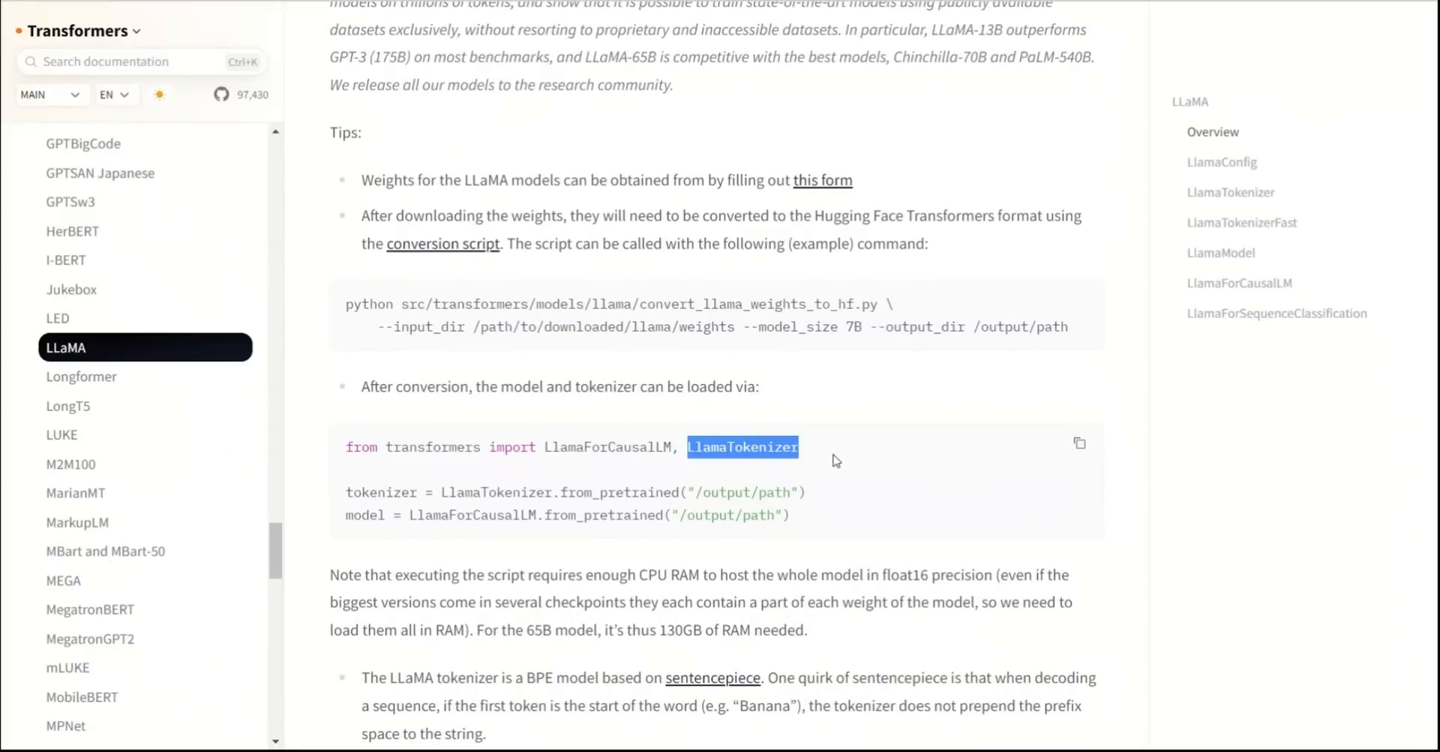
scroll(up, 3)
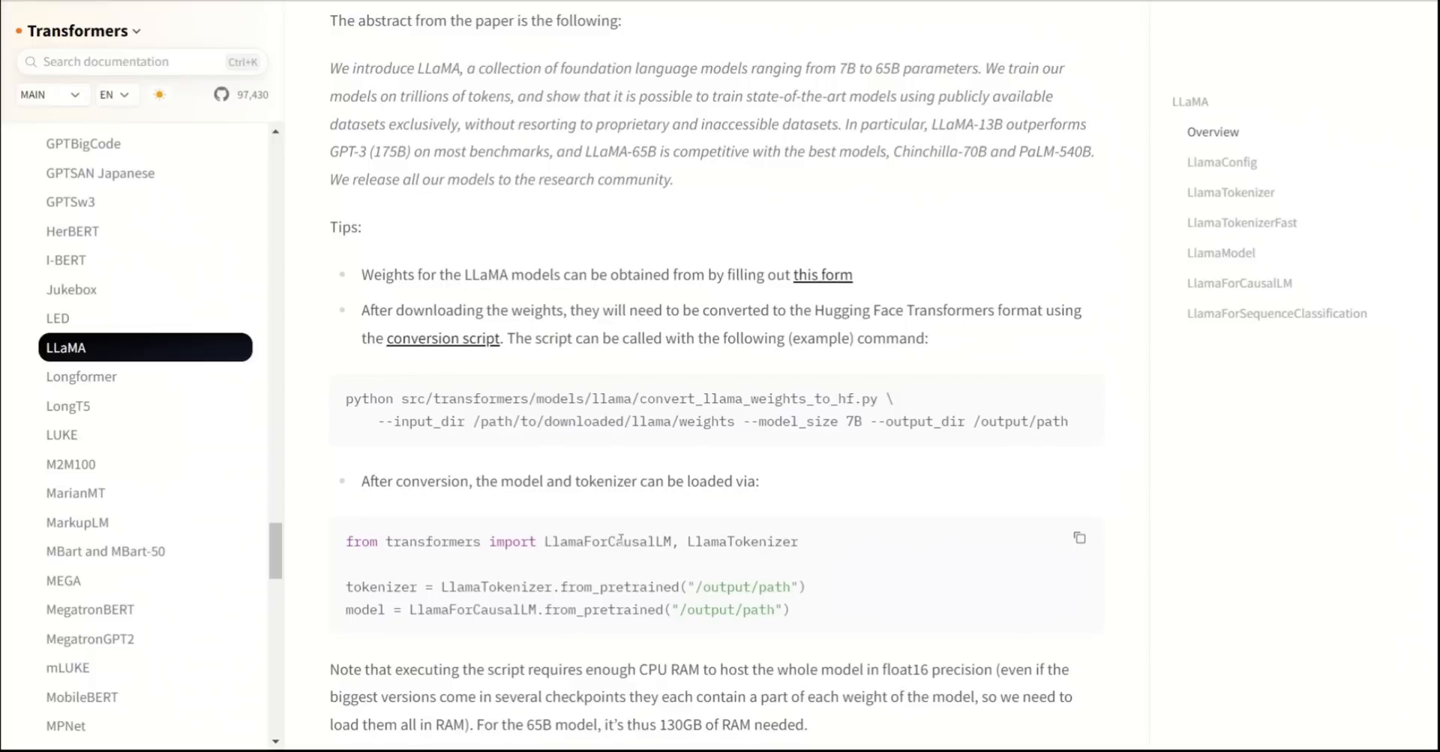
double_click(606, 540)
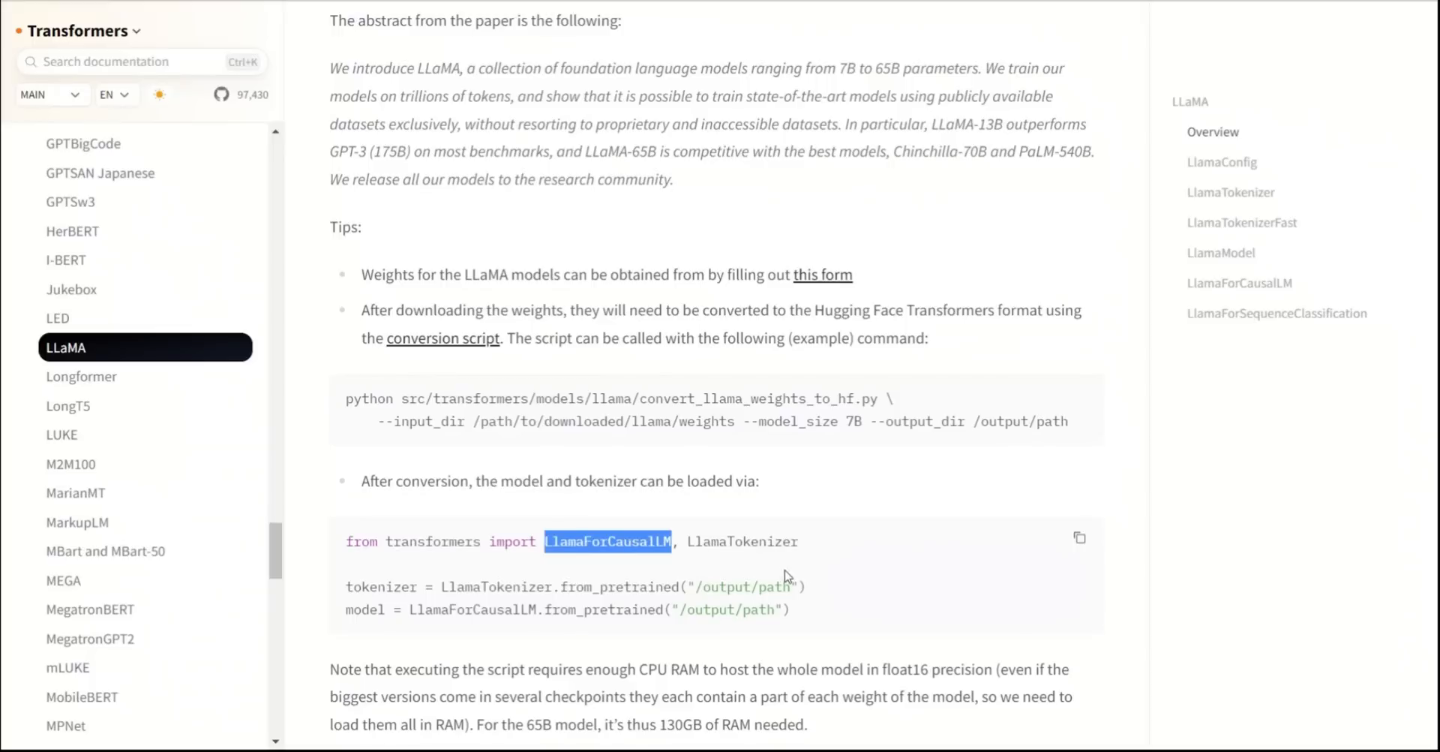
double_click(747, 587)
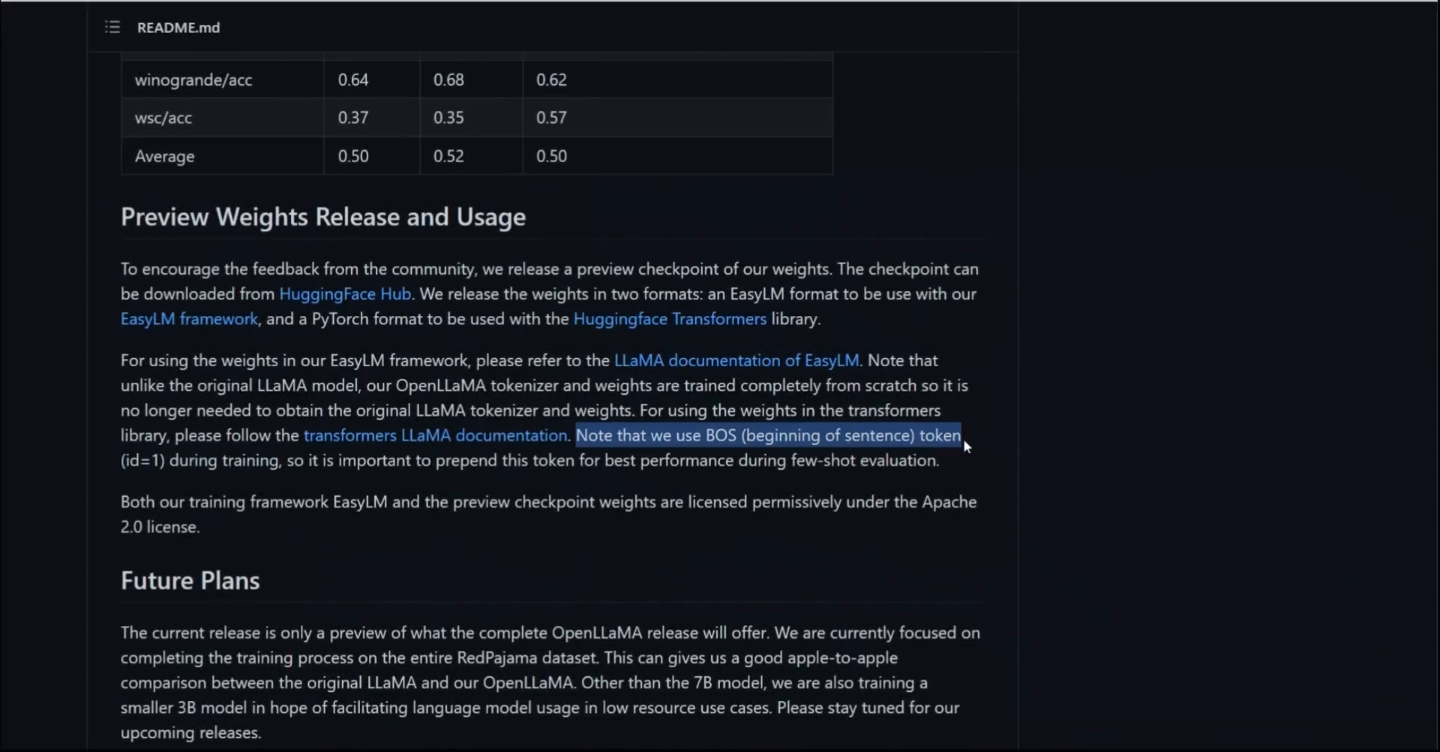
Back on the README, highlight the note about prepending the BOS token (id=1) during training.
drag(963, 435, 174, 461)
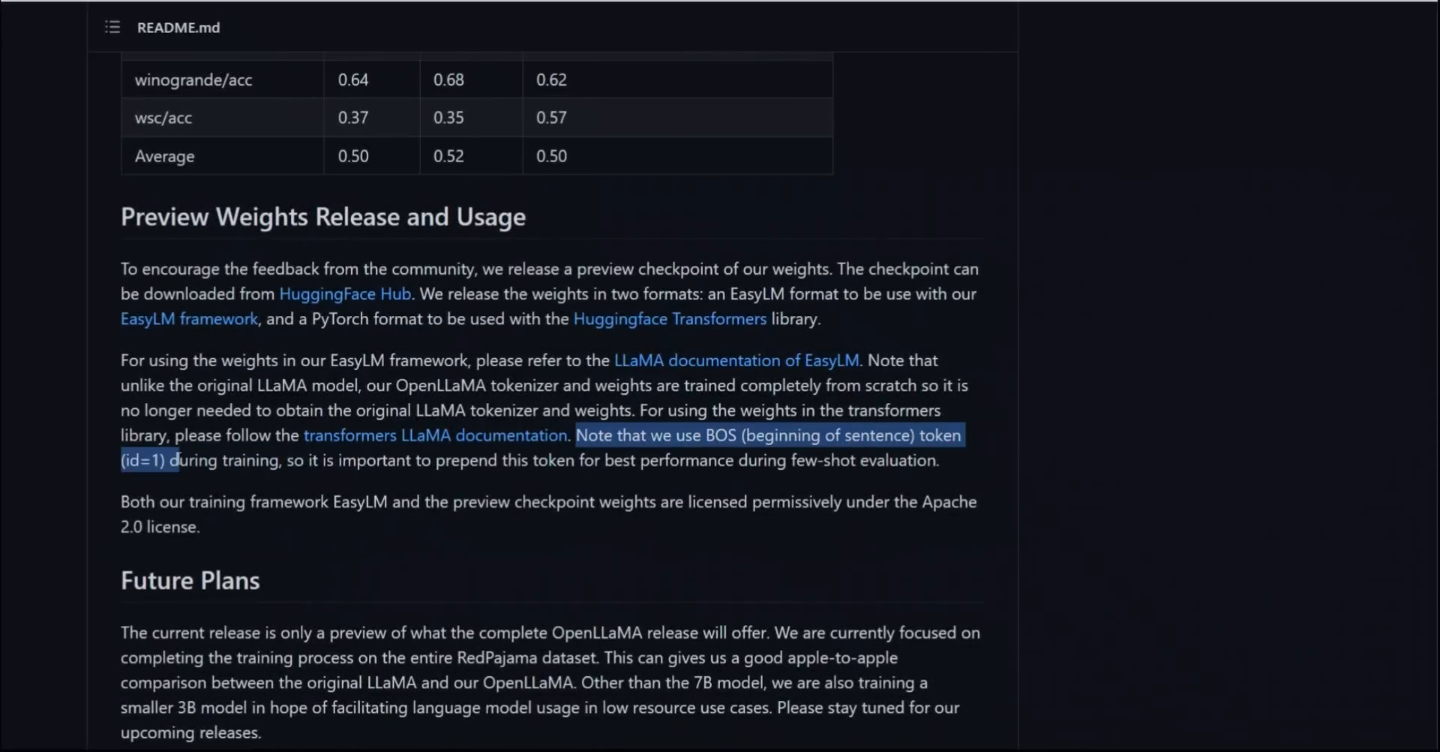
drag(183, 461, 283, 461)
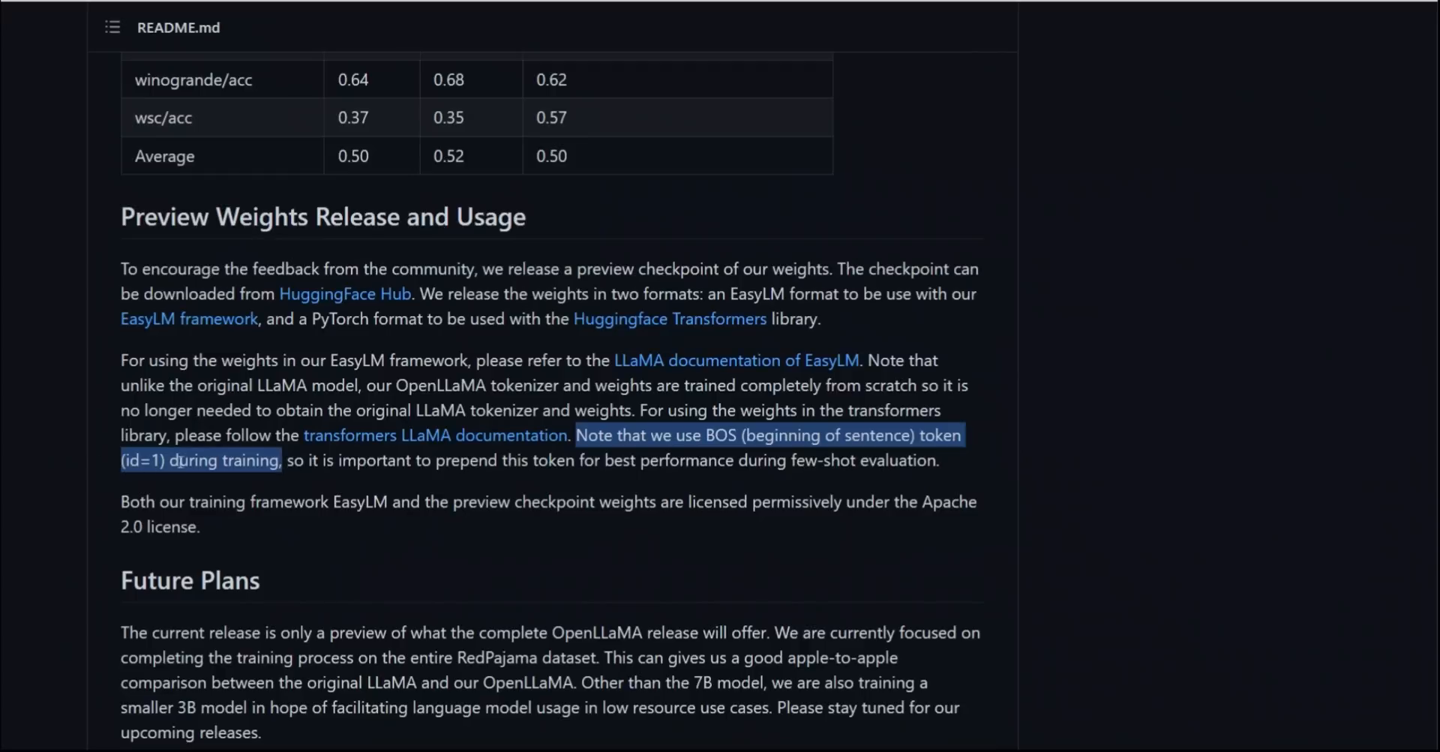
click(281, 460)
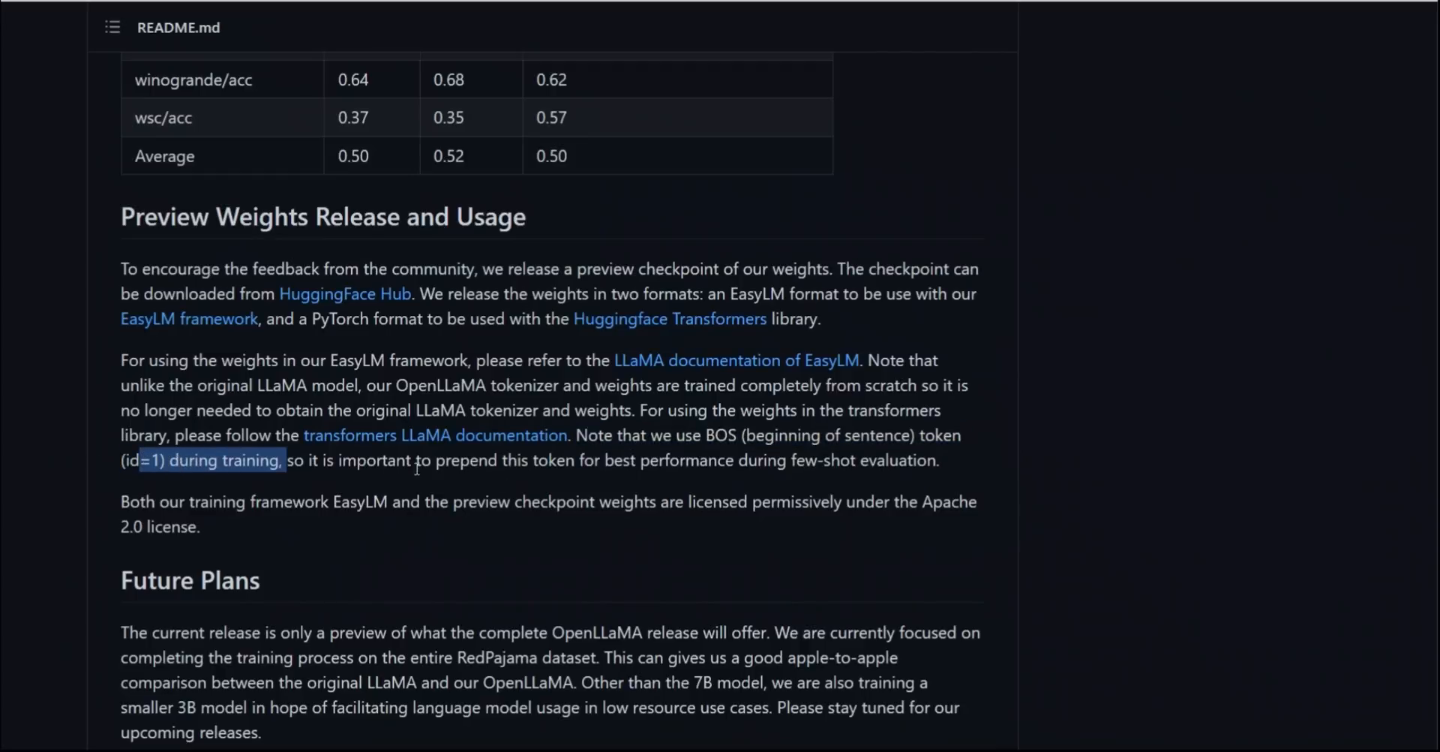
Return to the Hugging Face docs and expand LlamaConfig's full 11-parameter list.
click(435, 435)
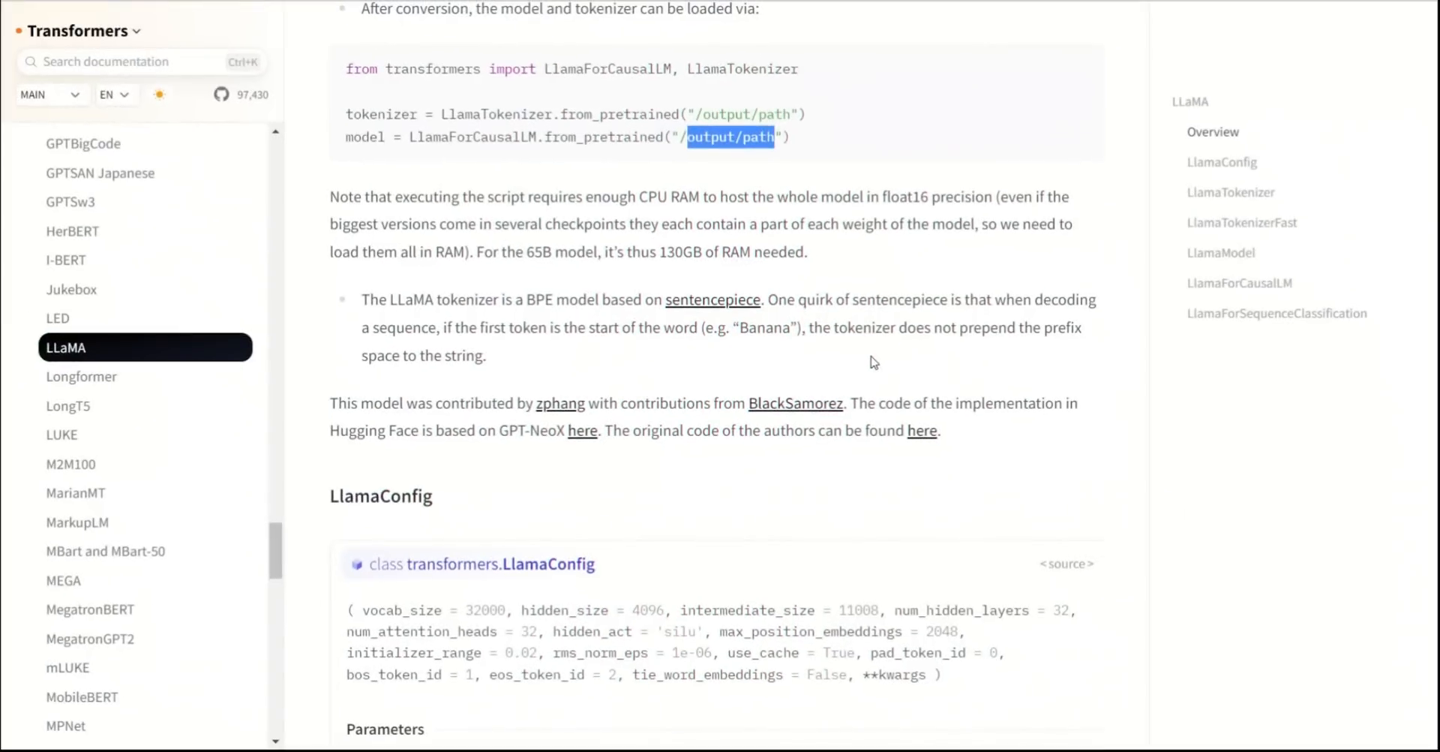
scroll(down, 3)
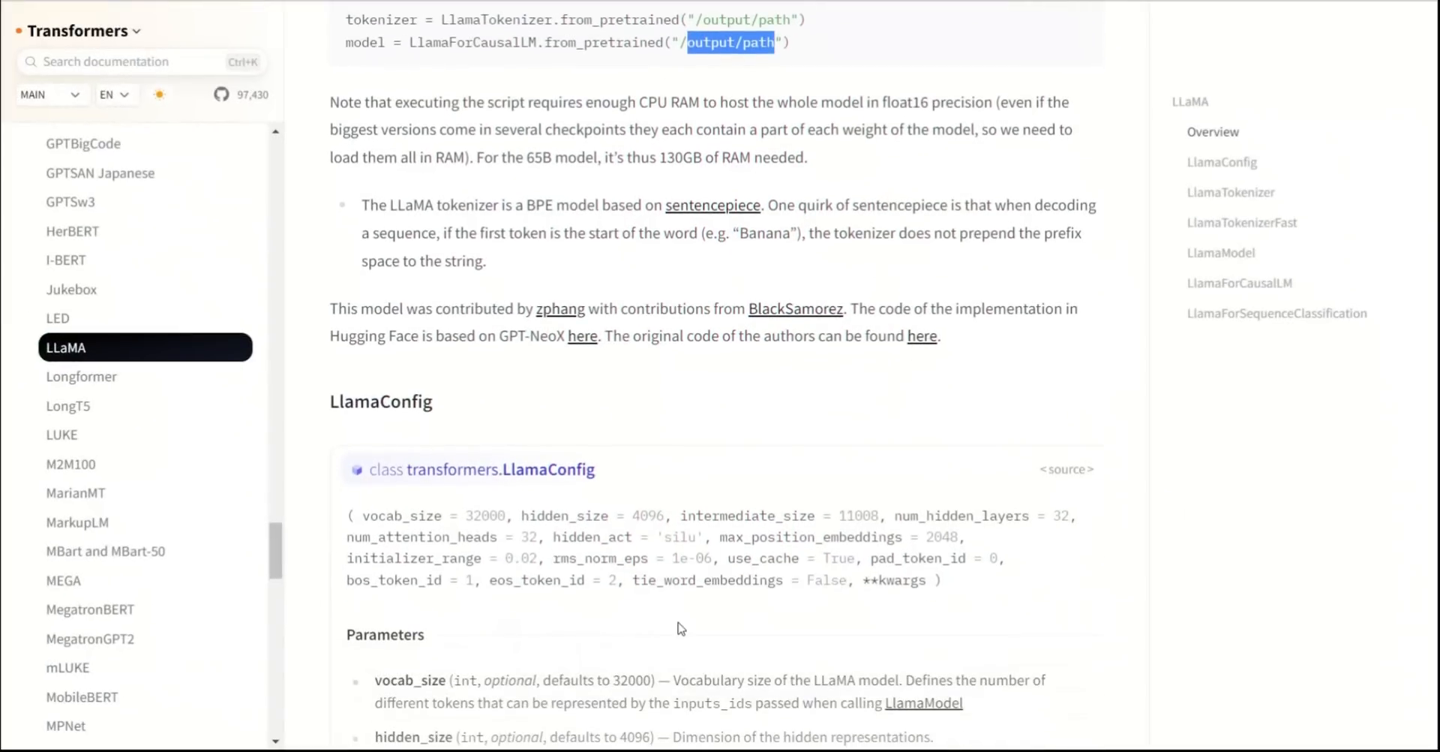
mouse_move(767, 630)
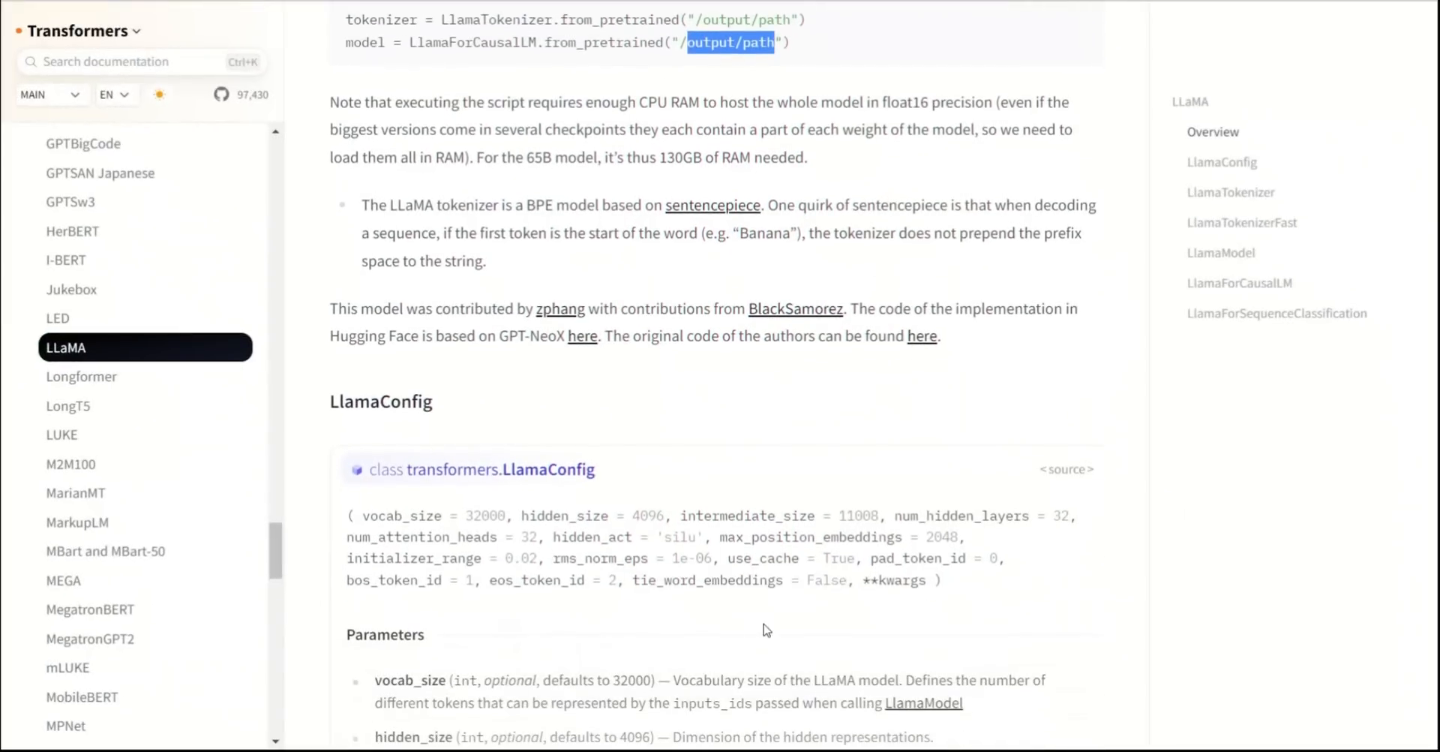
scroll(down, 3)
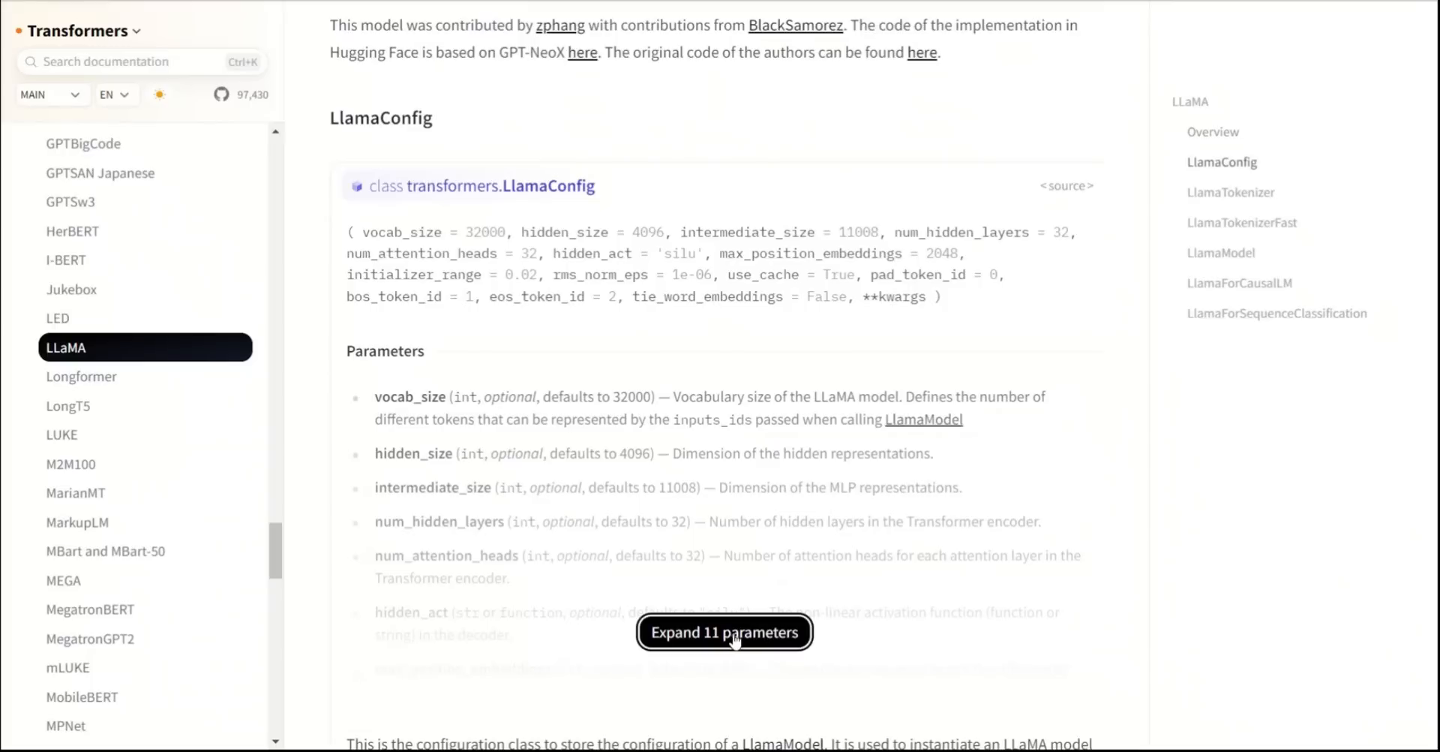
click(723, 632)
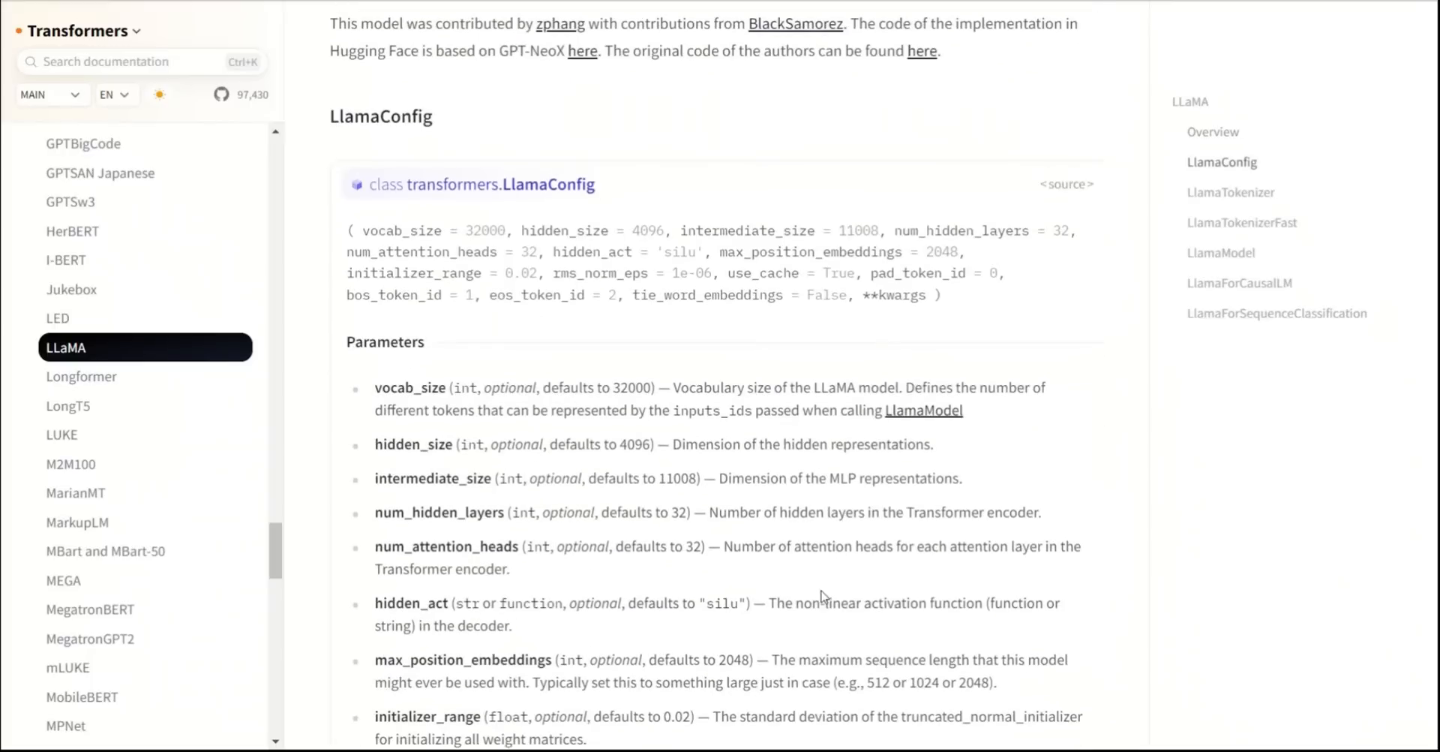
scroll(down, 3)
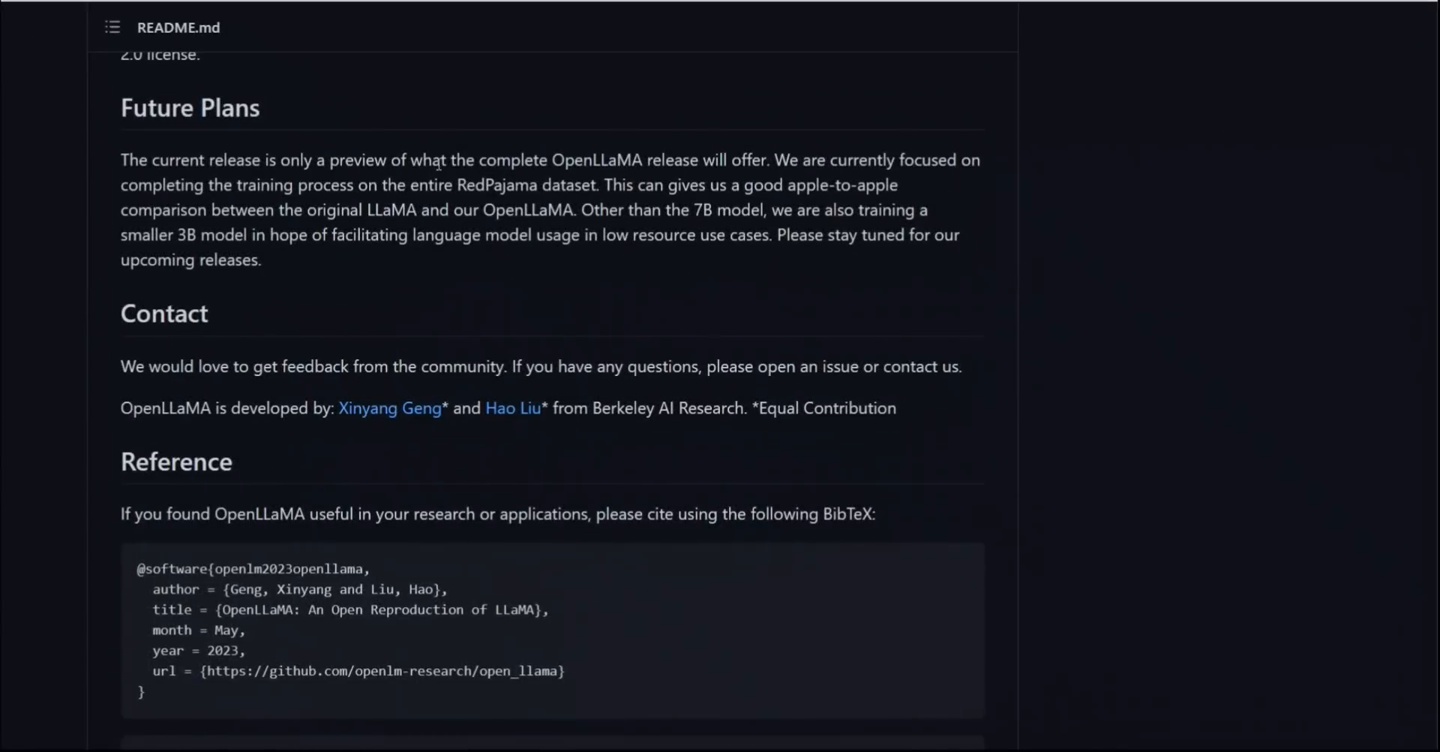
In Future Plans, highlight the phrases about the entire RedPajama dataset and training a smaller 3B model.
drag(330, 161, 550, 161)
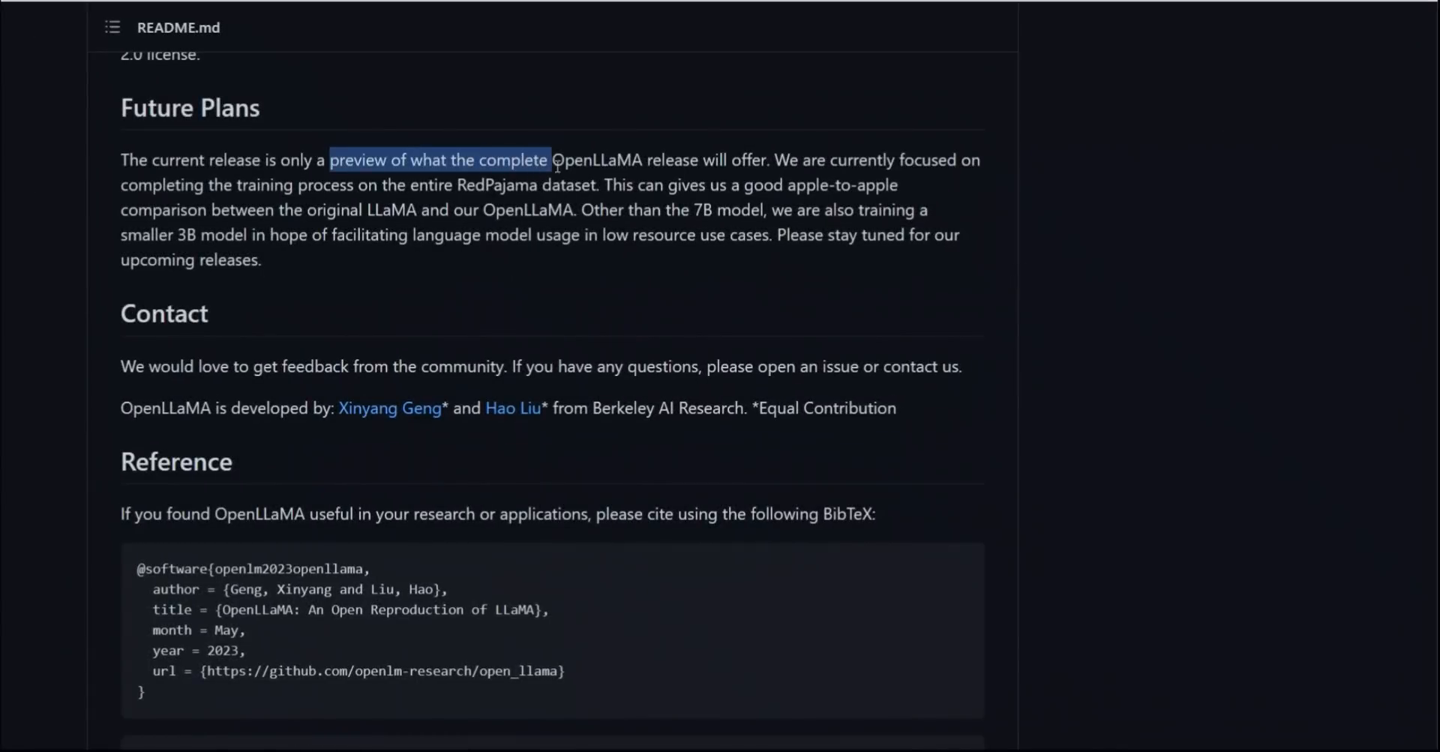
drag(551, 160, 643, 160)
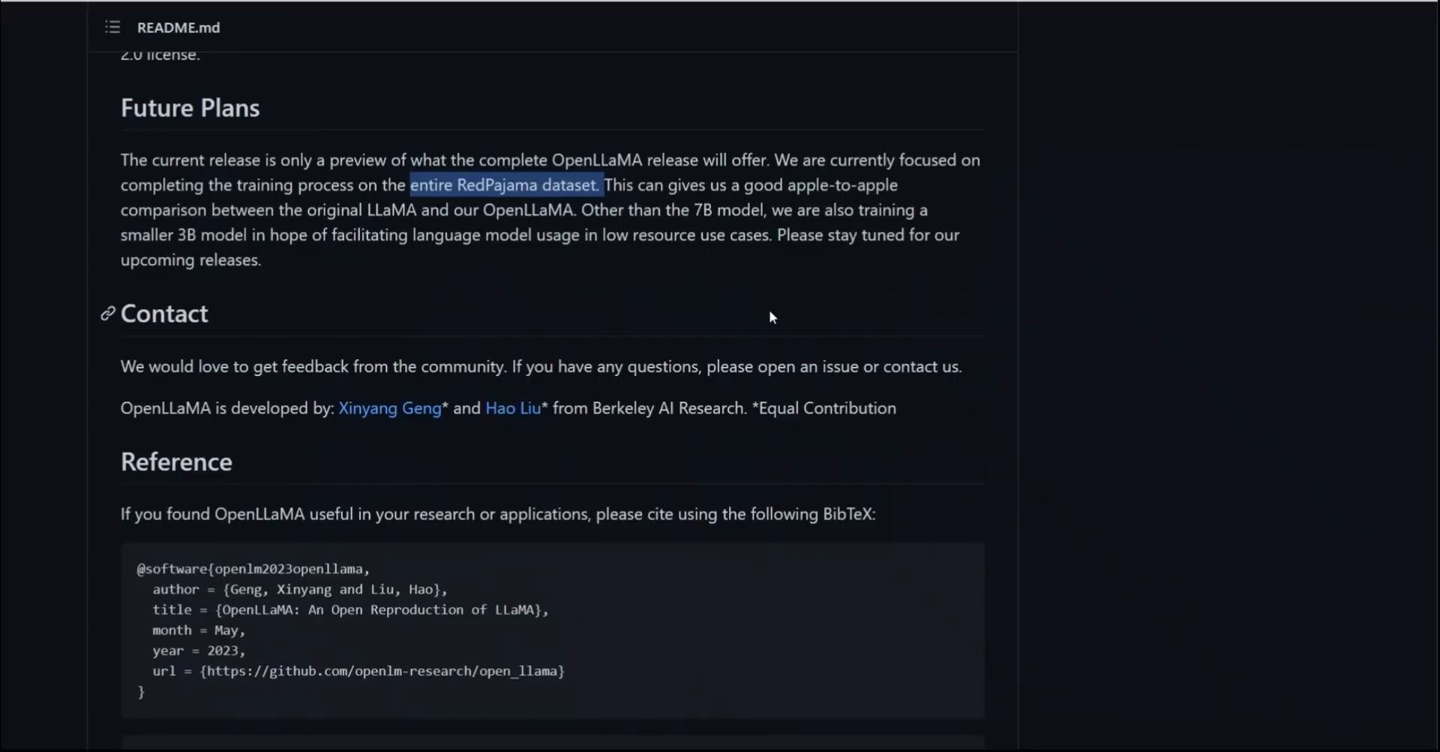
mouse_move(775, 225)
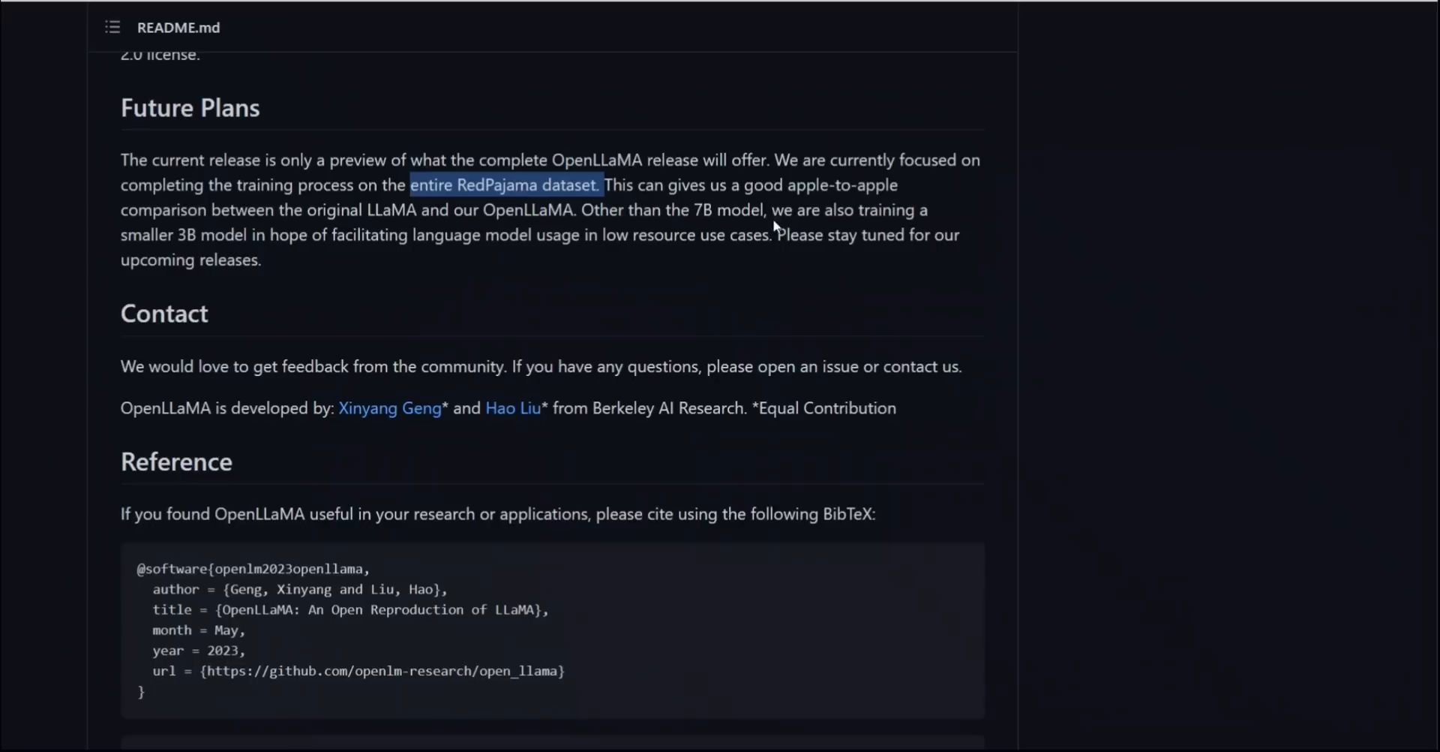
drag(774, 210, 224, 234)
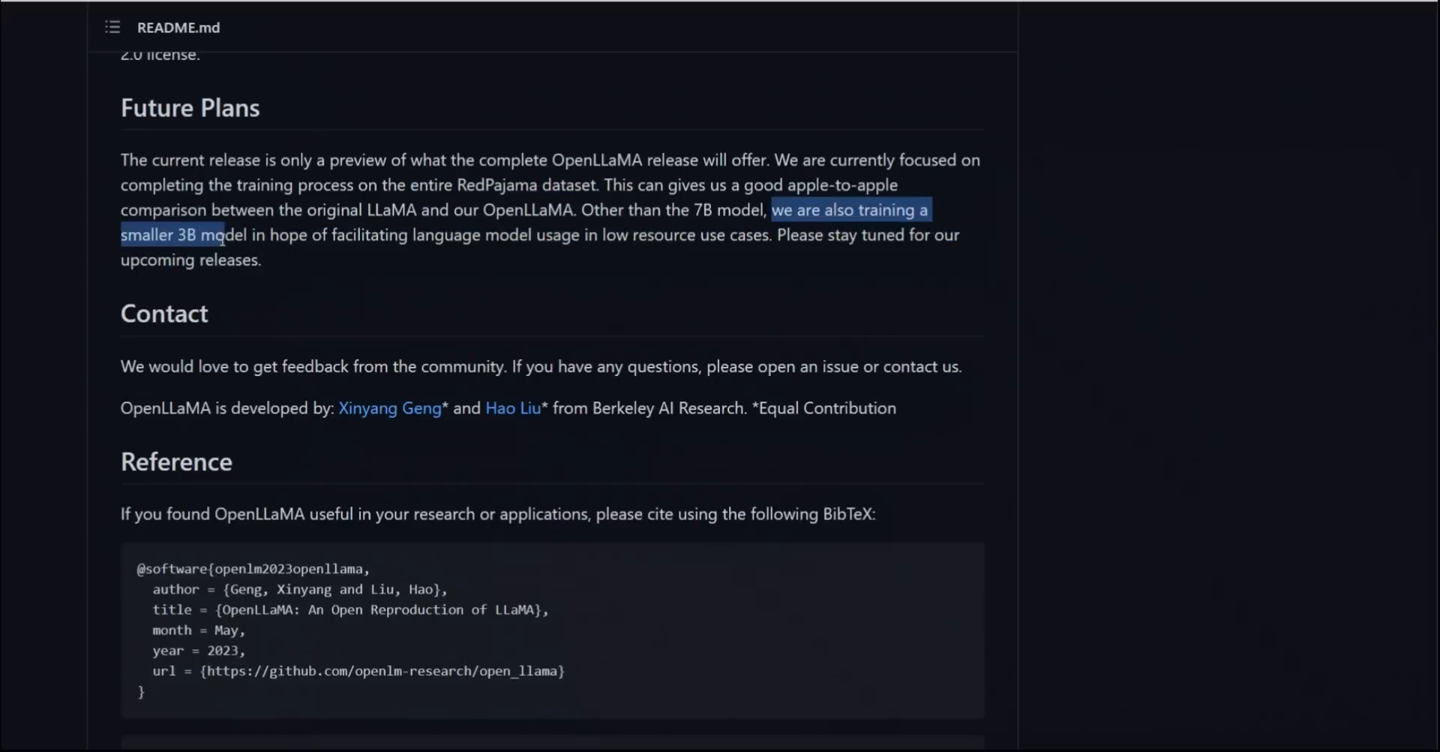
drag(224, 234, 321, 234)
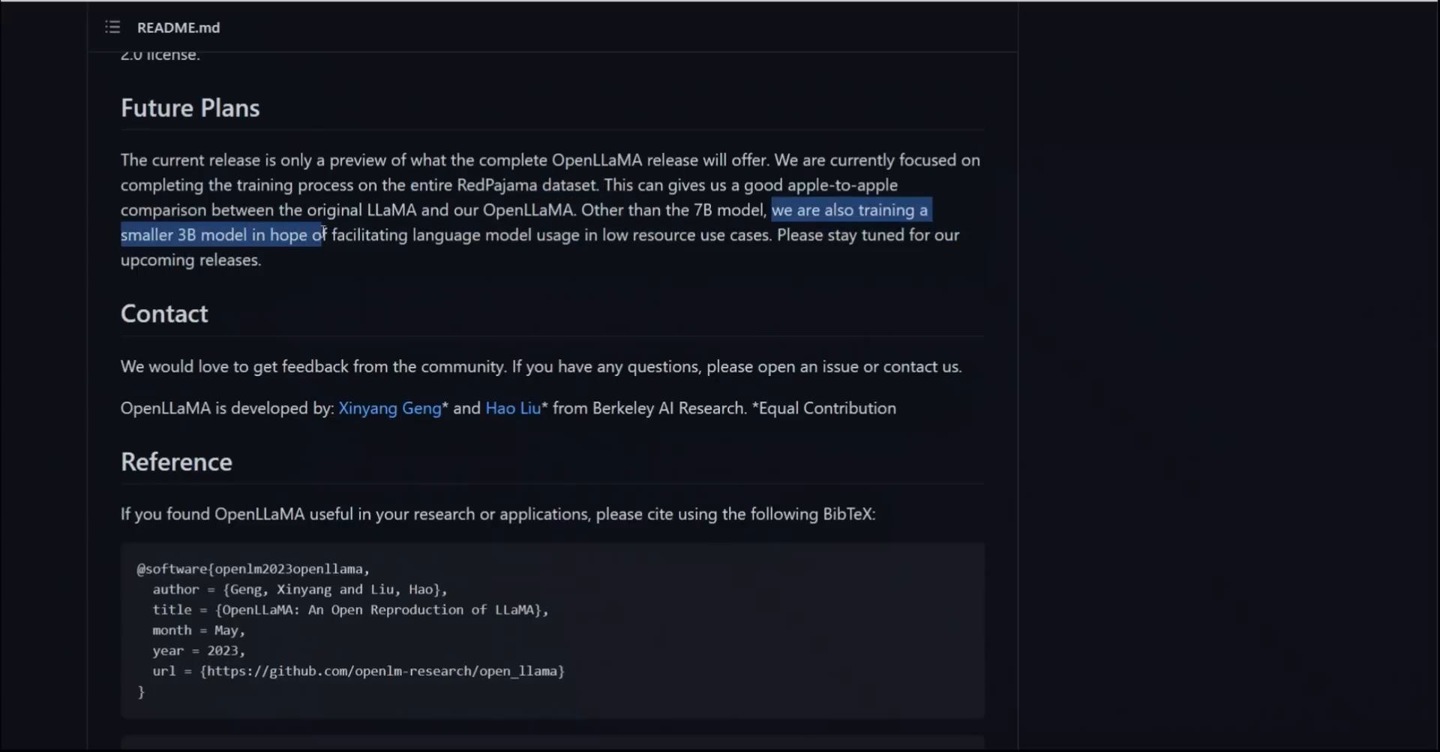
drag(321, 234, 531, 234)
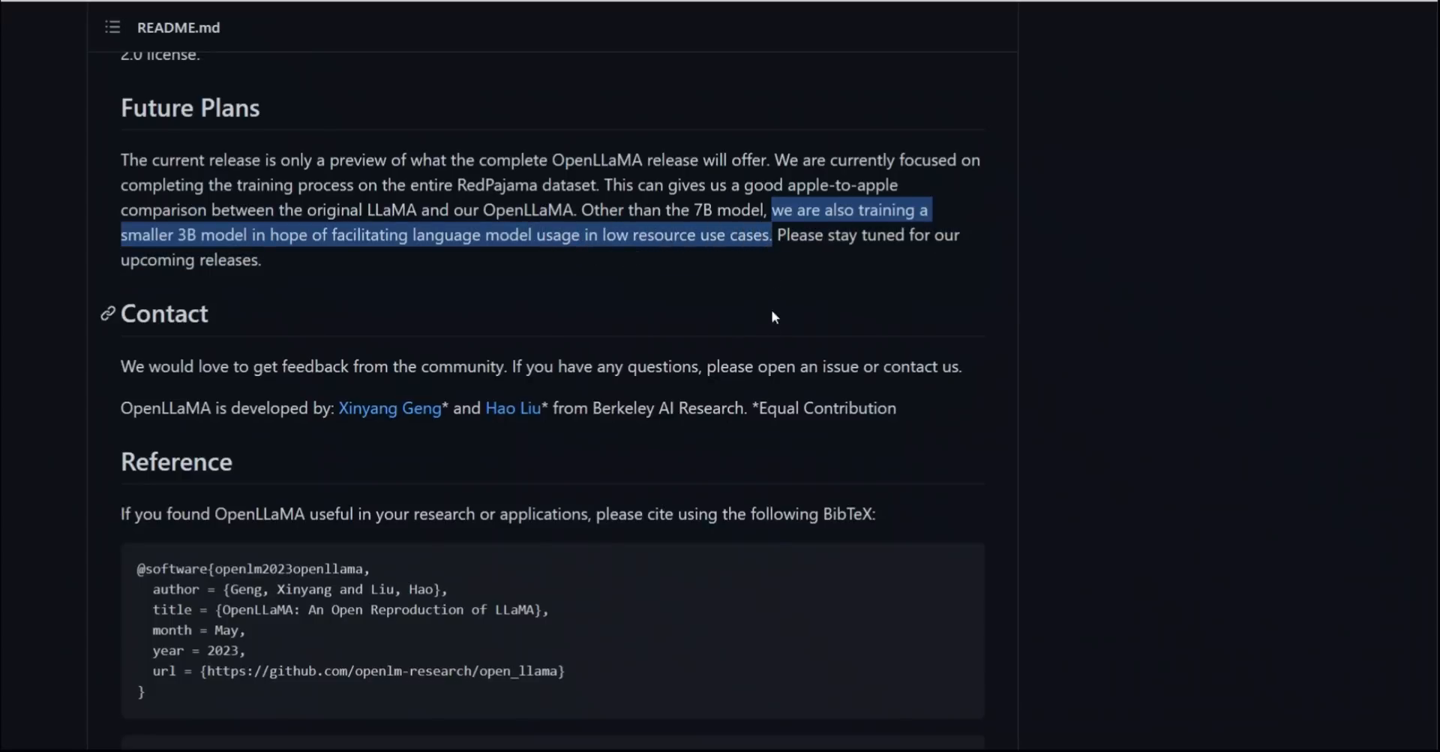
mouse_move(349, 293)
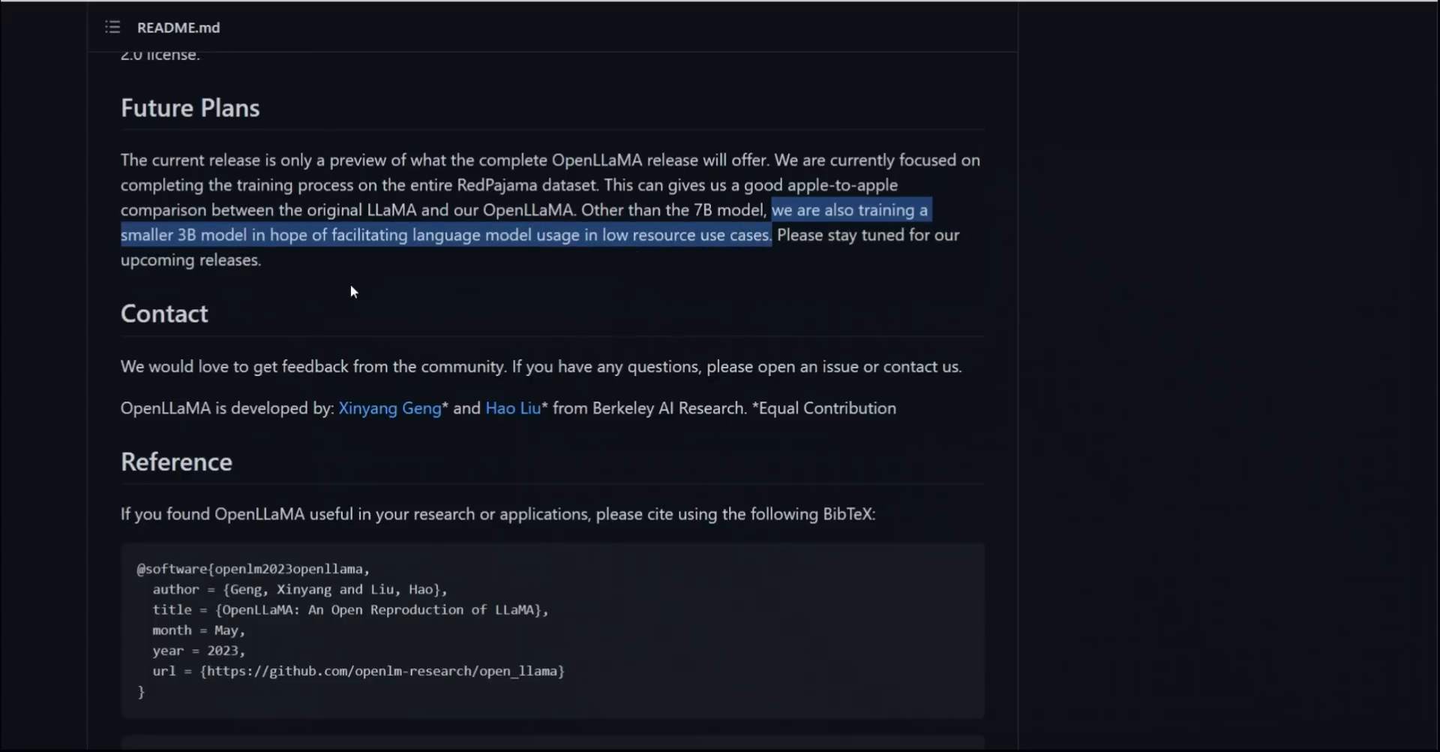
mouse_move(504, 292)
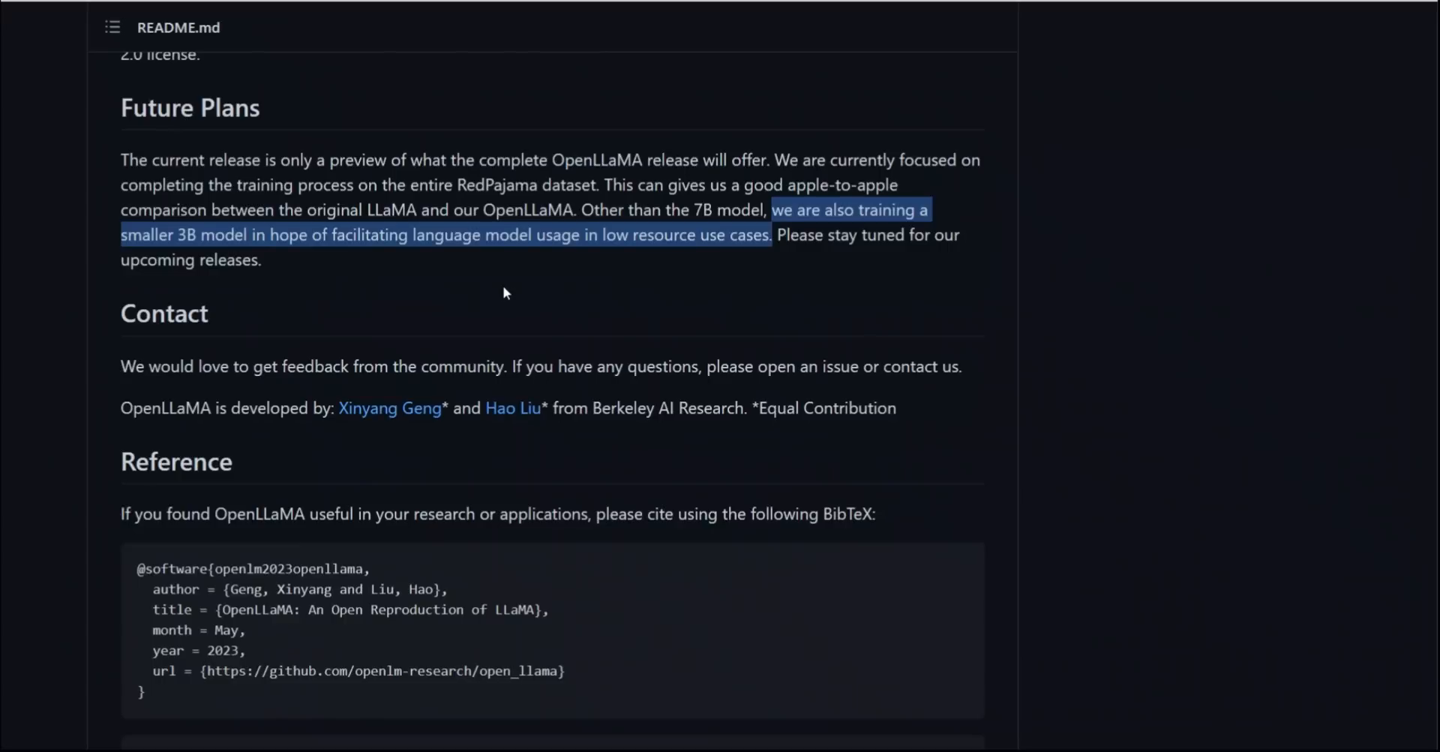
mouse_move(540, 304)
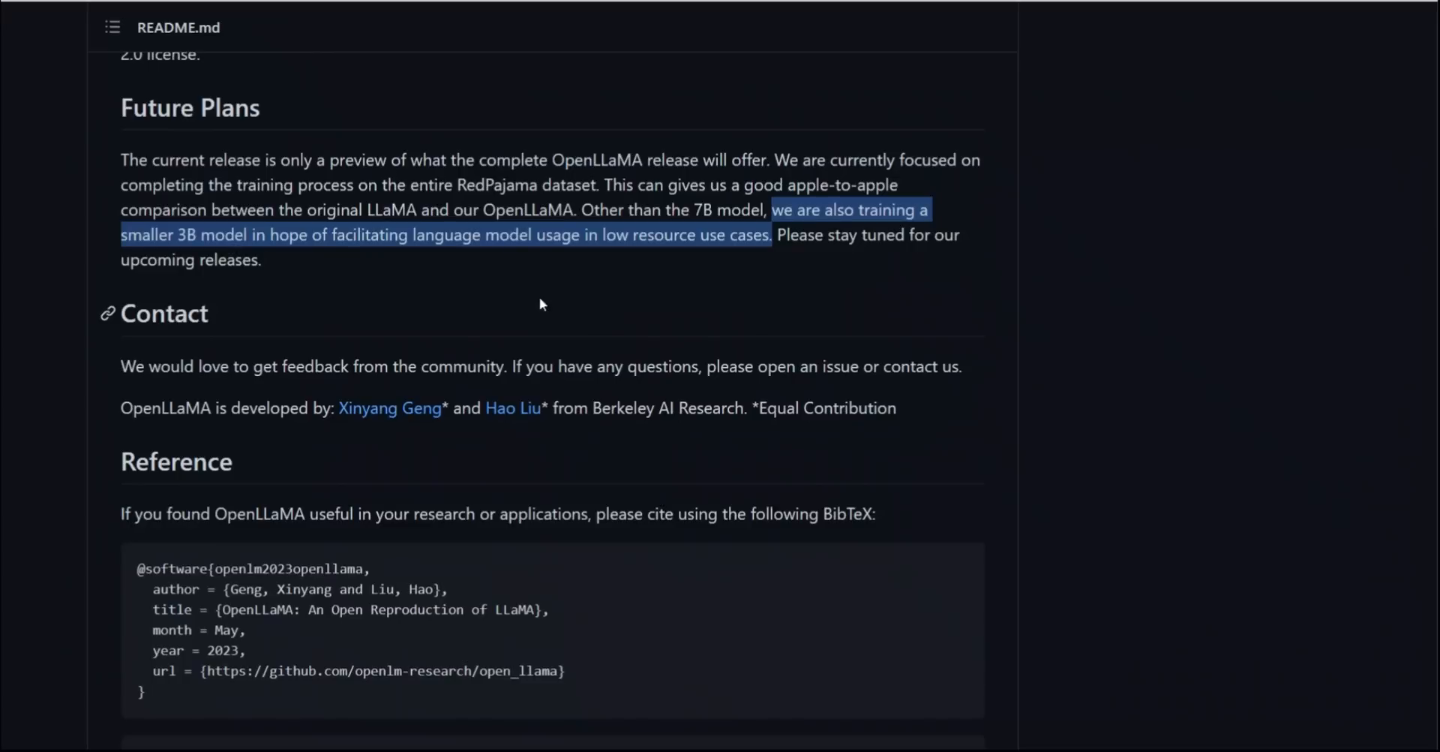
Scroll back to the top of the OpenLLaMA README.
scroll(up, 3)
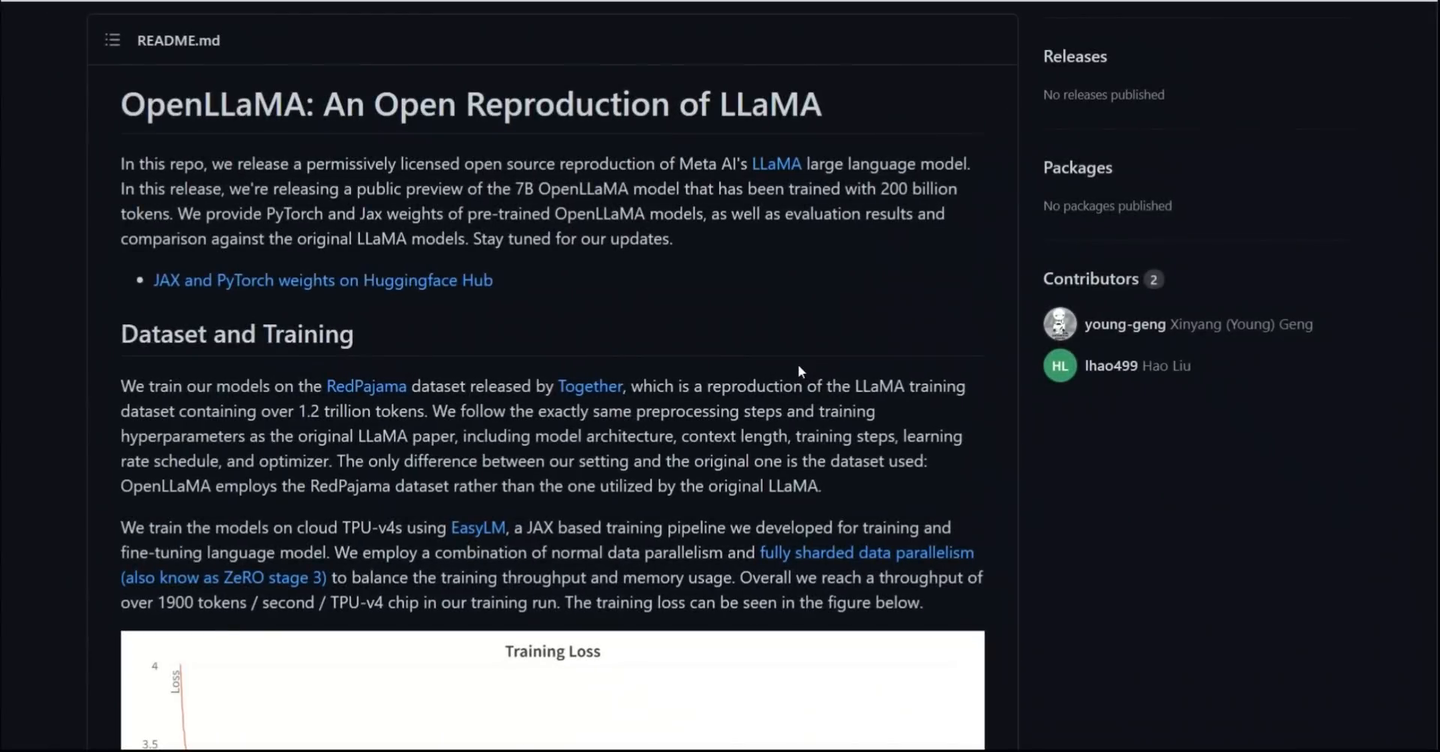